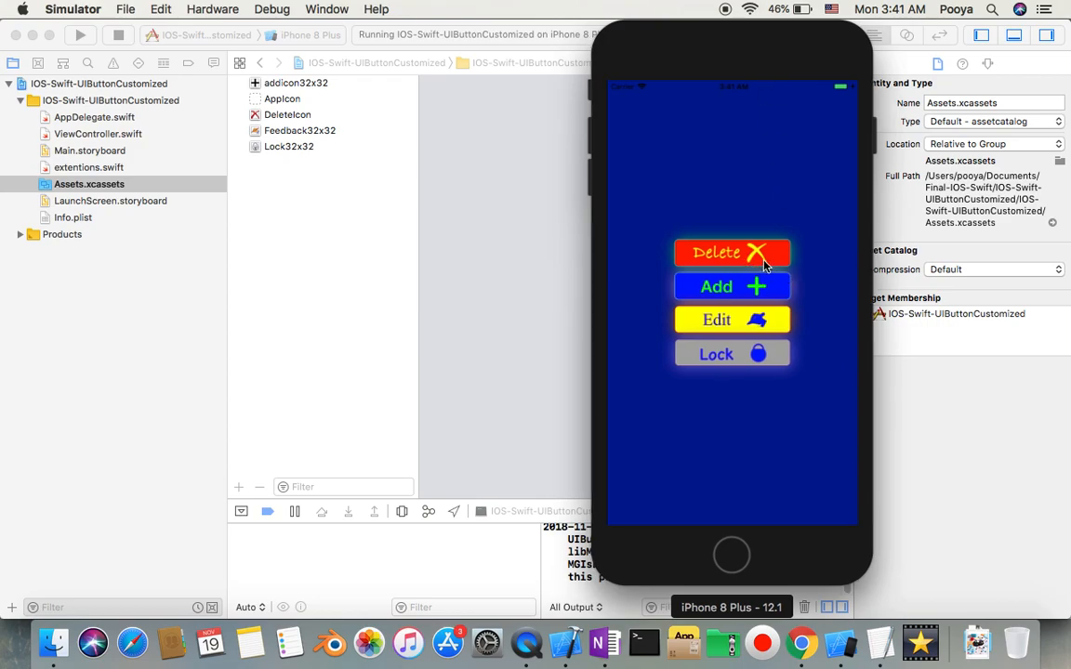
{"action": "mouse_move", "coordinate": [735, 313]}
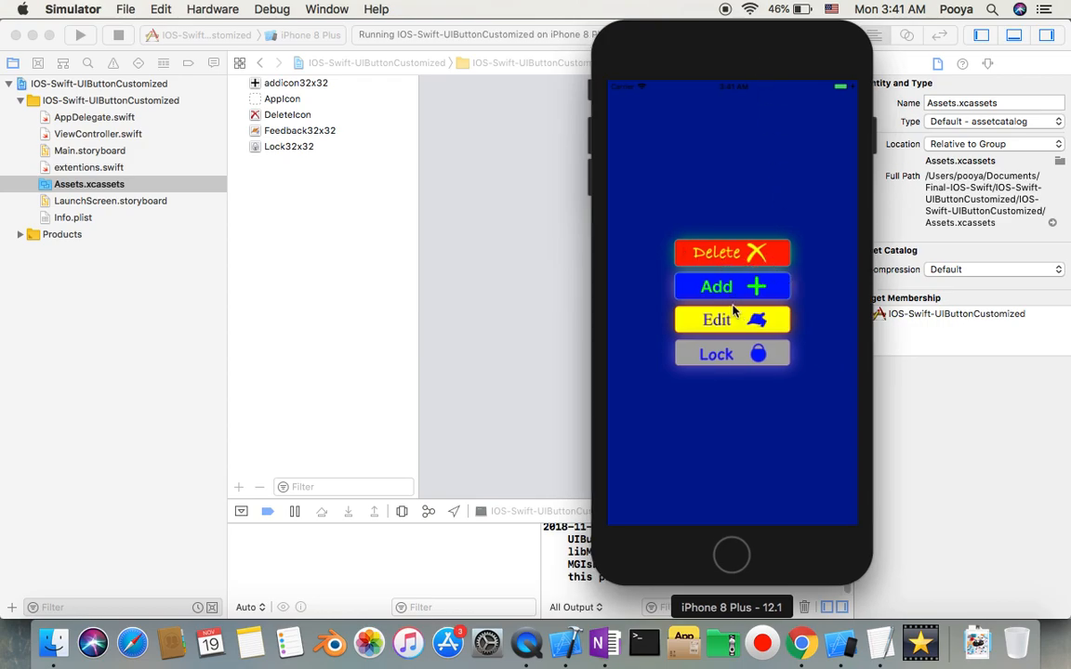
{"action": "mouse_move", "coordinate": [747, 314]}
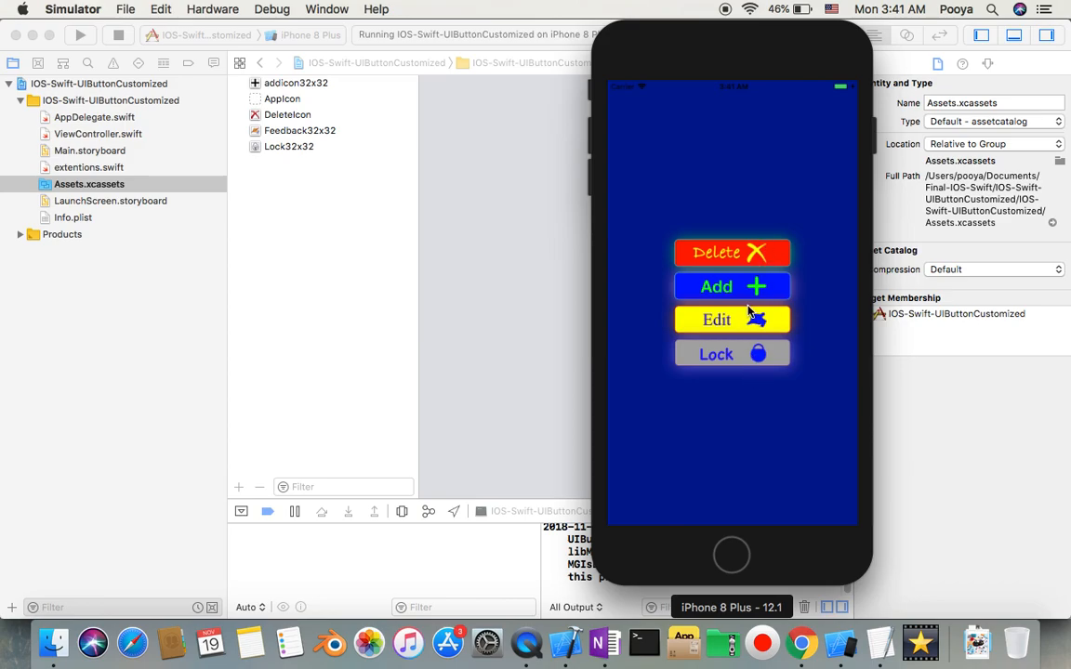
{"action": "mouse_move", "coordinate": [744, 263]}
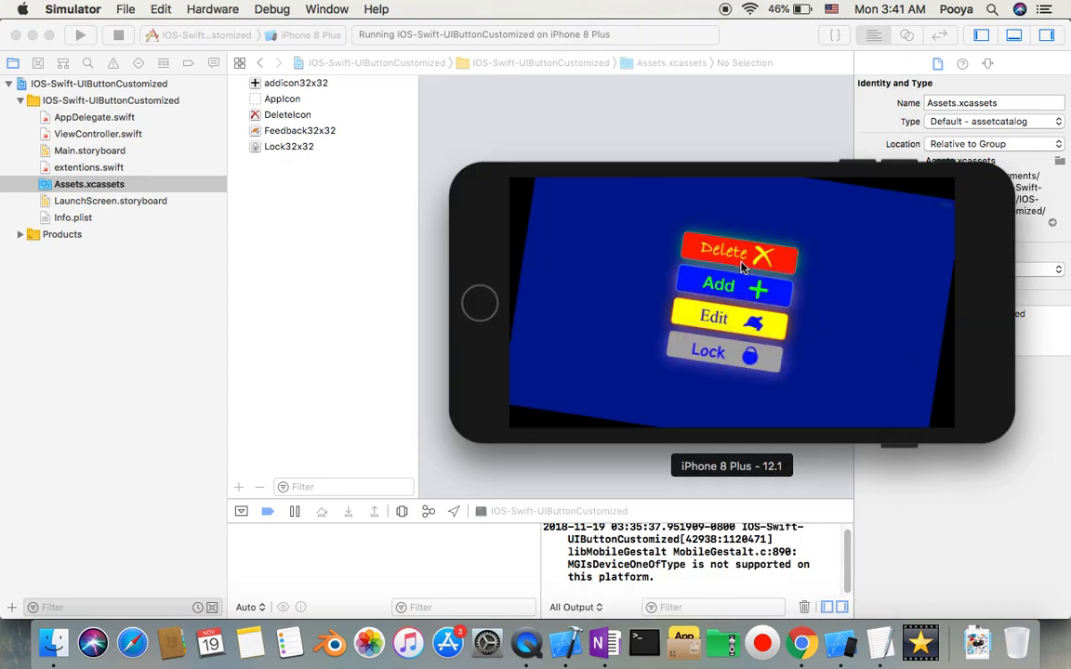
{"action": "mouse_move", "coordinate": [753, 288]}
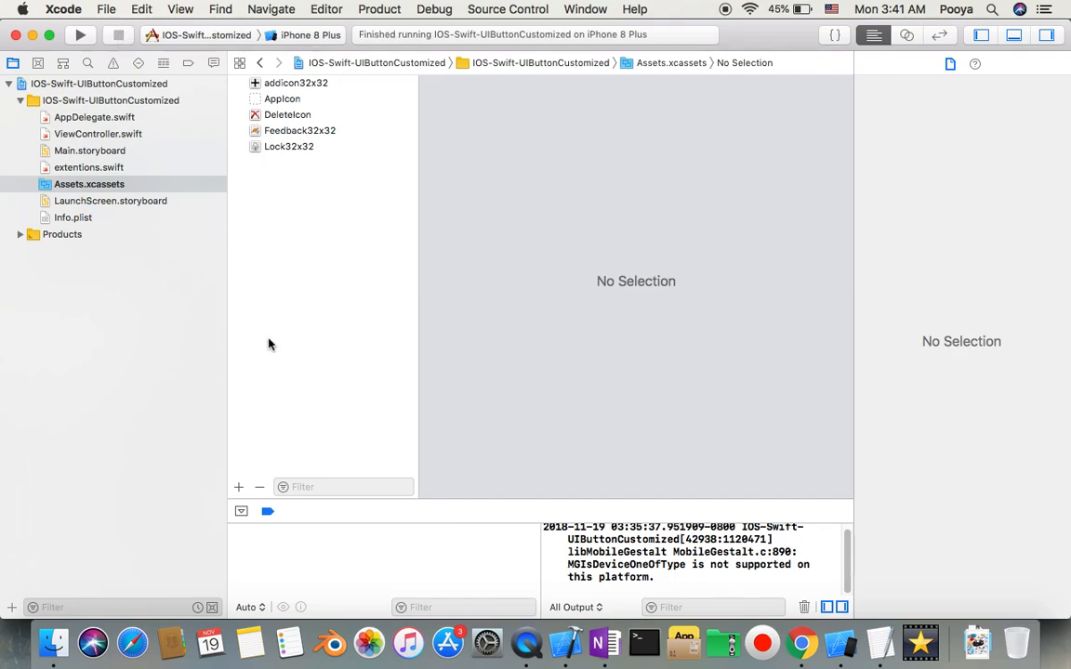
Start a Single View App project named IOS-Swift-UIButtonCustomized01 and continue to the save location.
{"action": "left_click", "coordinate": [106, 9]}
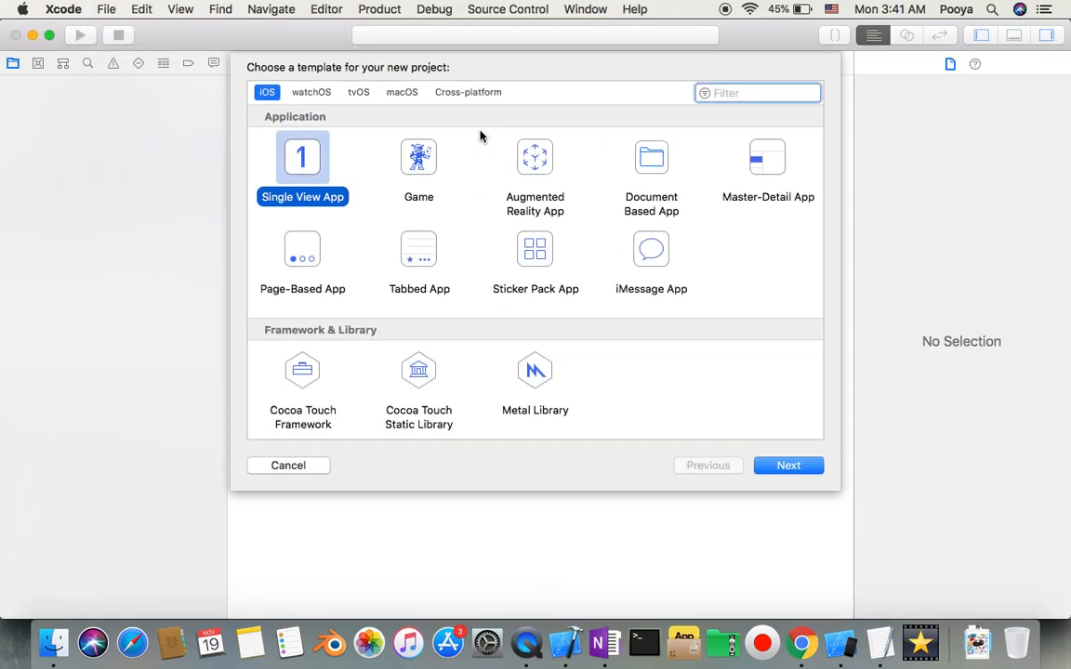
{"action": "mouse_move", "coordinate": [788, 466]}
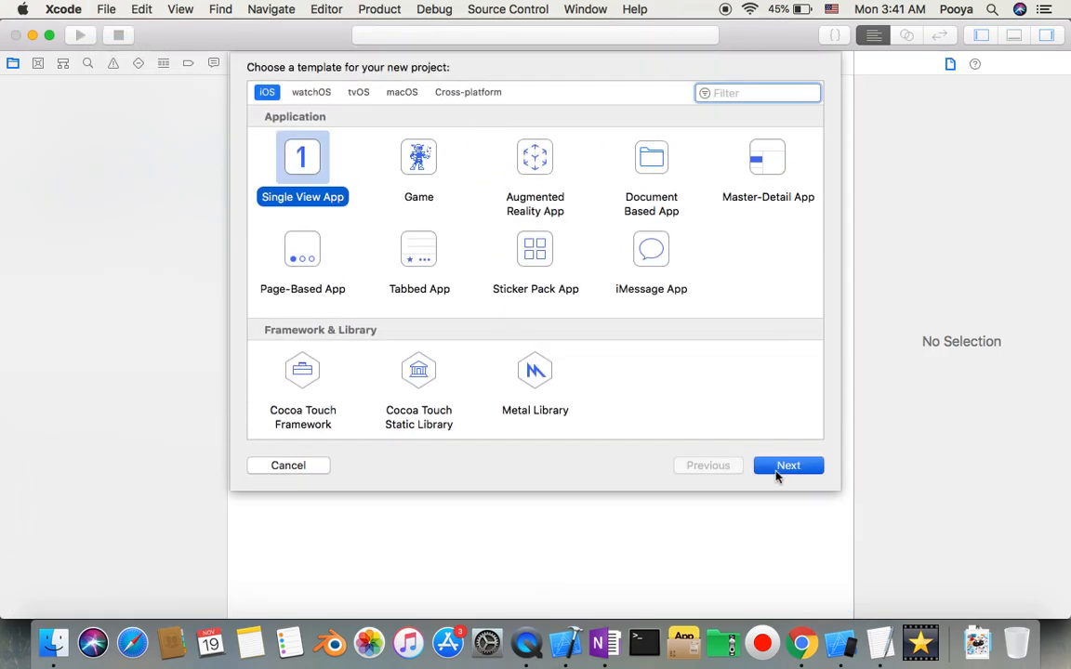
{"action": "left_click", "coordinate": [787, 465]}
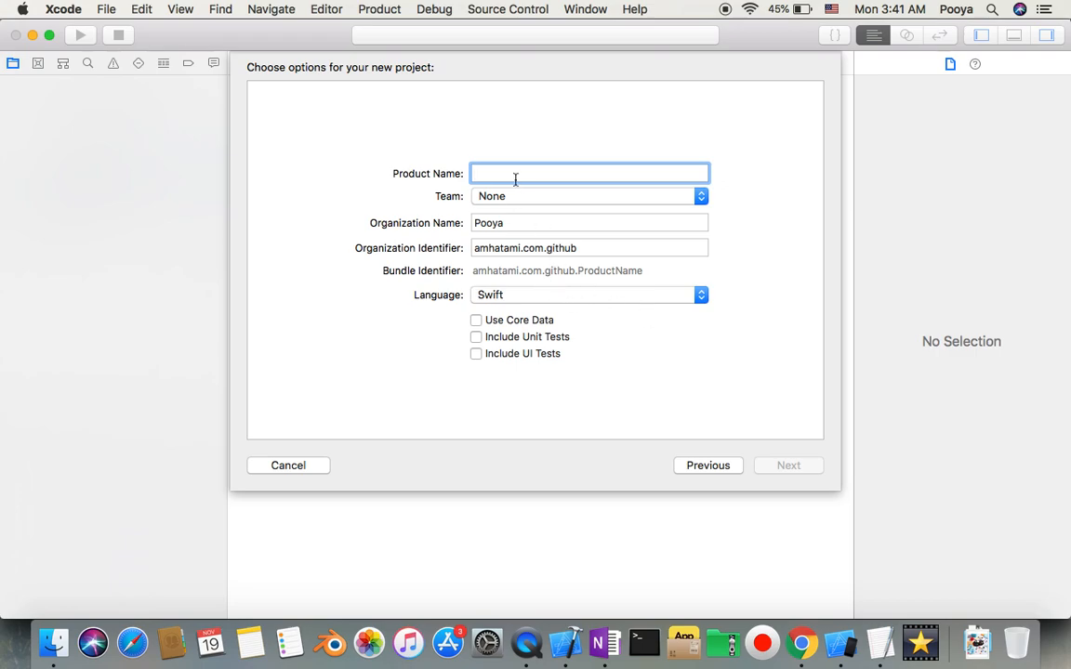
{"action": "type", "text": "IOS-"}
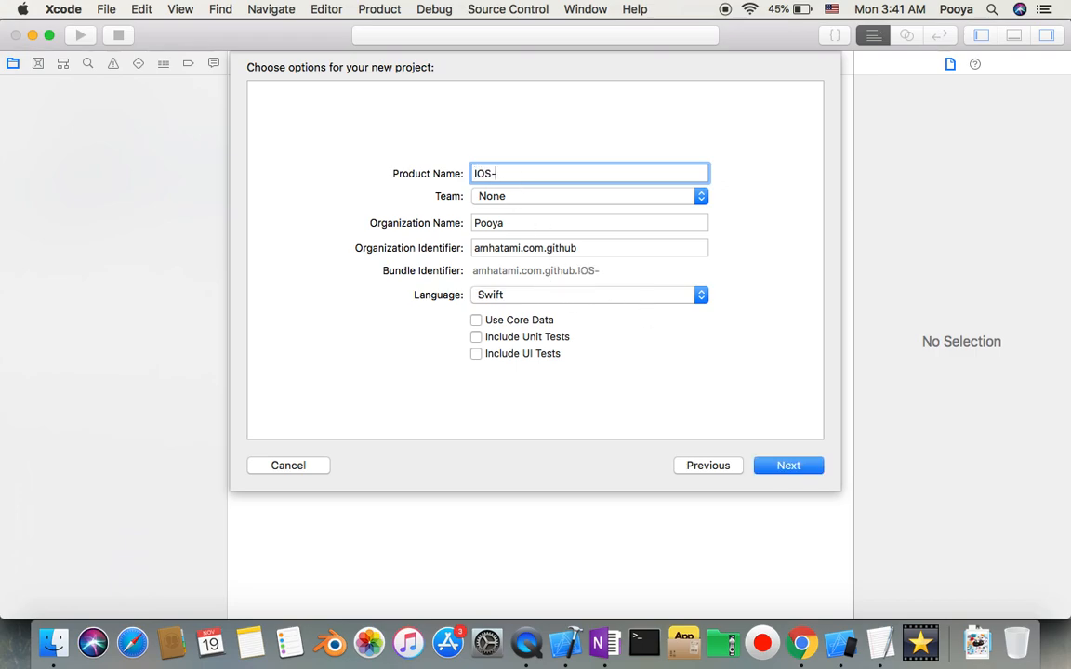
{"action": "type", "text": "Swift"}
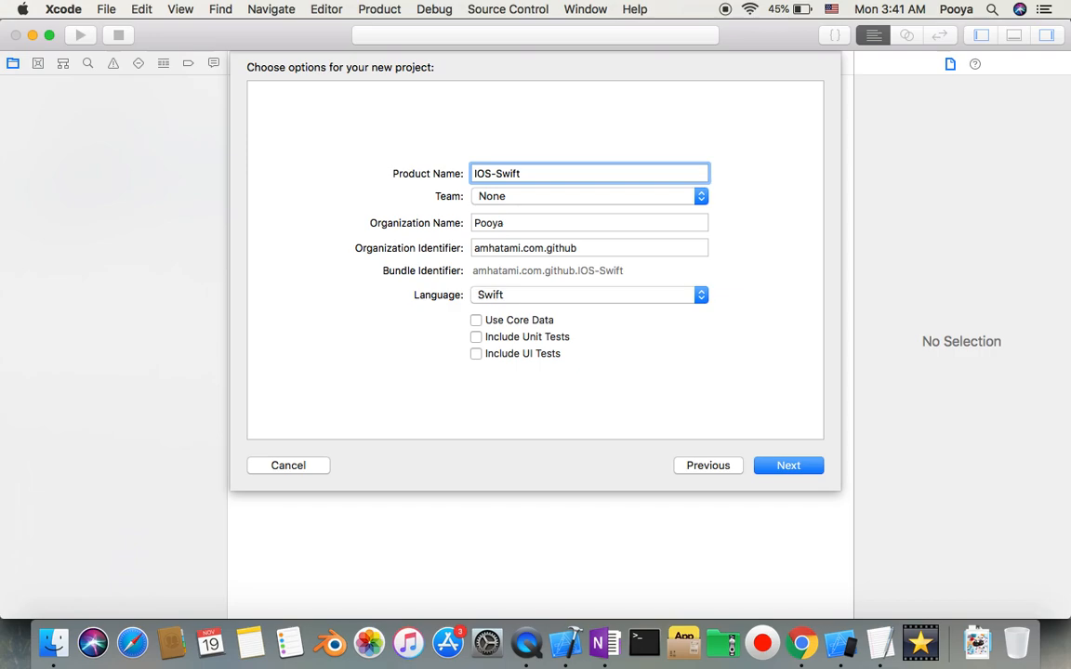
{"action": "type", "text": "-"}
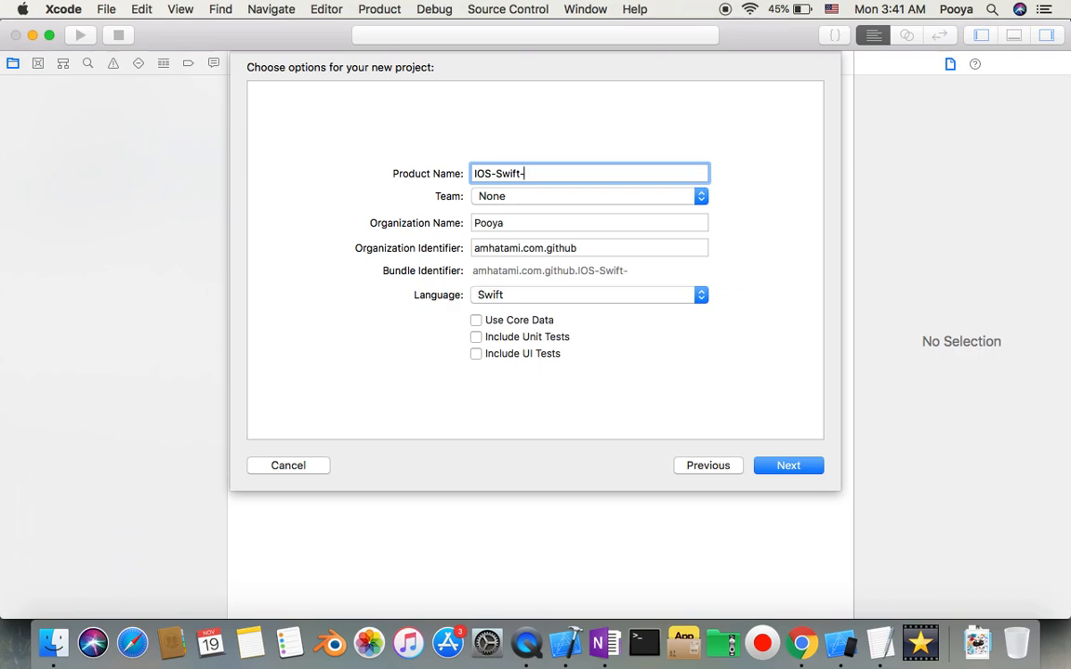
{"action": "type", "text": "UIBu"}
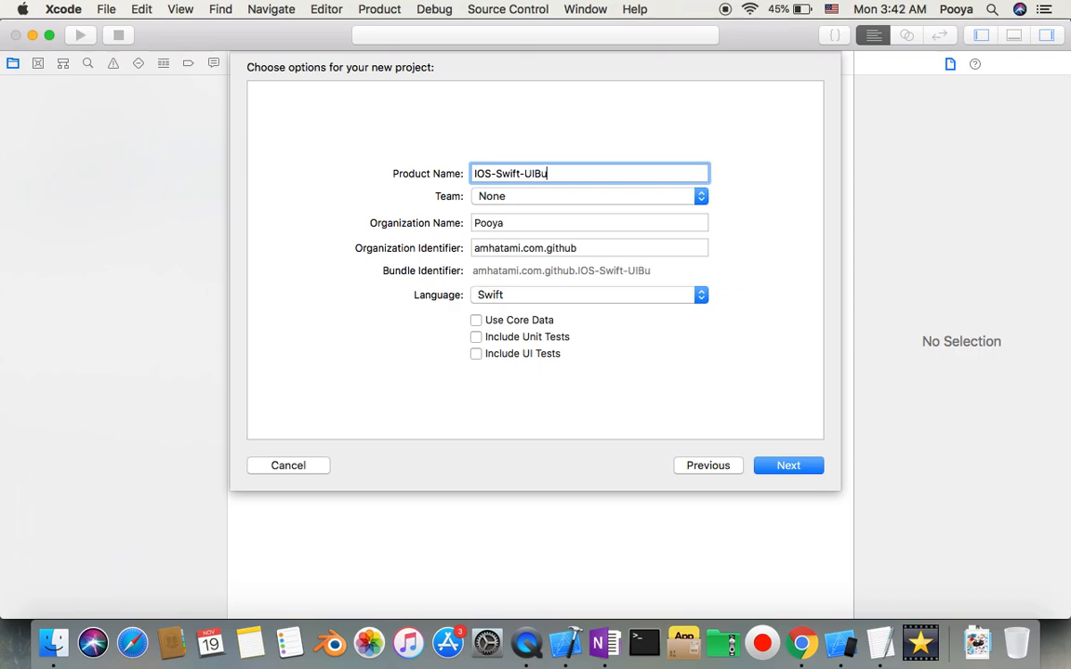
{"action": "type", "text": "tto"}
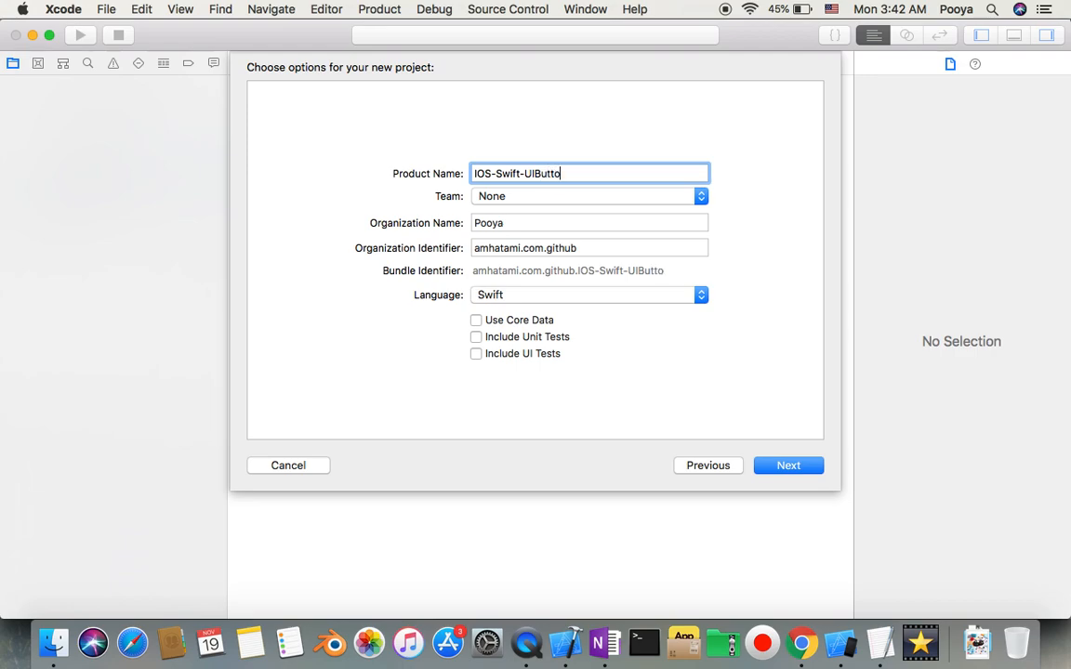
{"action": "type", "text": "n"}
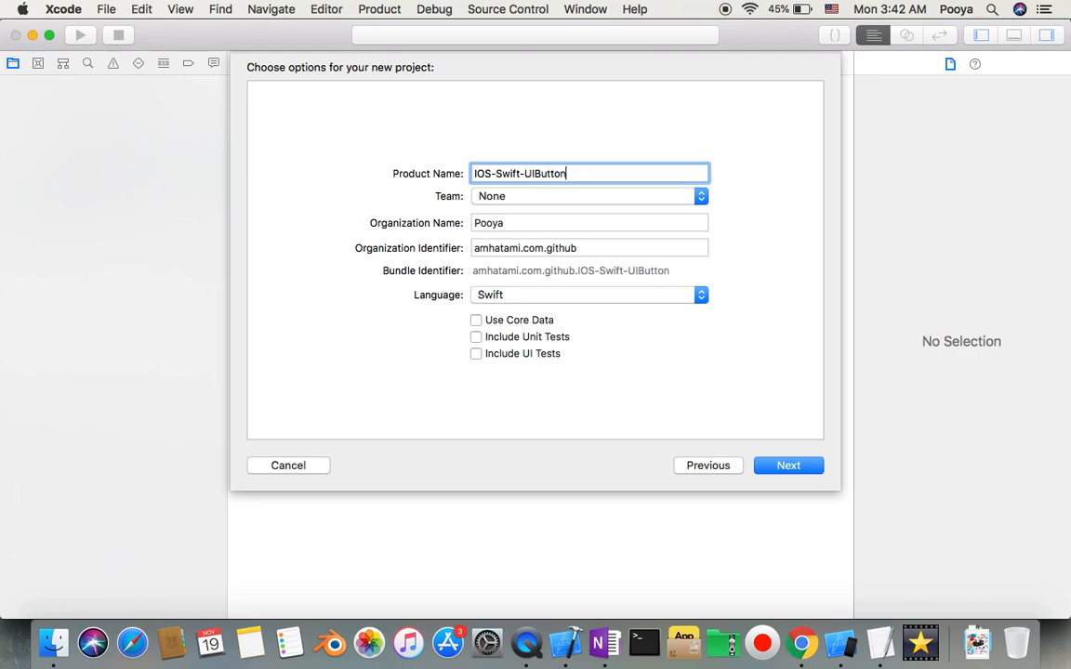
{"action": "type", "text": "Cus"}
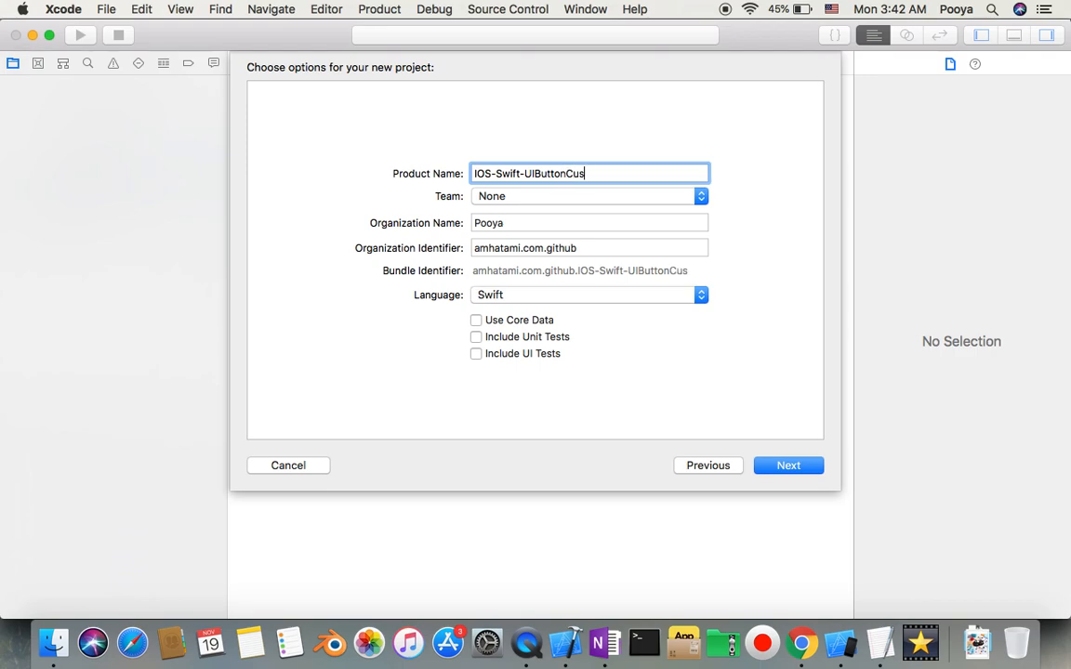
{"action": "type", "text": "t"}
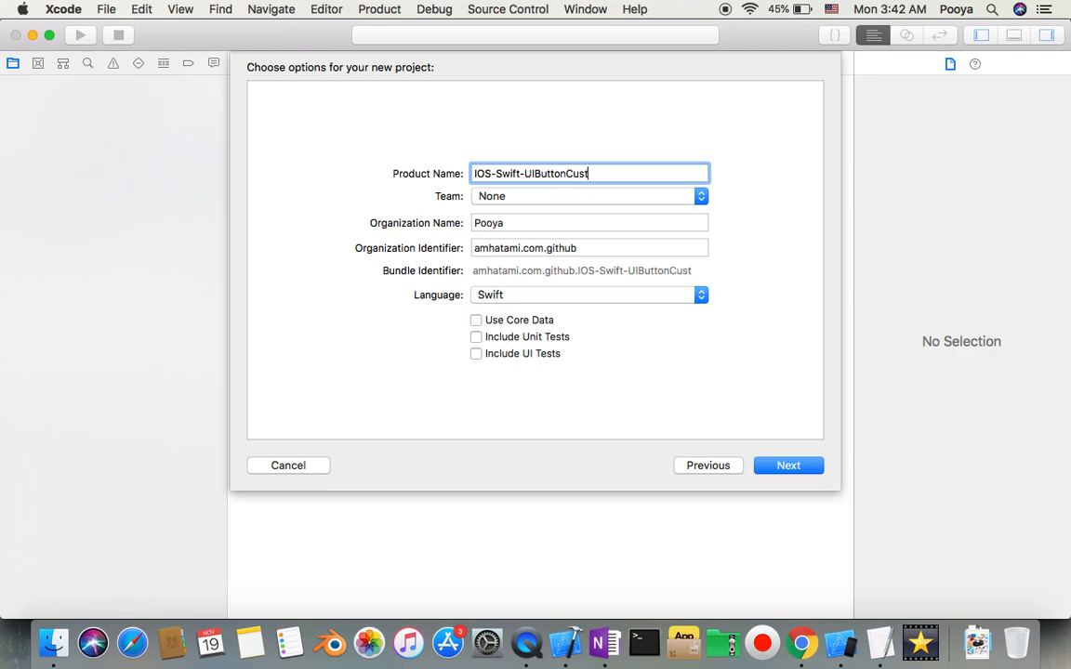
{"action": "type", "text": "omiz"}
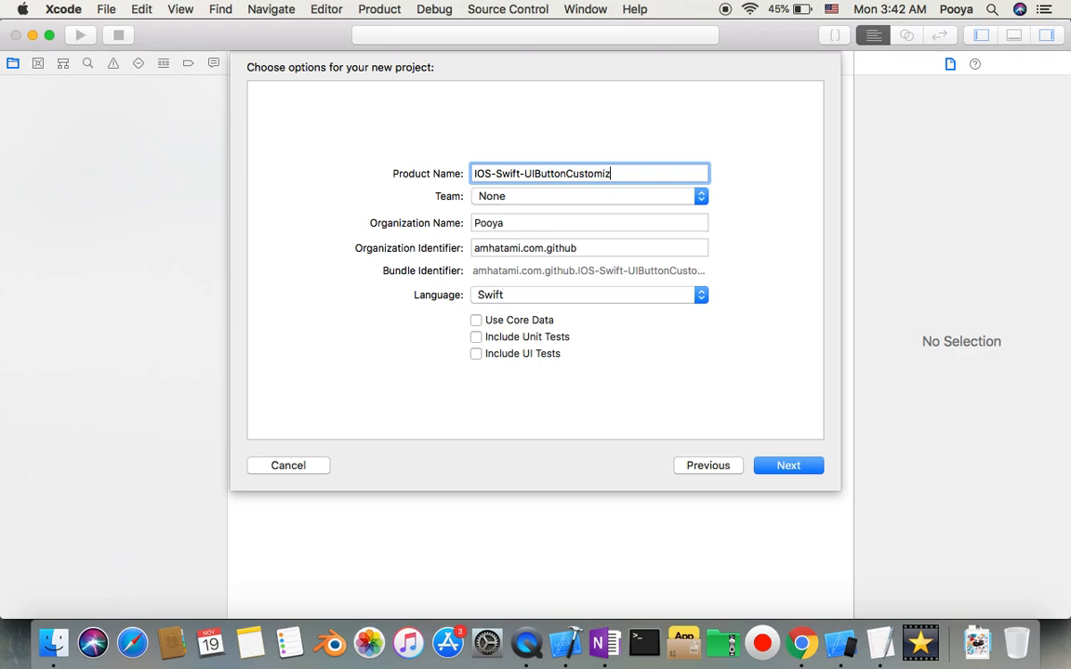
{"action": "type", "text": "ed"}
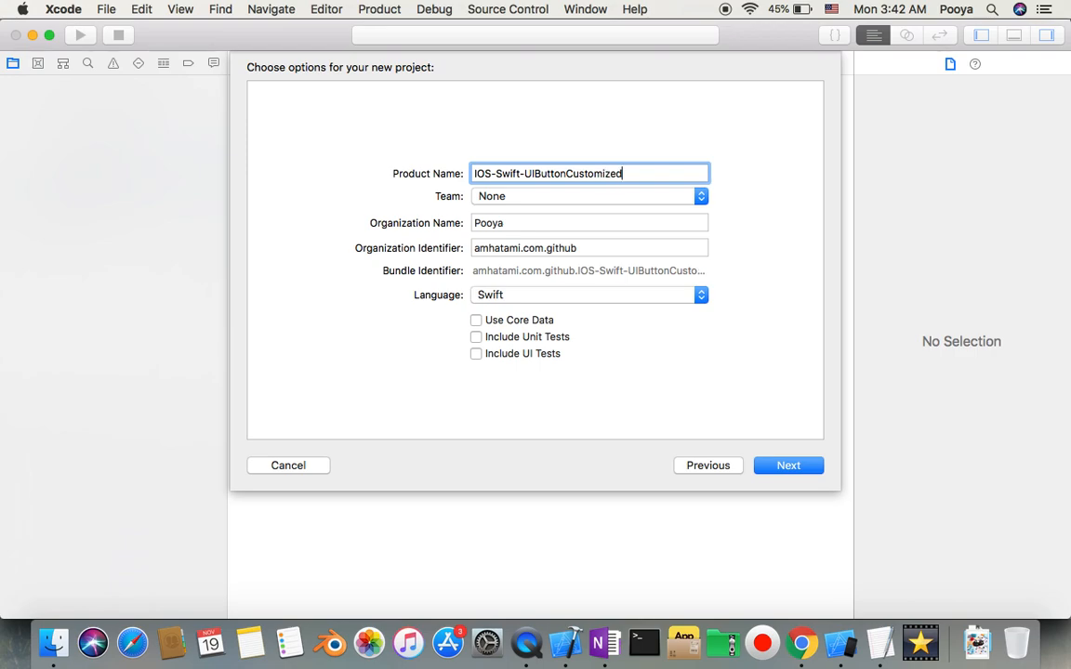
{"action": "type", "text": "01"}
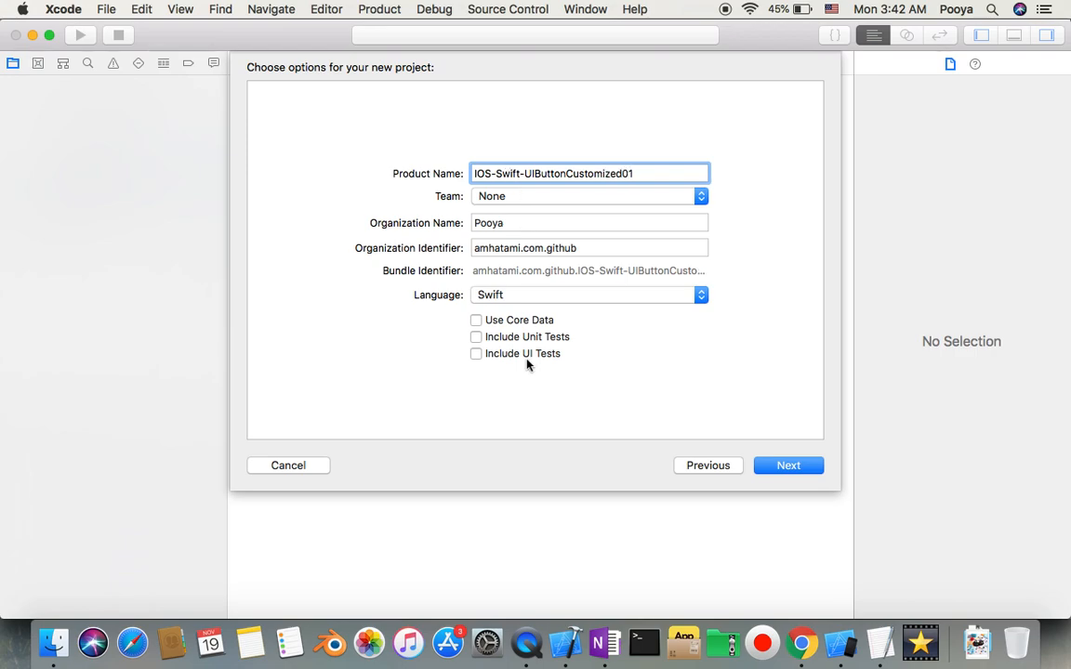
{"action": "left_click", "coordinate": [789, 465]}
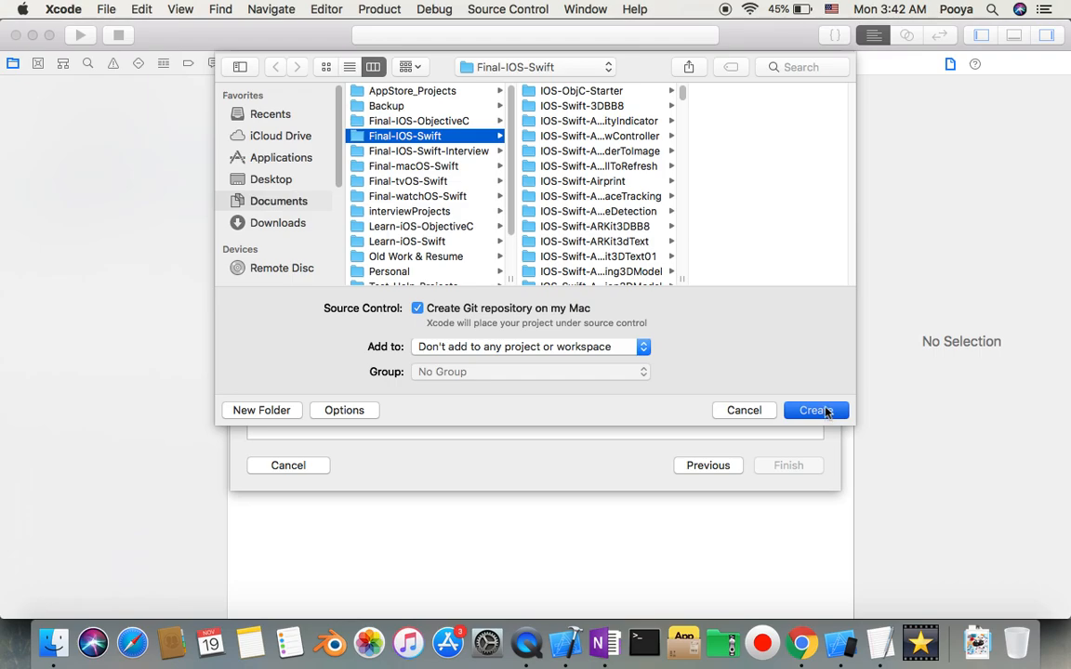
Create the project in Final-IOS-Swift and open Main.storyboard.
{"action": "left_click", "coordinate": [815, 410]}
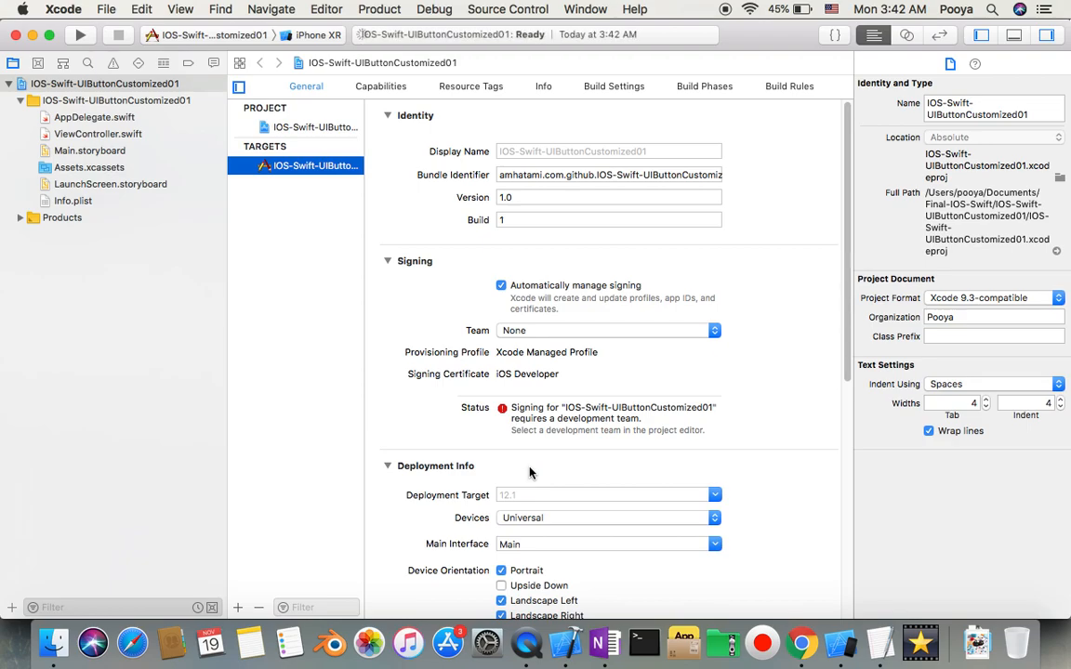
{"action": "mouse_move", "coordinate": [707, 454]}
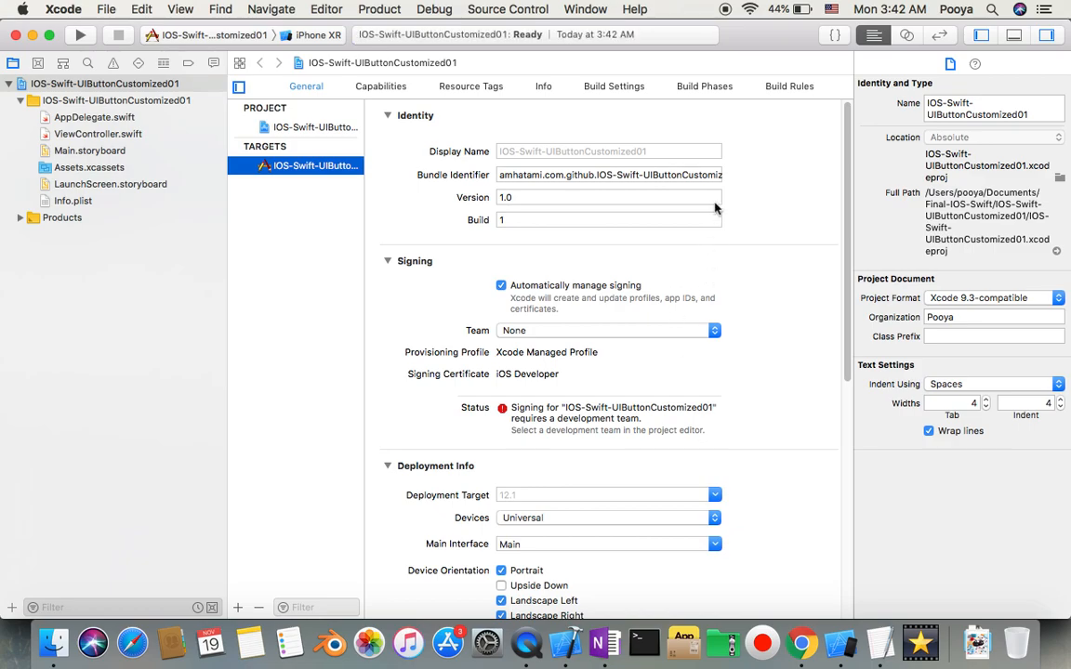
{"action": "left_click", "coordinate": [90, 151]}
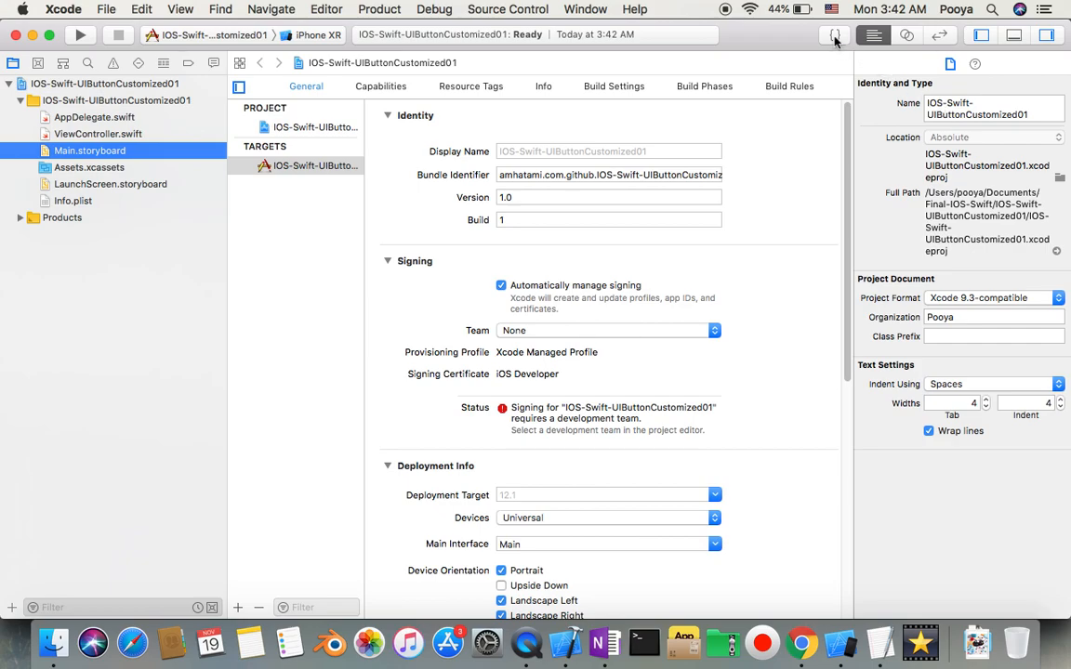
Drag a Button from the object library onto the view controller.
{"action": "left_click", "coordinate": [90, 150]}
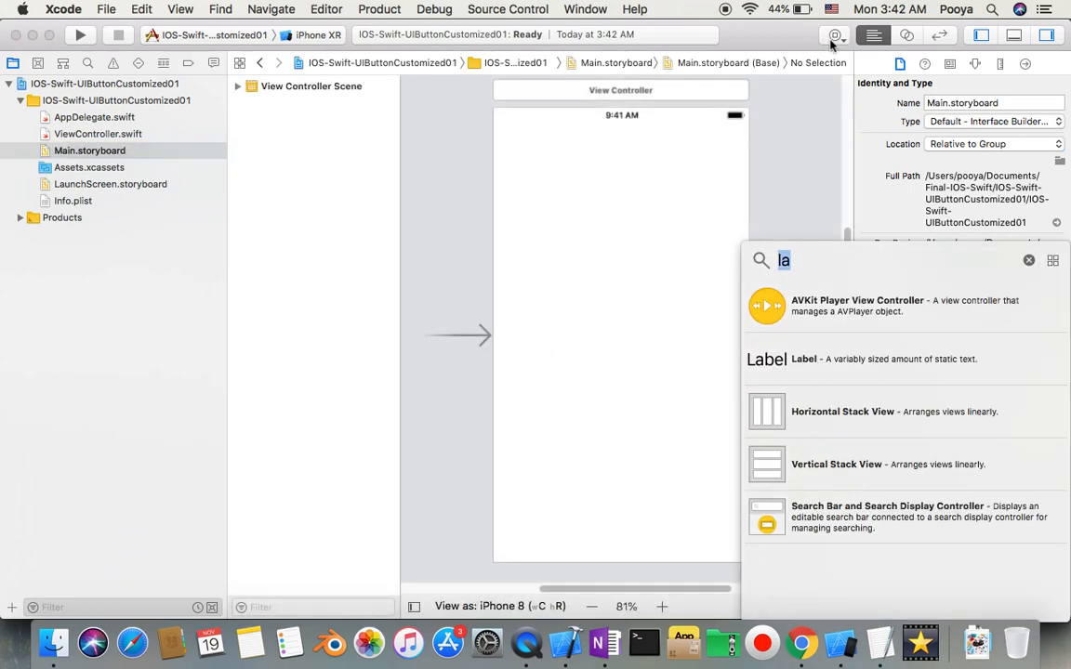
{"action": "mouse_move", "coordinate": [815, 269]}
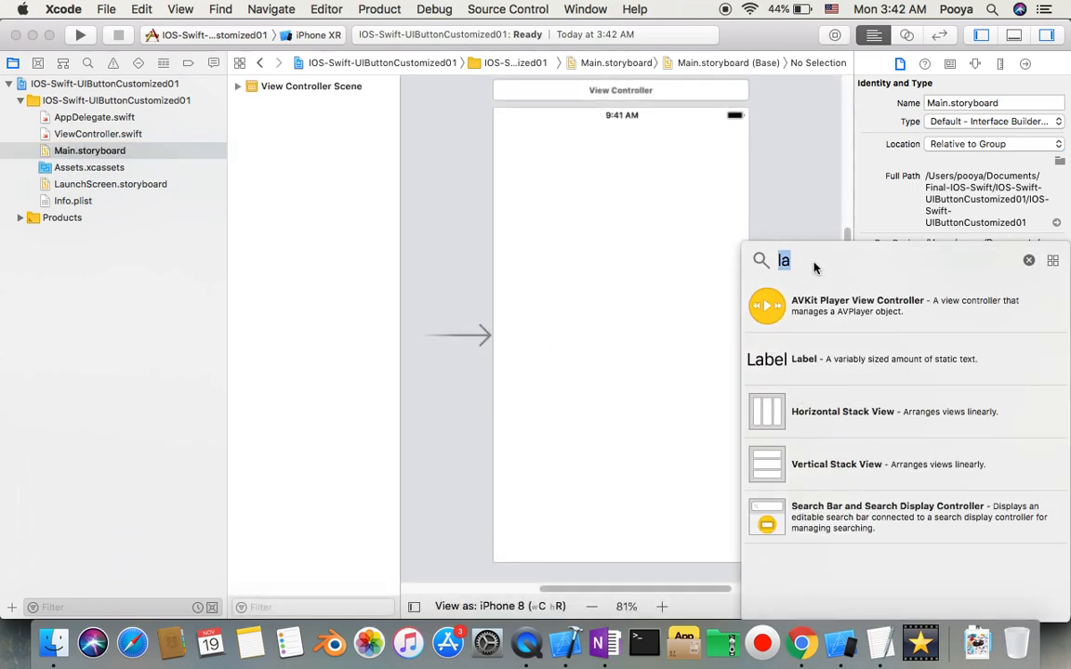
{"action": "type", "text": "bu"}
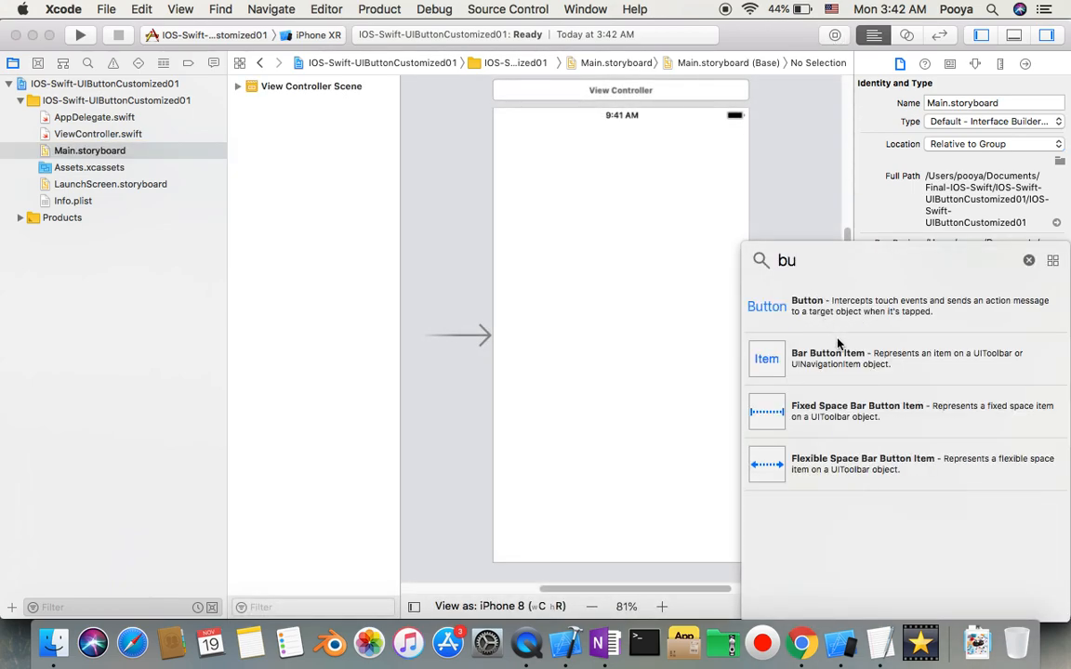
{"action": "left_click_drag", "start_coordinate": [767, 306], "coordinate": [571, 246]}
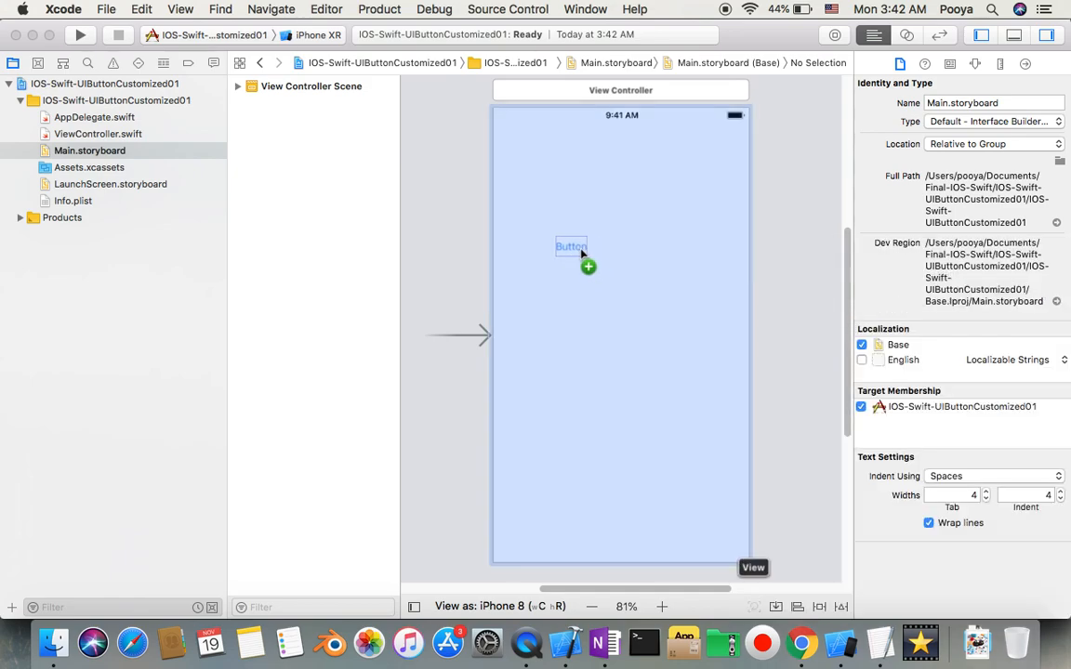
{"action": "left_click", "coordinate": [572, 247]}
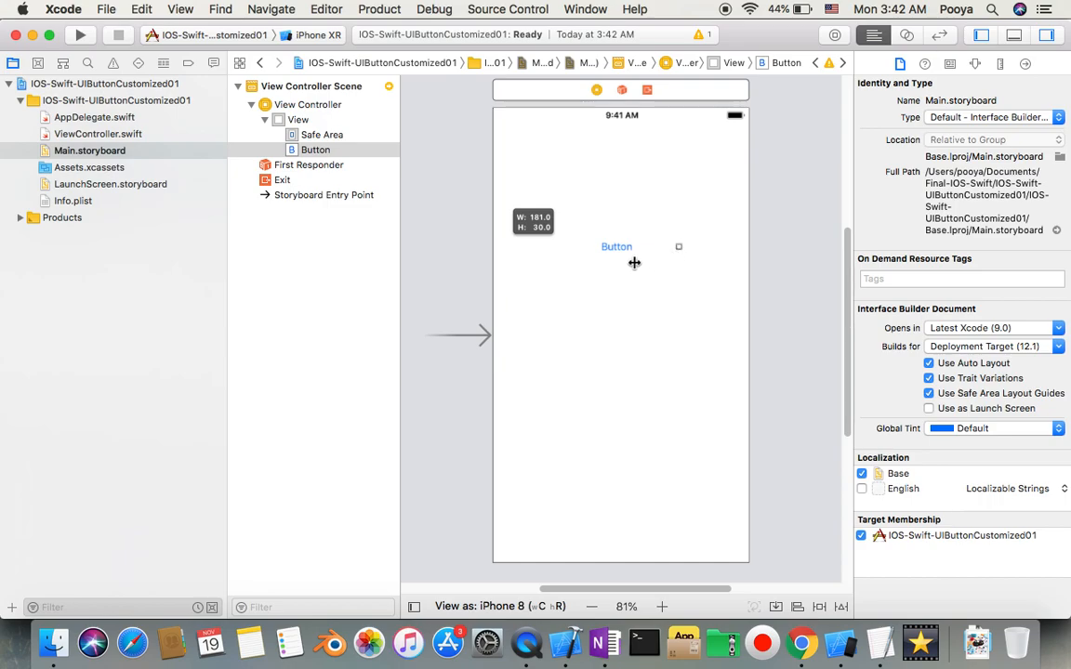
Widen the button and centre it horizontally near the top of the view.
{"action": "left_click_drag", "start_coordinate": [635, 263], "coordinate": [621, 271]}
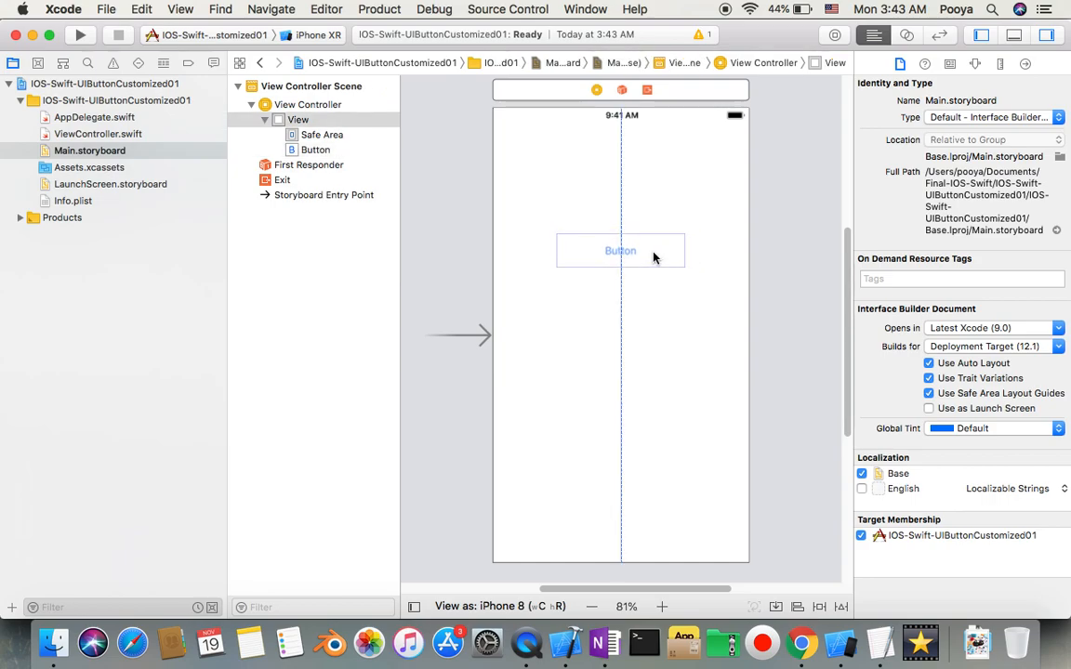
{"action": "left_click", "coordinate": [621, 251]}
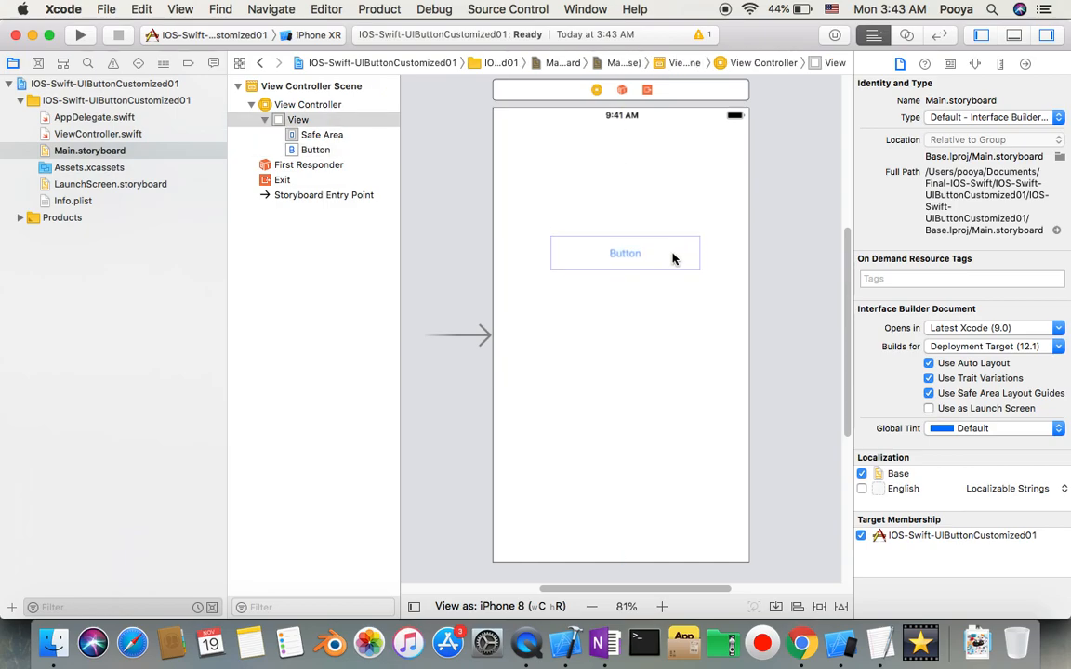
{"action": "left_click", "coordinate": [625, 253]}
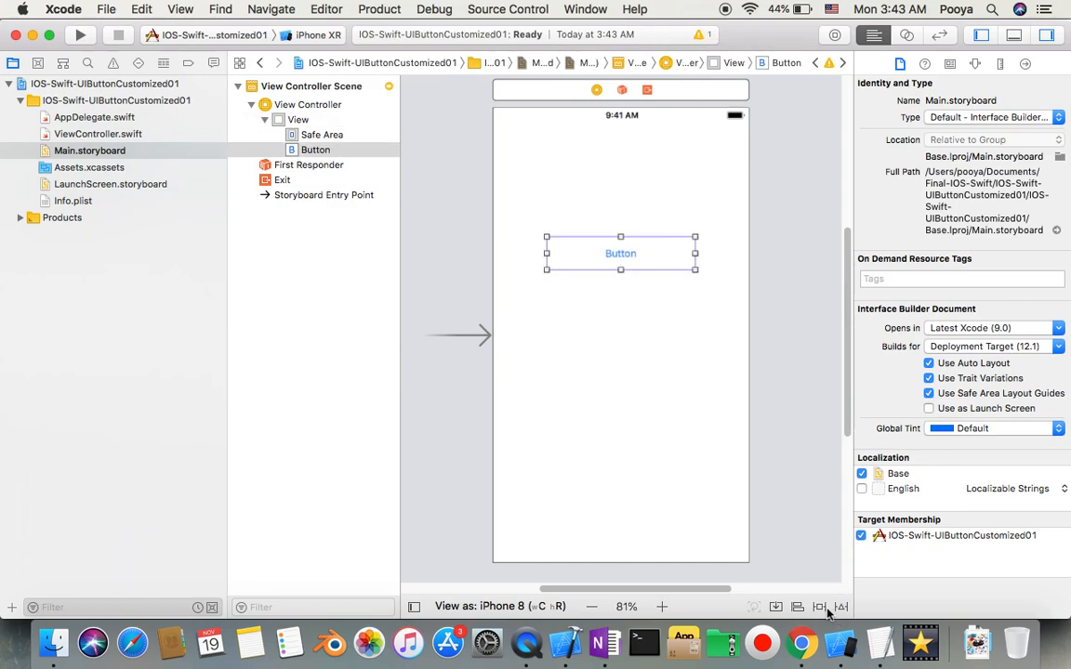
{"action": "left_click", "coordinate": [819, 607]}
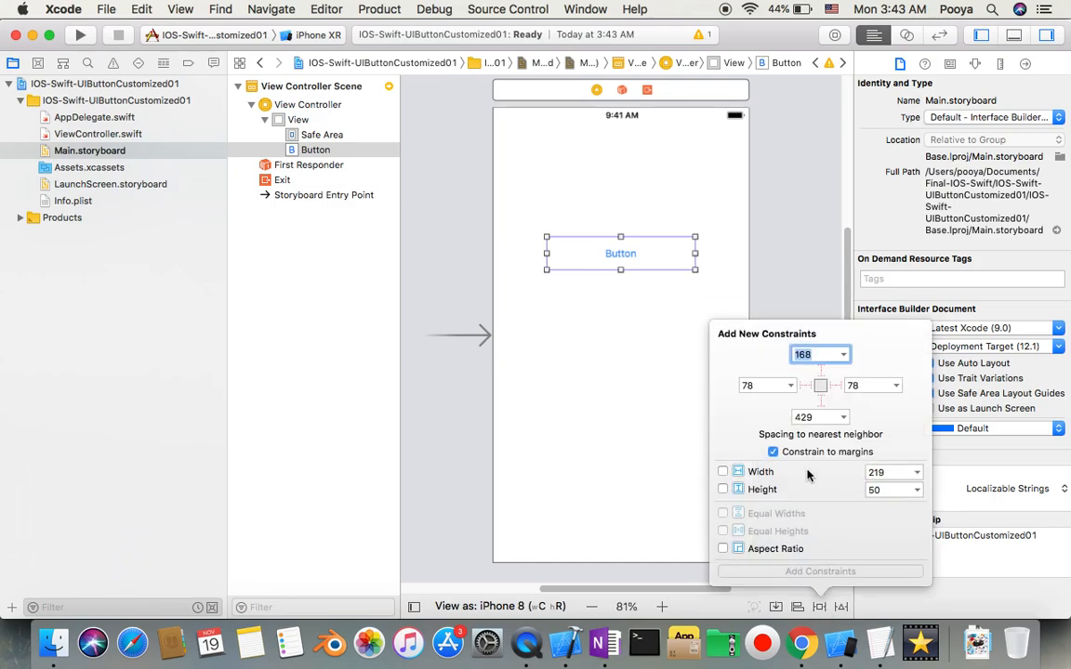
Add the new constraints to the button from the constraints popover.
{"action": "left_click", "coordinate": [724, 472]}
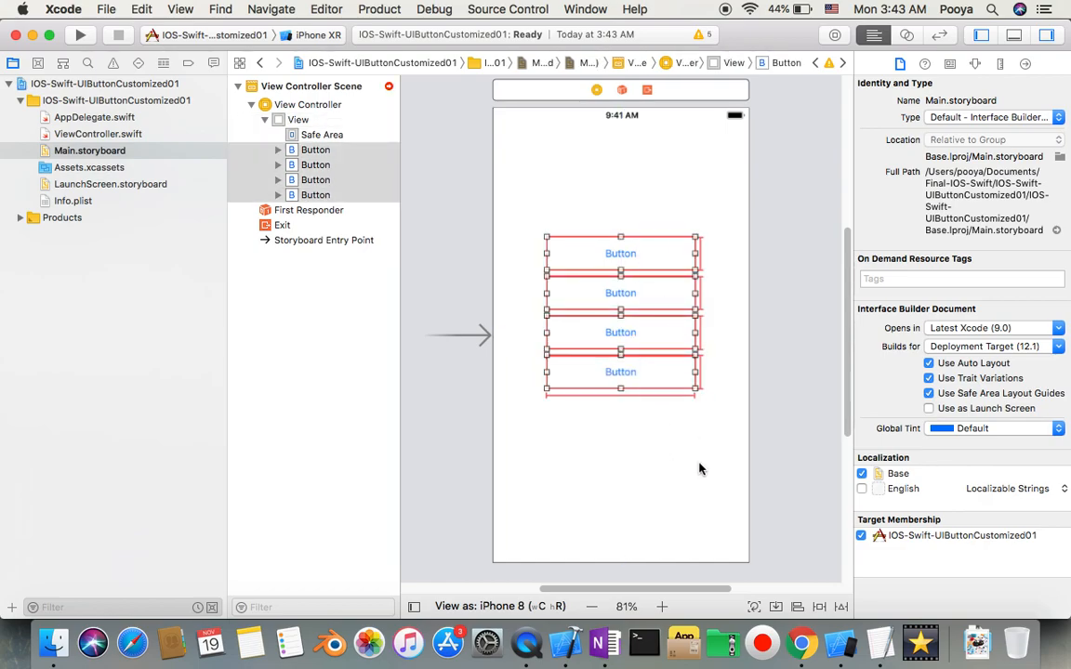
Embed the four buttons in a Stack View and add horizontal and vertical centring constraints.
{"action": "left_click", "coordinate": [327, 9]}
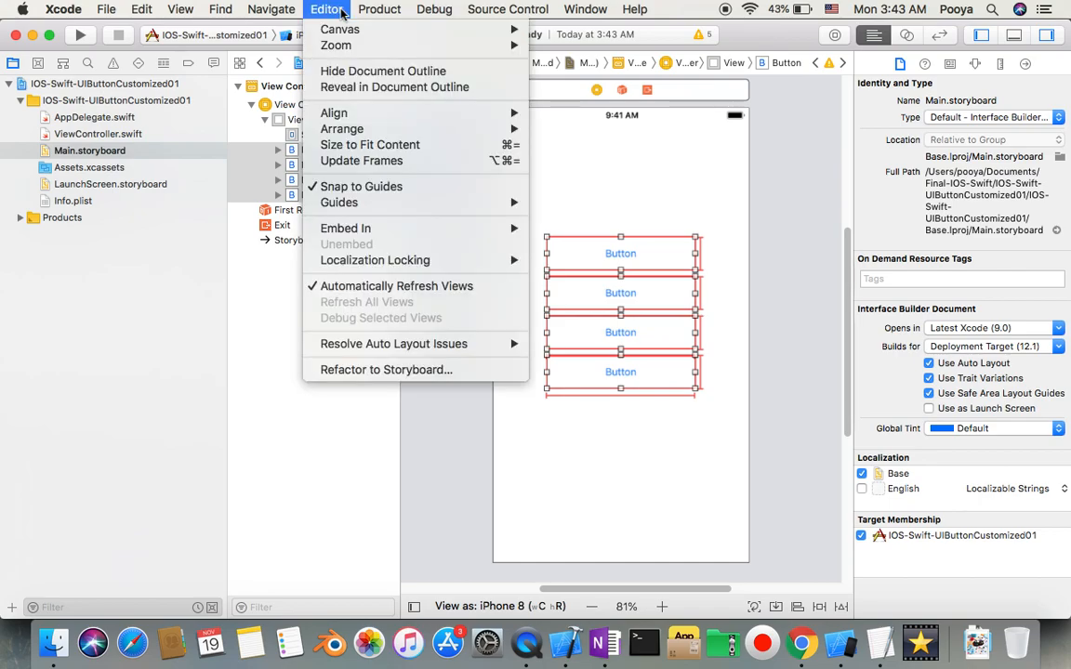
{"action": "mouse_move", "coordinate": [345, 228]}
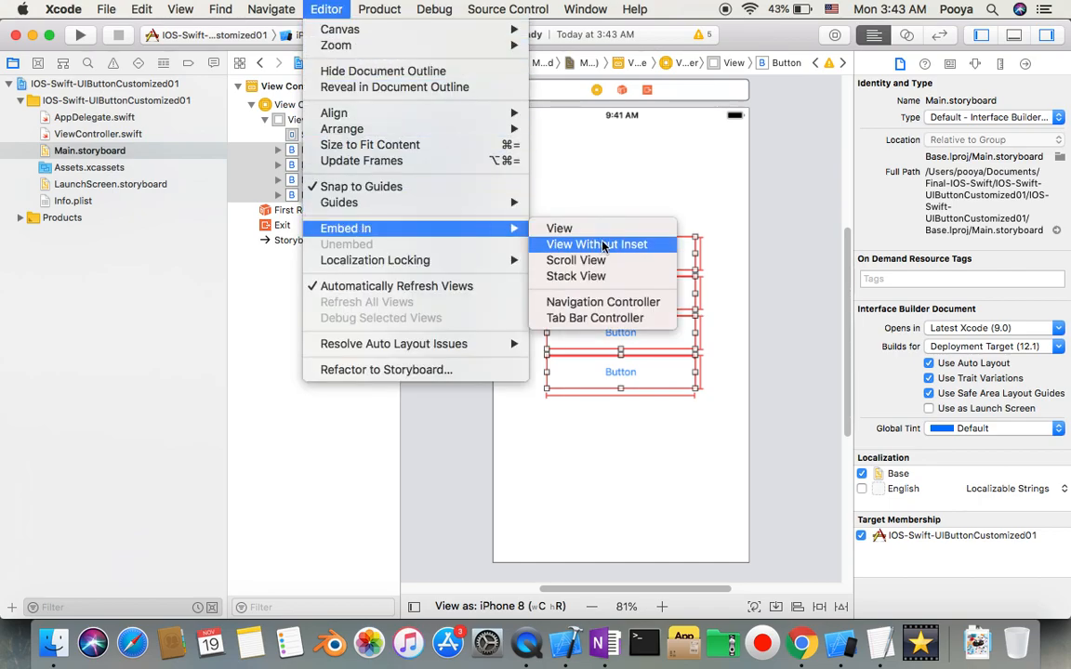
{"action": "mouse_move", "coordinate": [575, 276]}
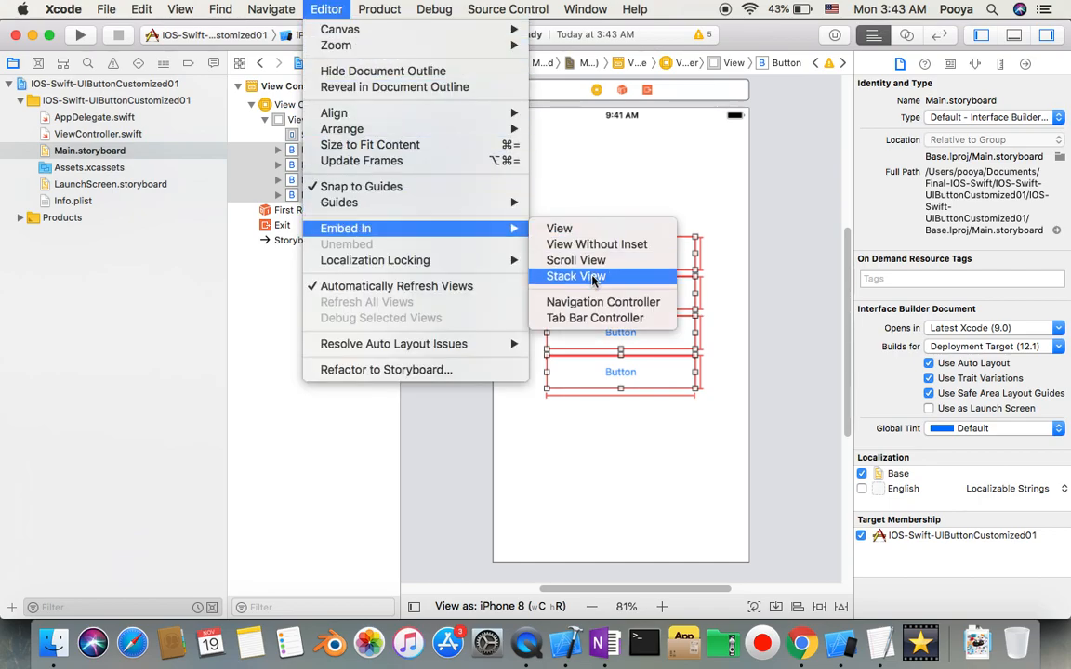
{"action": "left_click", "coordinate": [576, 276]}
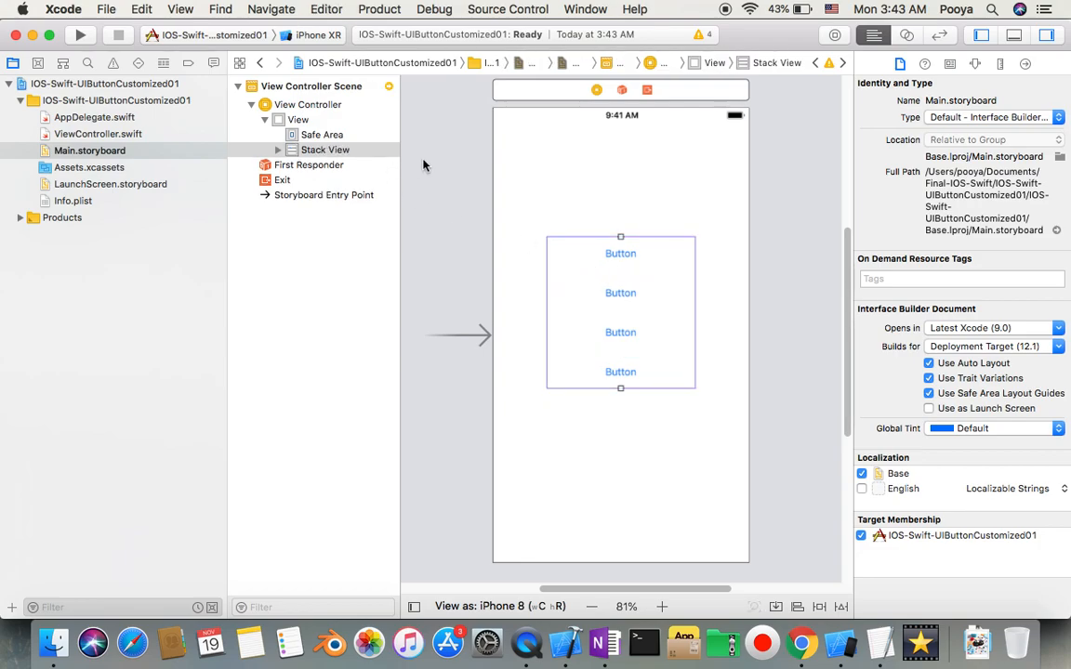
{"action": "mouse_move", "coordinate": [795, 616]}
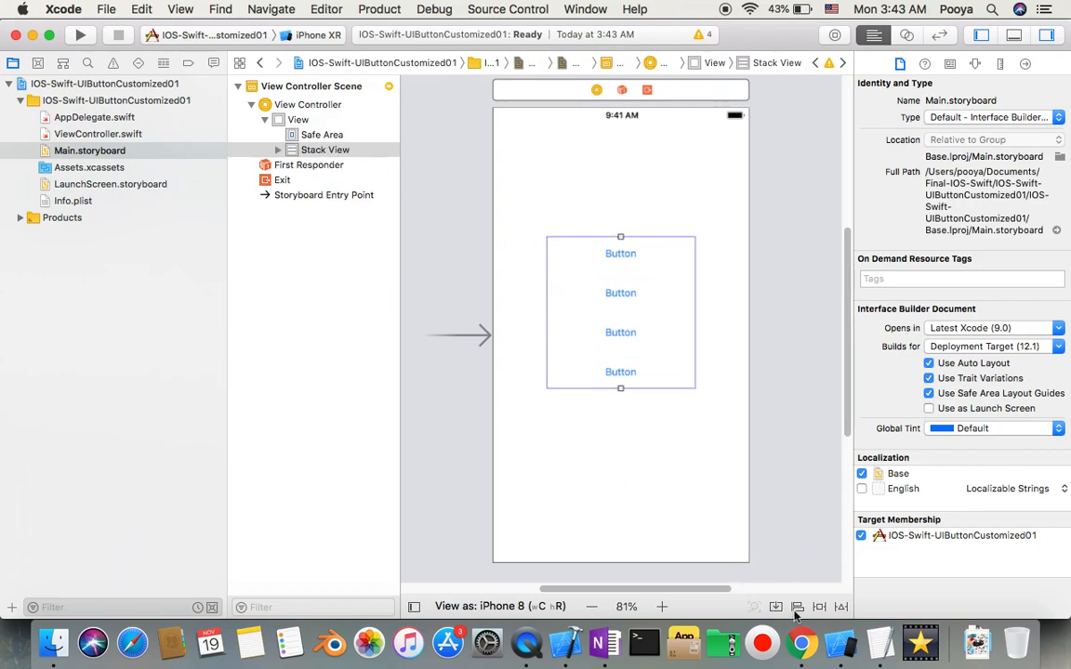
{"action": "left_click", "coordinate": [797, 607]}
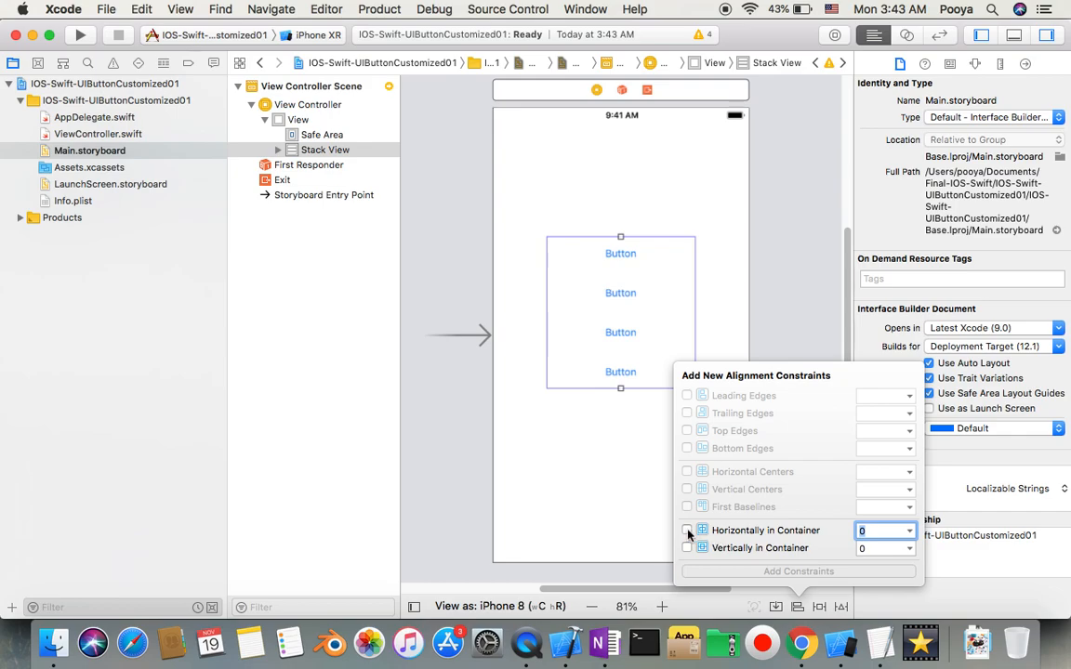
{"action": "left_click", "coordinate": [687, 530]}
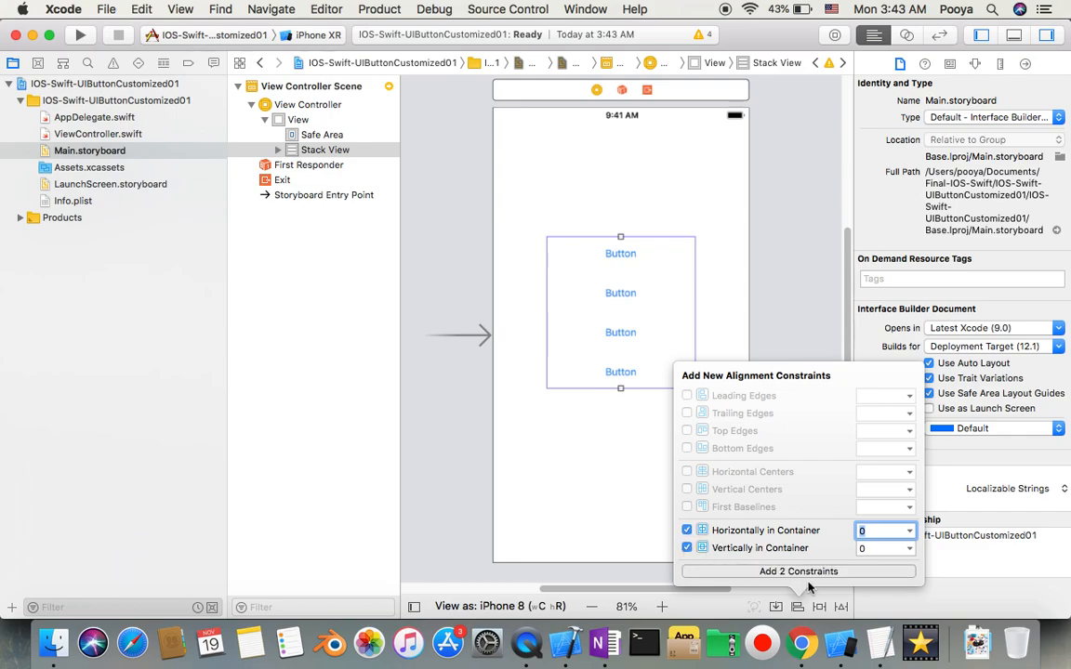
{"action": "left_click", "coordinate": [798, 571]}
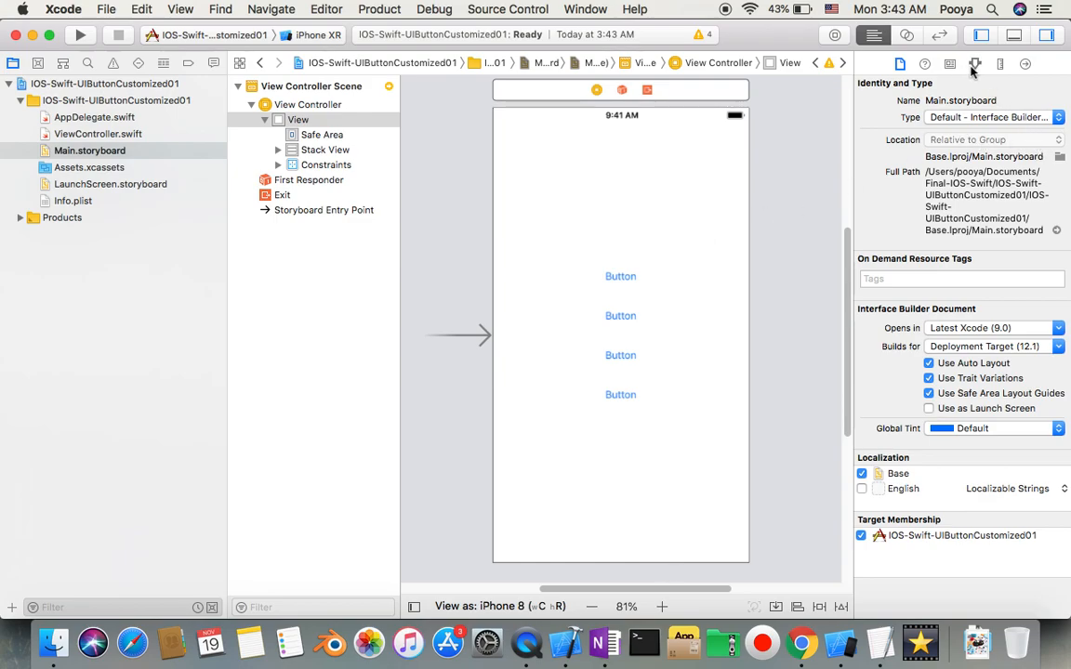
Set the view's background to a dark navy custom colour from the crayon picker.
{"action": "left_click", "coordinate": [974, 63]}
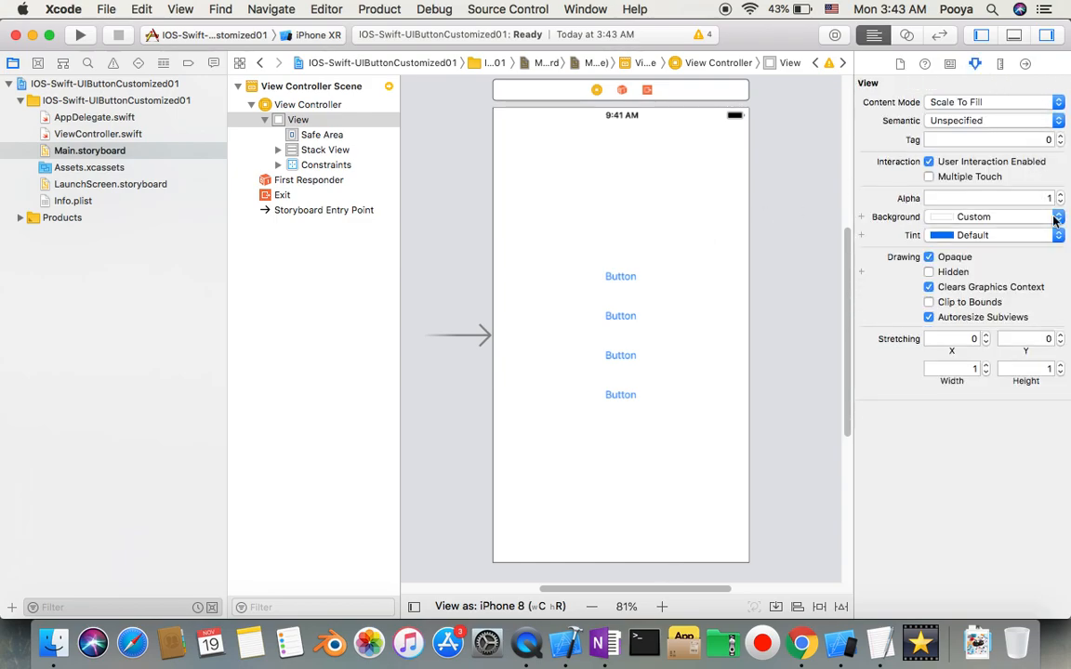
{"action": "left_click", "coordinate": [1058, 217]}
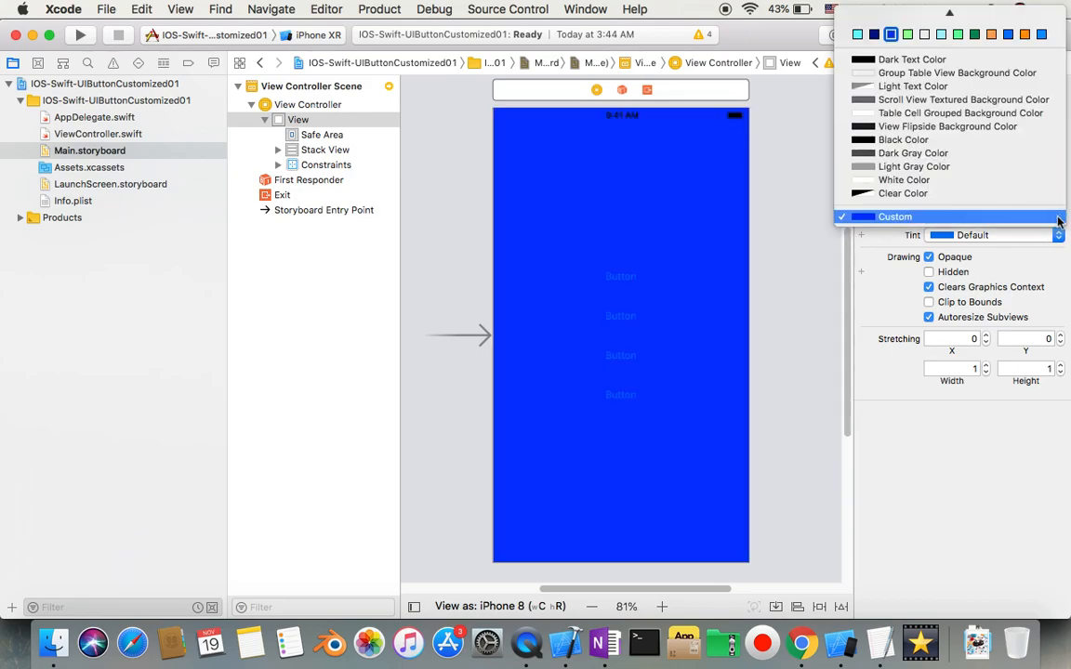
{"action": "left_click", "coordinate": [1008, 34]}
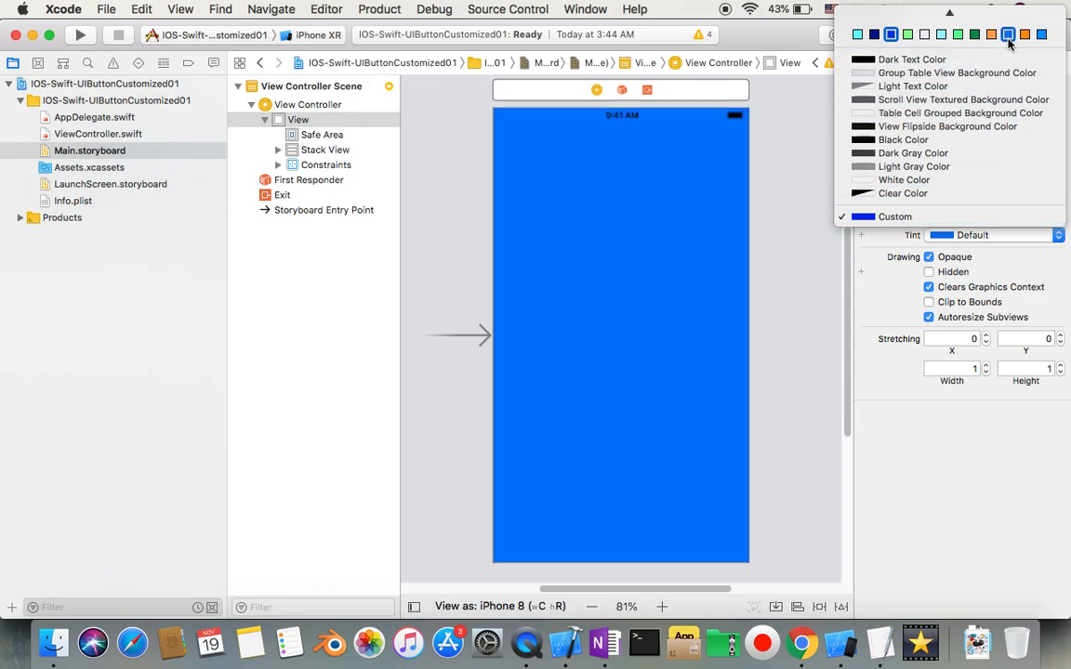
{"action": "left_click", "coordinate": [1007, 35]}
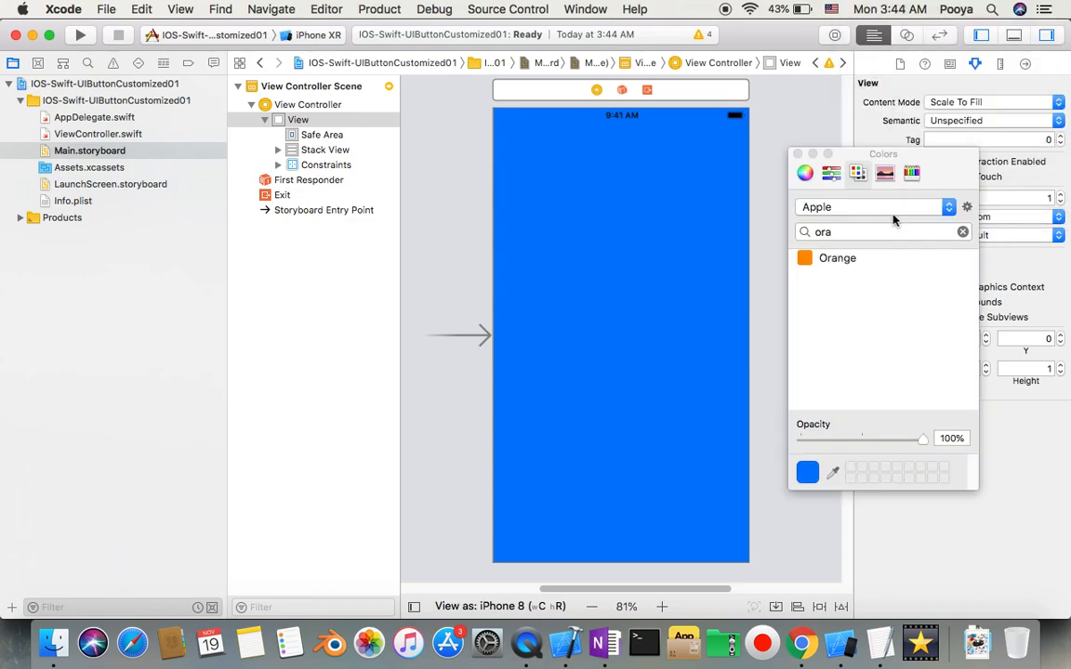
{"action": "left_click", "coordinate": [858, 173]}
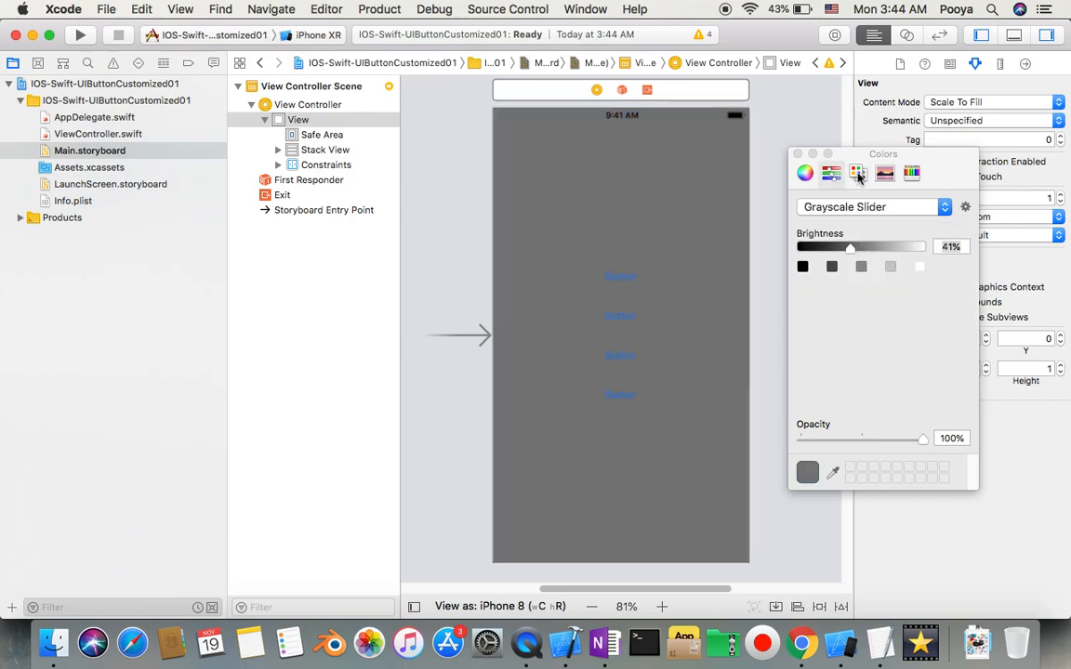
{"action": "left_click", "coordinate": [912, 173]}
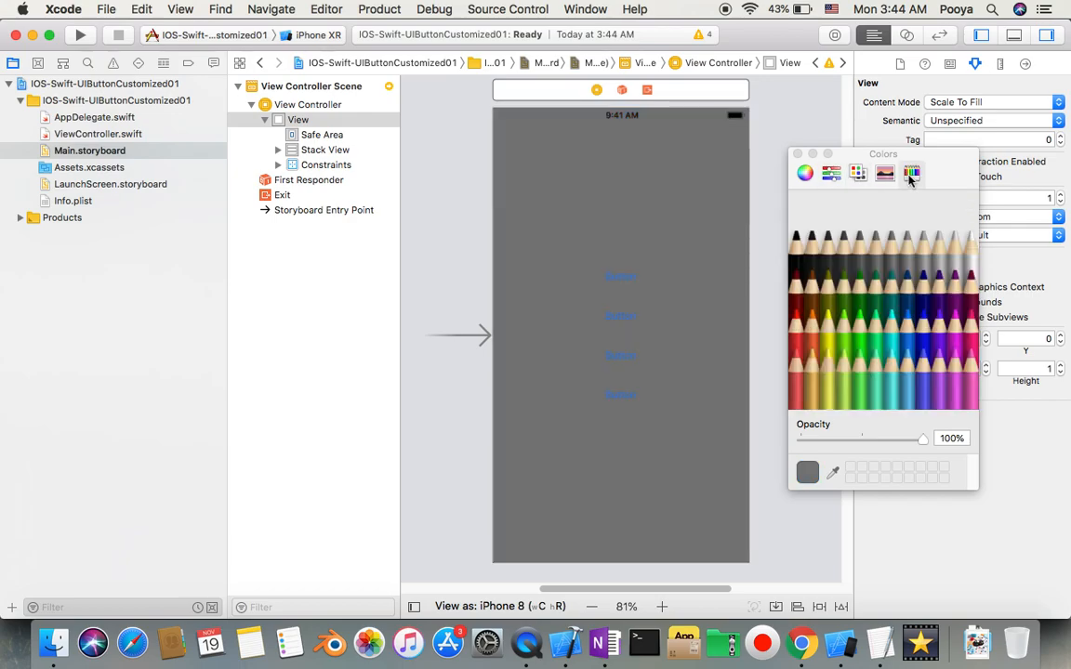
{"action": "left_click", "coordinate": [925, 321]}
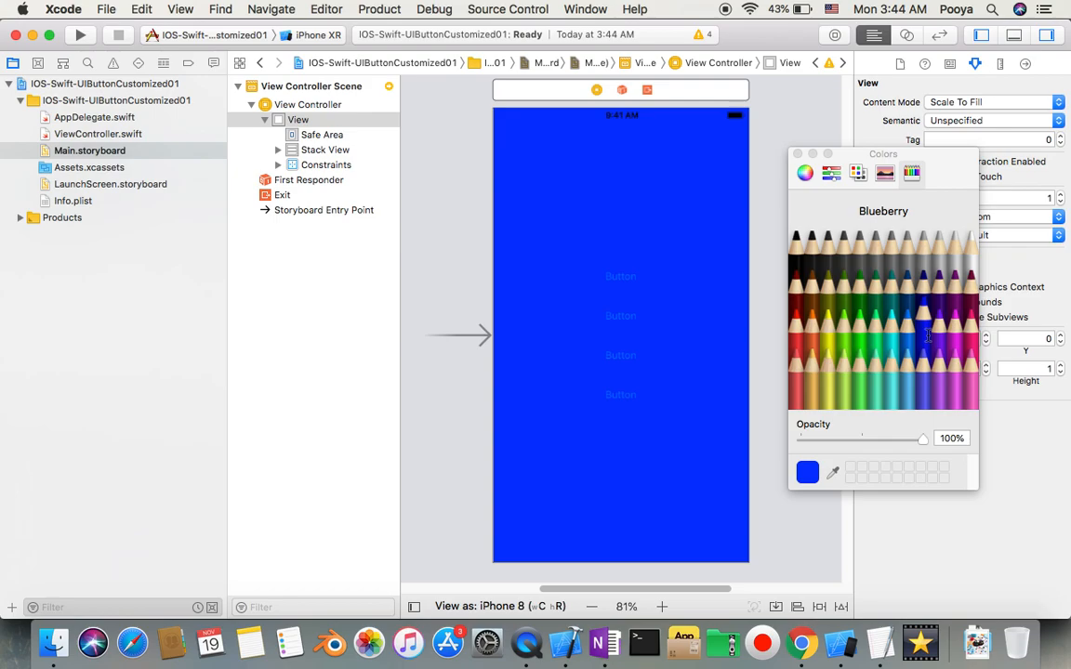
{"action": "left_click", "coordinate": [909, 288]}
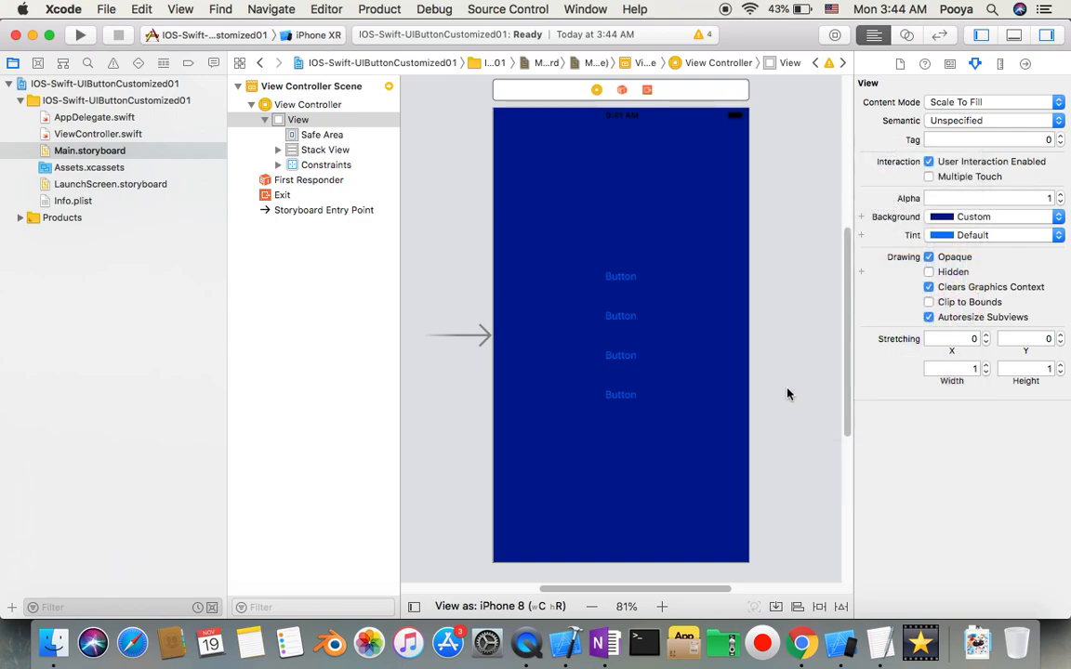
{"action": "mouse_move", "coordinate": [751, 385]}
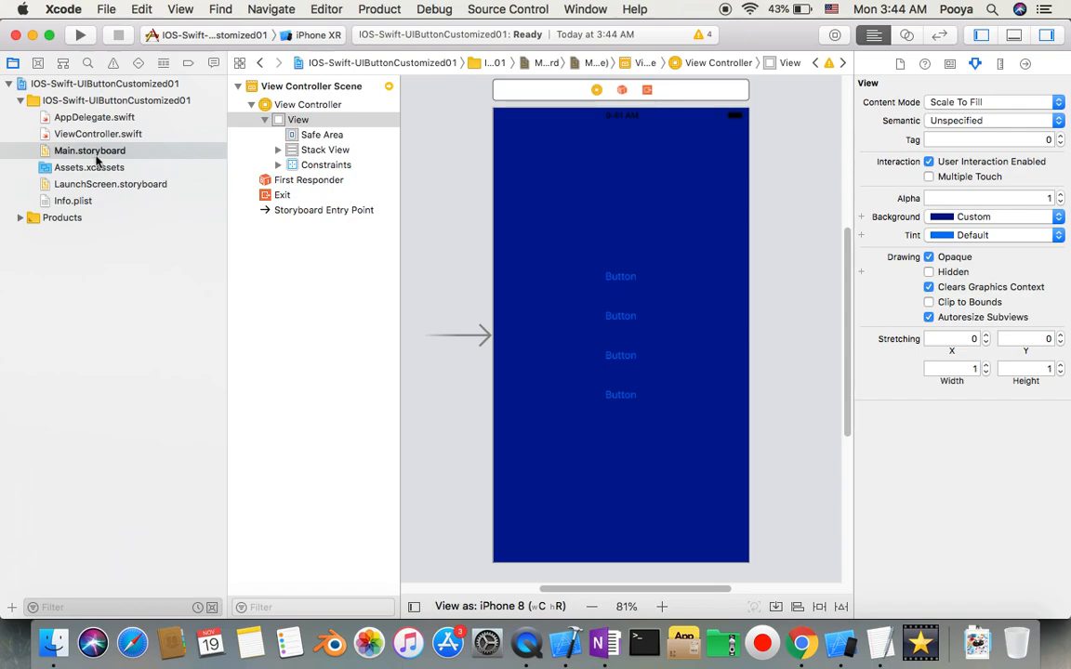
{"action": "left_click", "coordinate": [97, 133]}
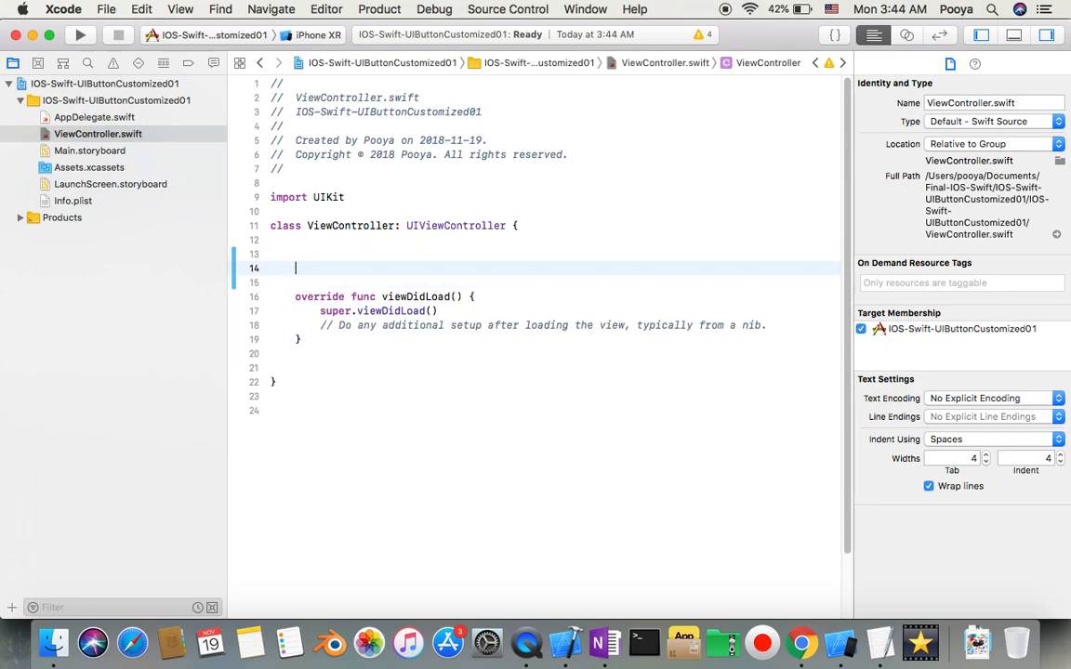
{"action": "type", "text": "@"}
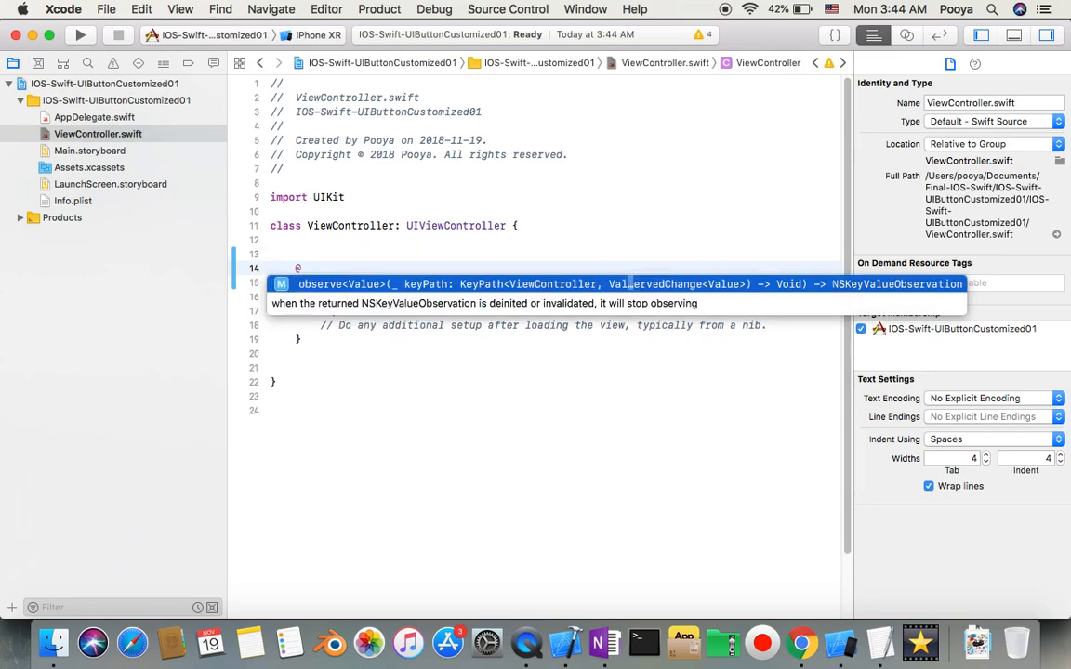
{"action": "type", "text": "I"}
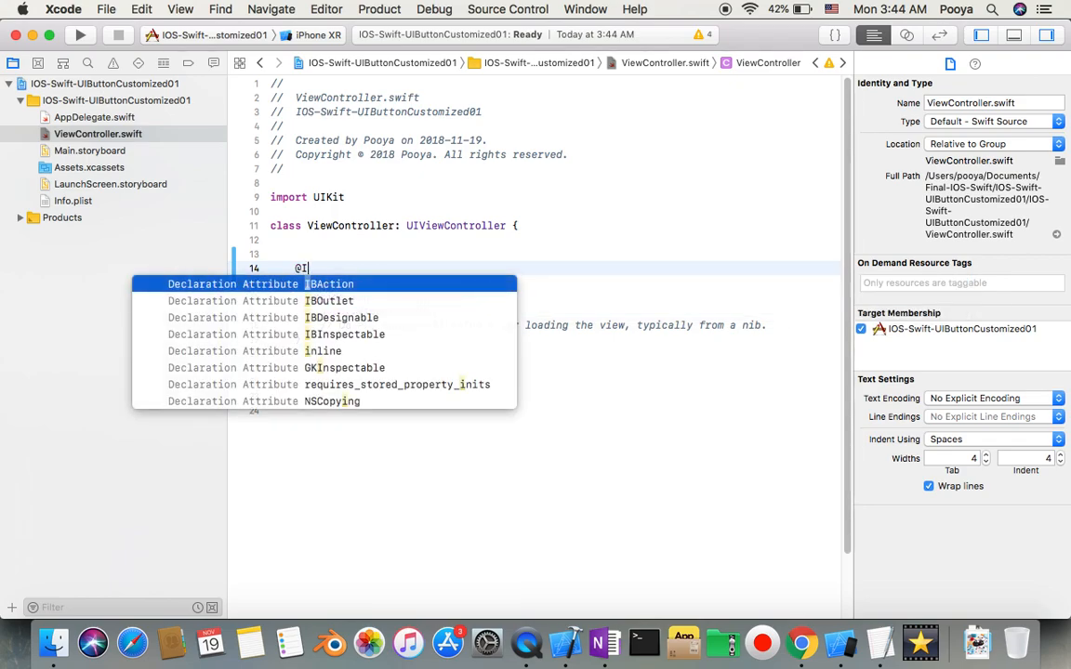
{"action": "type", "text": "BOutlet"}
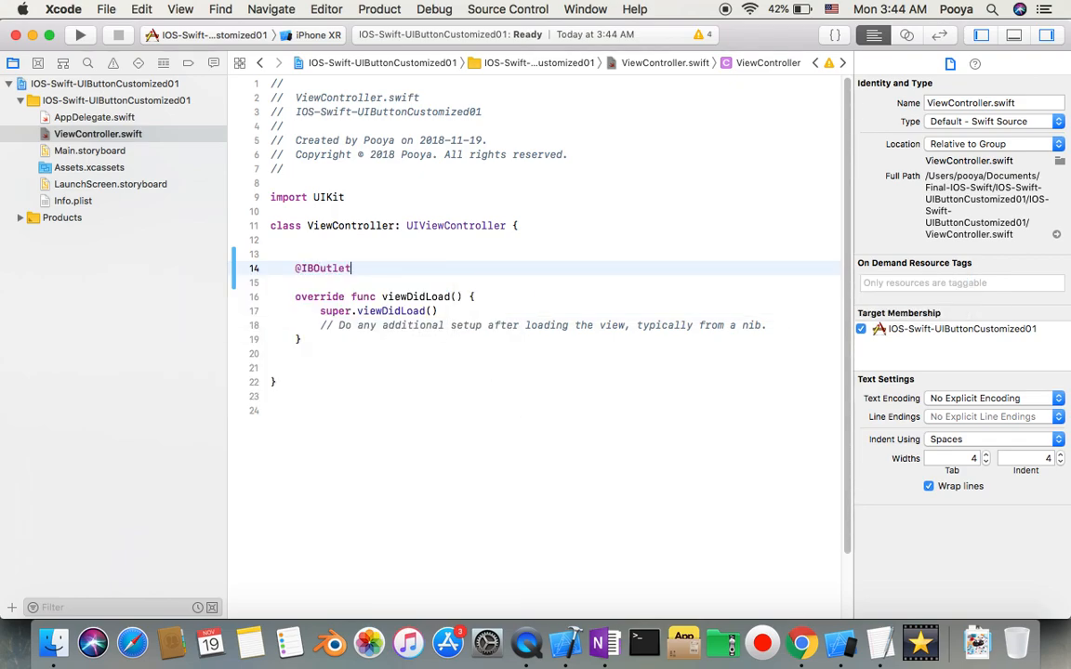
{"action": "type", "text": "weak var"}
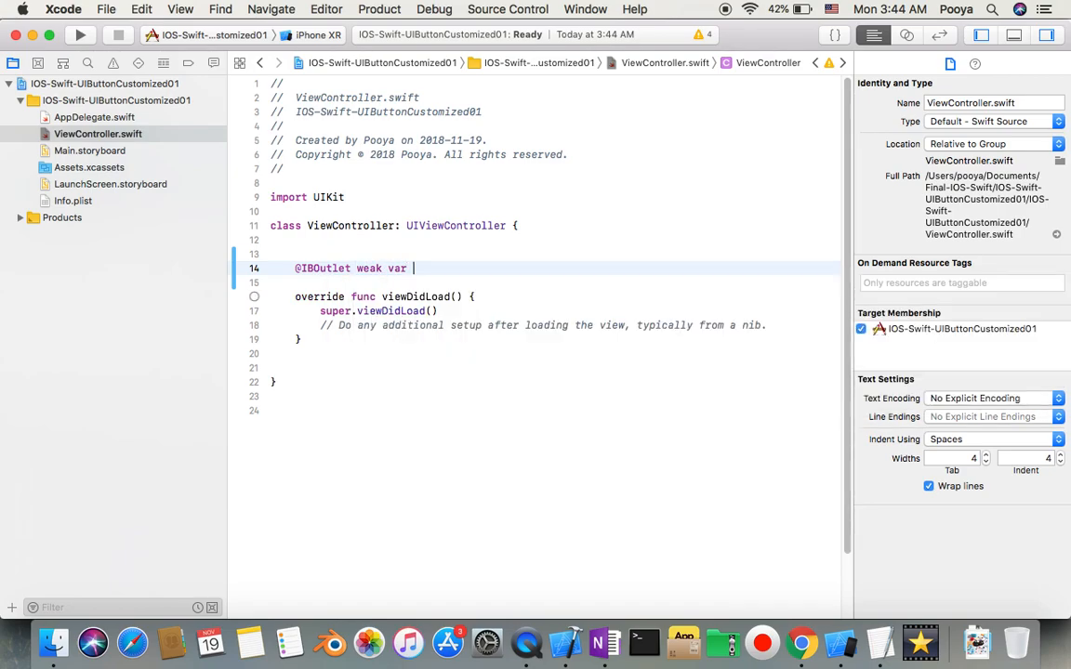
{"action": "type", "text": "editBtn :"}
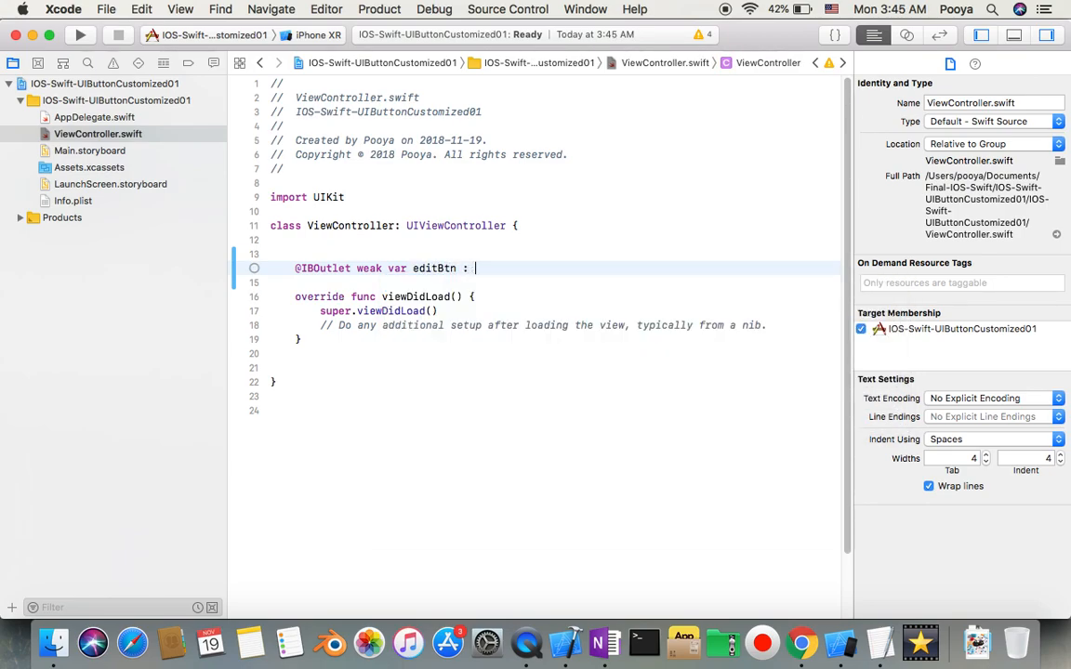
{"action": "type", "text": "UIButton!"}
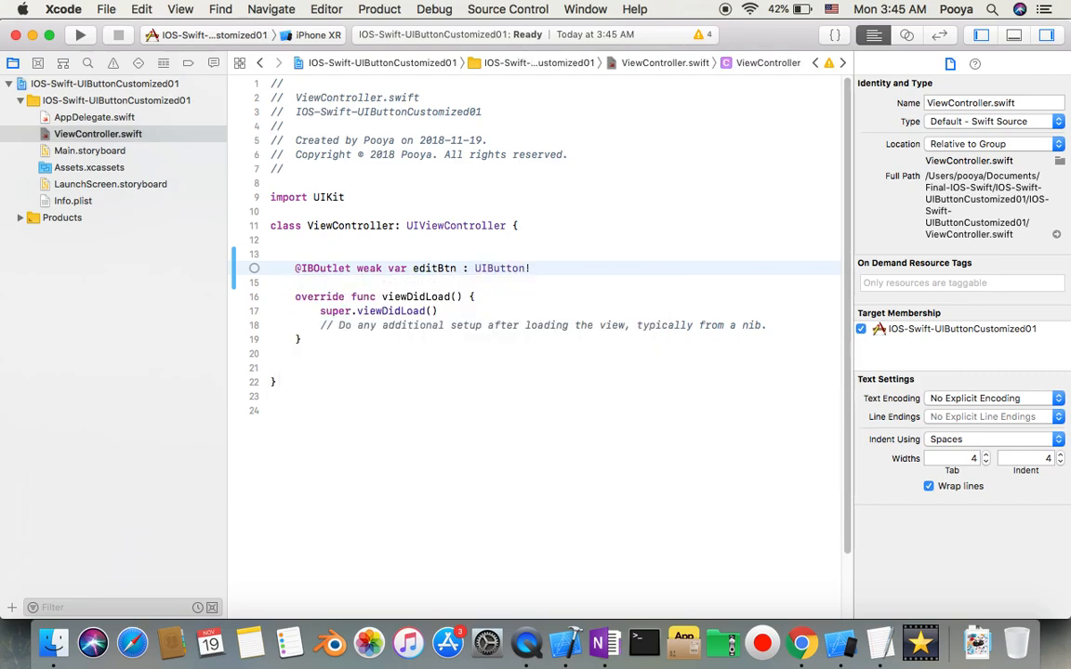
{"action": "triple_click", "coordinate": [409, 268]}
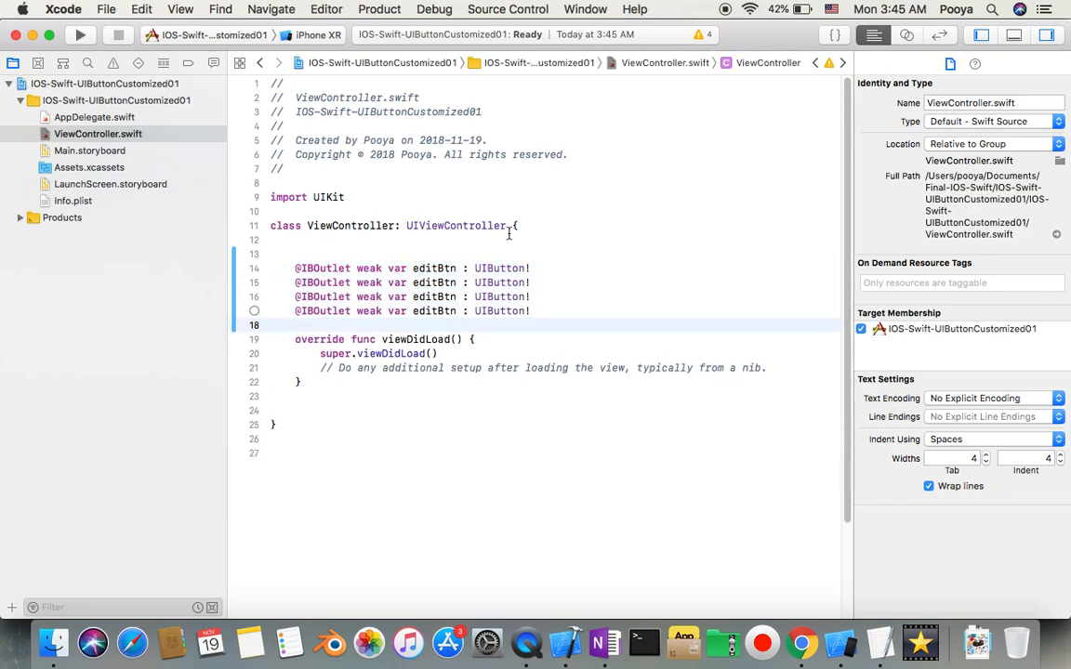
Rename the pasted outlet copies to deletBtn, refreshBtn and lockBtn.
{"action": "double_click", "coordinate": [435, 283]}
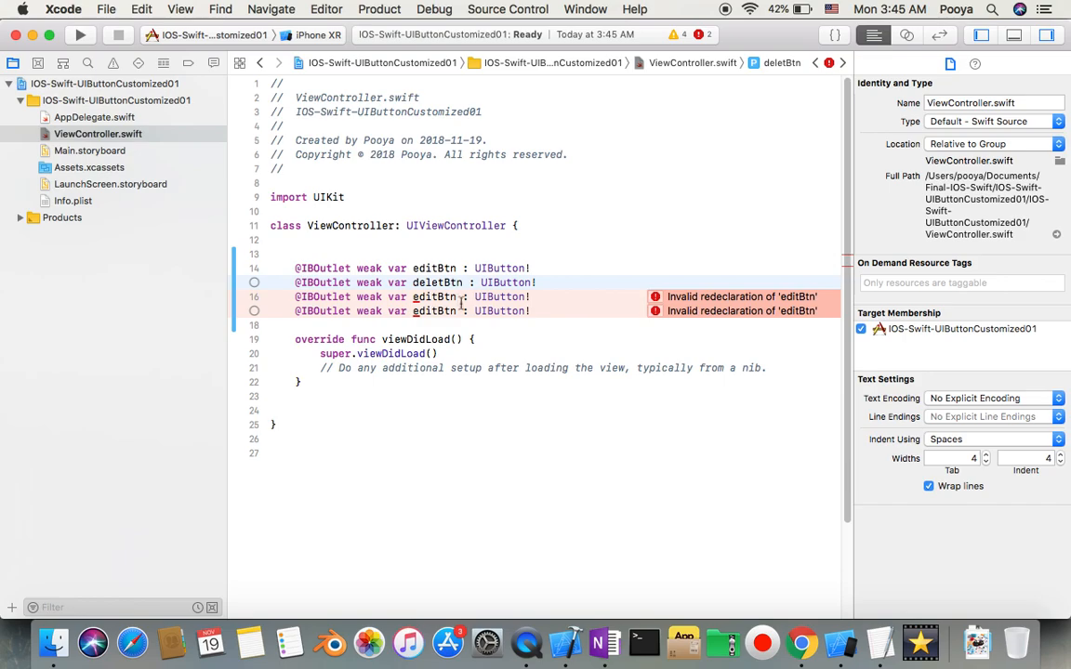
{"action": "double_click", "coordinate": [433, 297]}
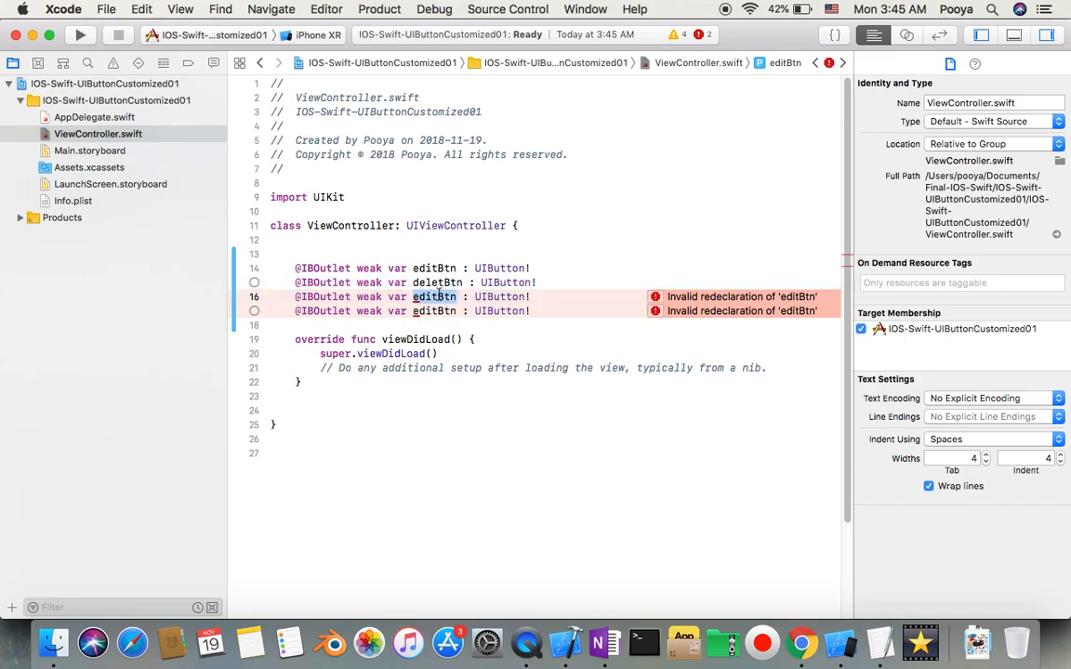
{"action": "type", "text": "refresh"}
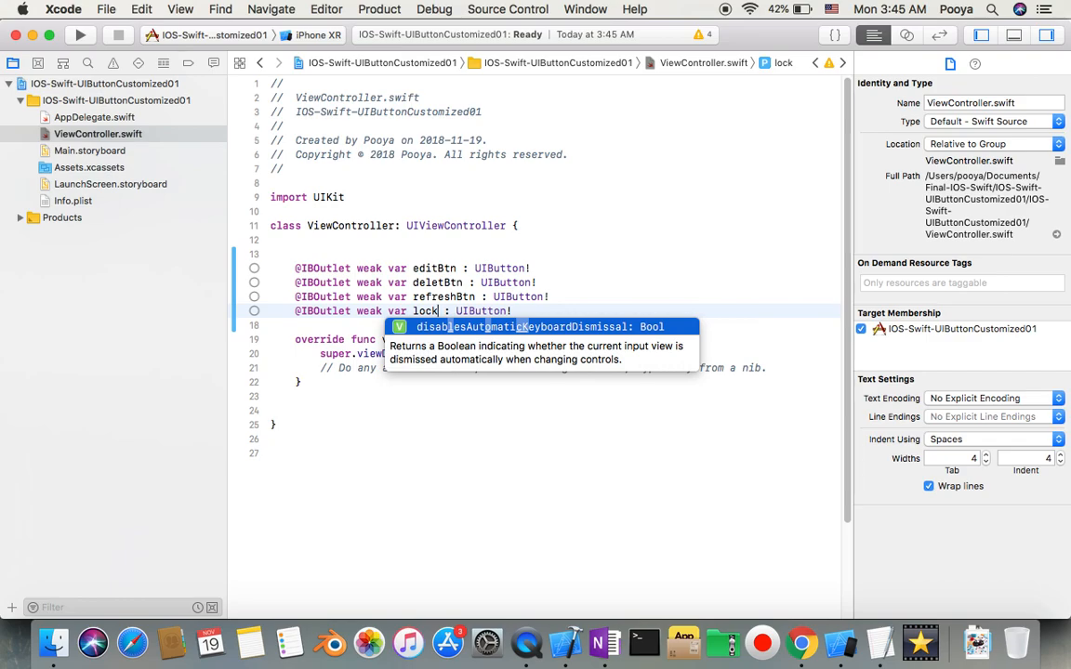
{"action": "type", "text": "Btn"}
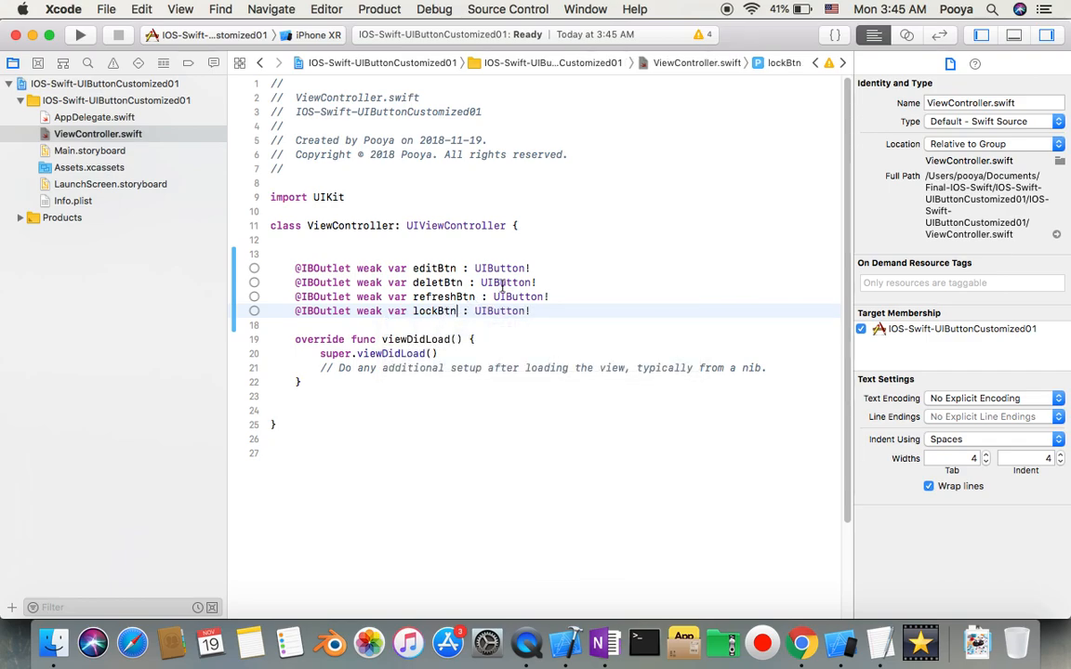
{"action": "left_click", "coordinate": [437, 282]}
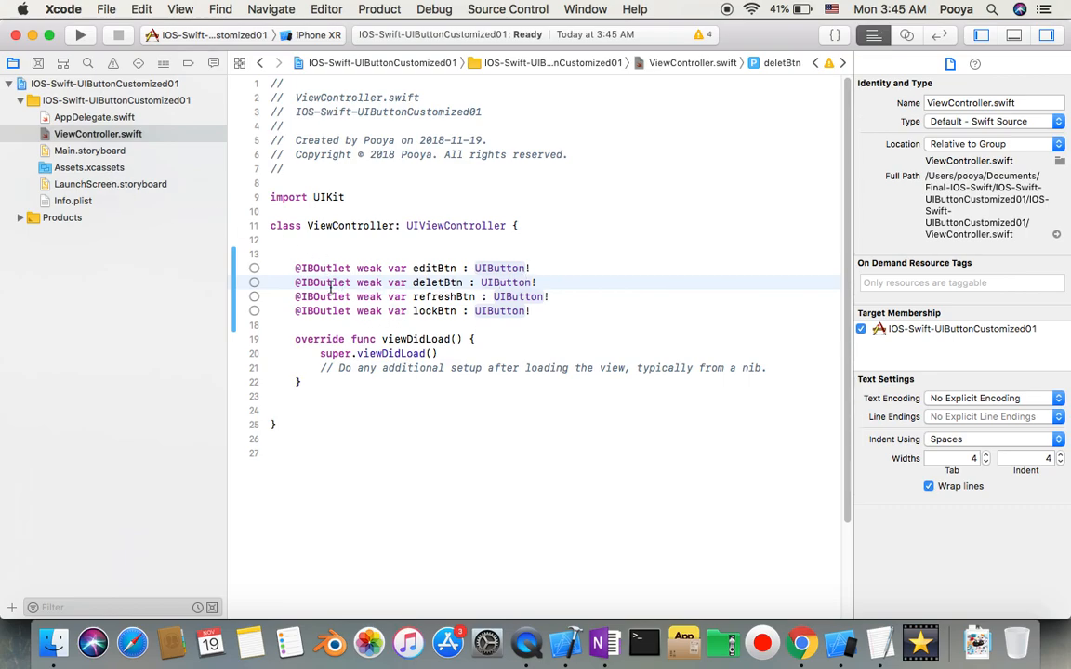
{"action": "left_click", "coordinate": [89, 150]}
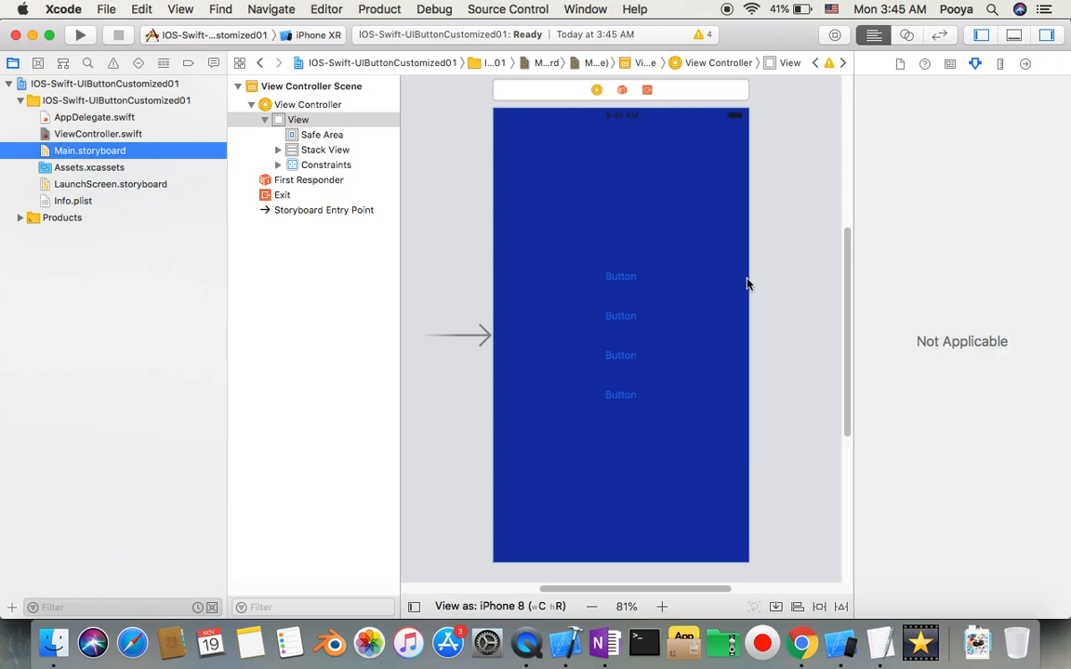
Connect editBtn, deletBtn, refreshBtn and lockBtn from the View Controller to the four buttons.
{"action": "left_click", "coordinate": [596, 90]}
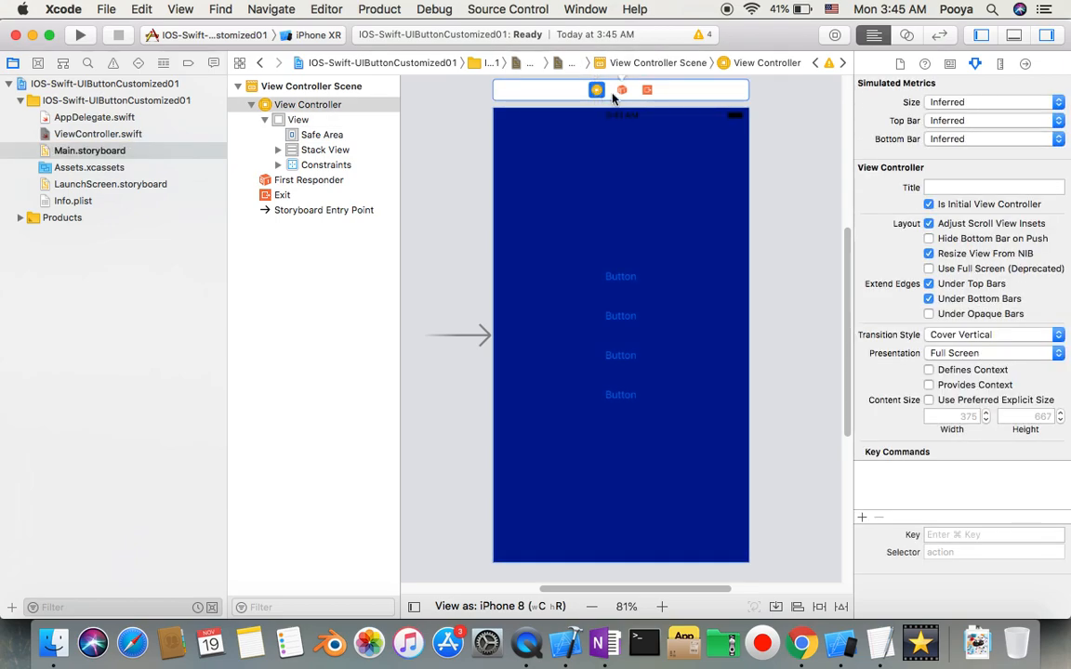
{"action": "left_click", "coordinate": [597, 89]}
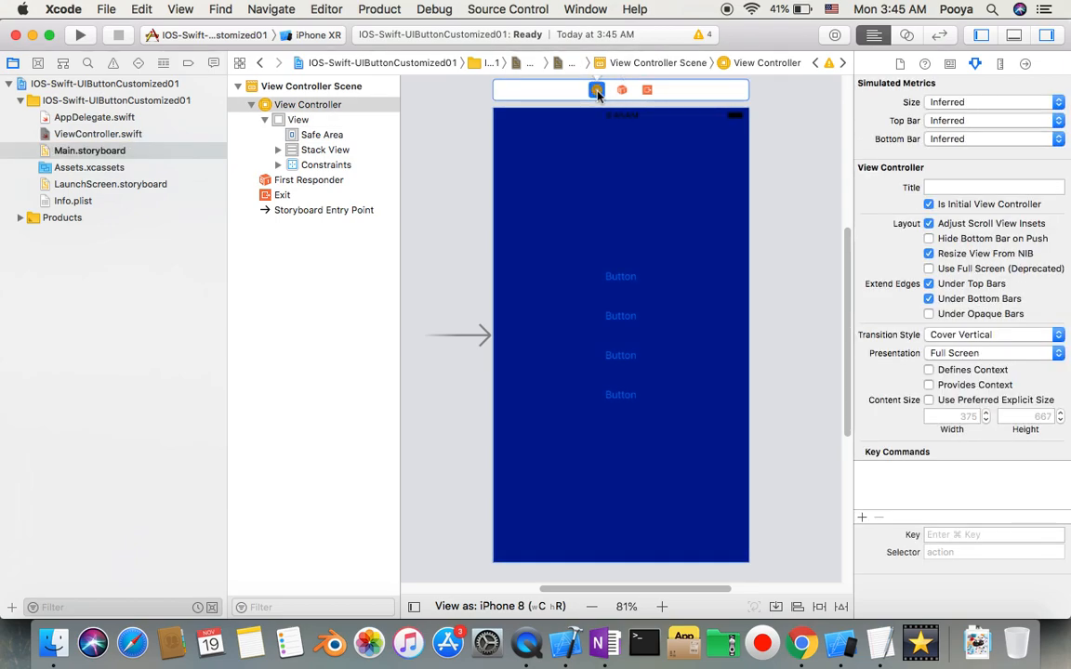
{"action": "left_click", "coordinate": [597, 90]}
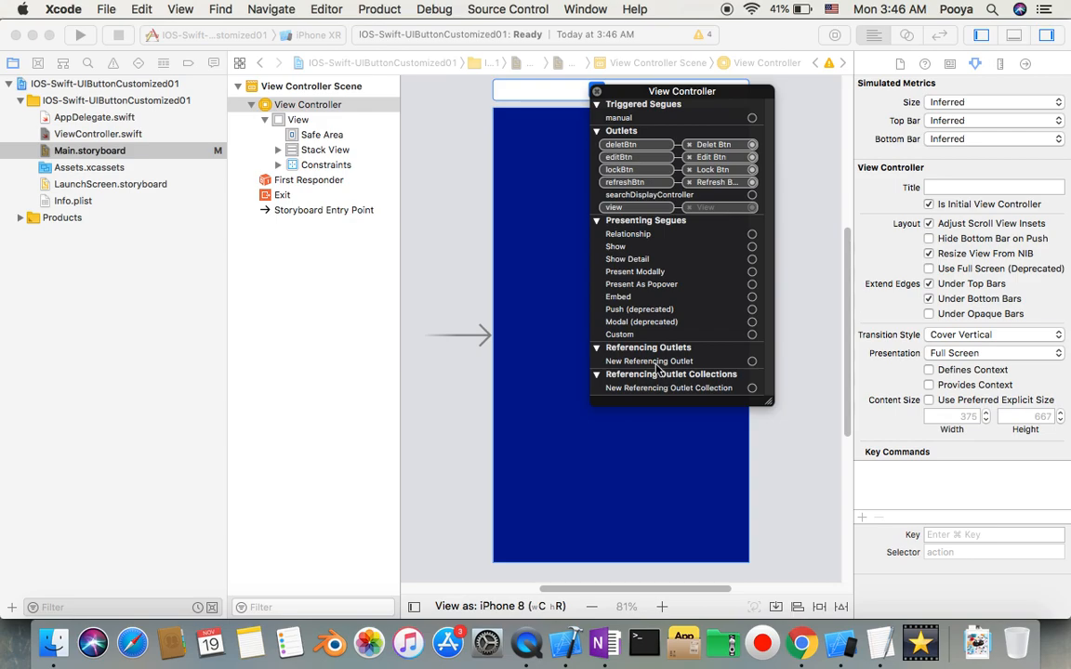
{"action": "mouse_move", "coordinate": [561, 224]}
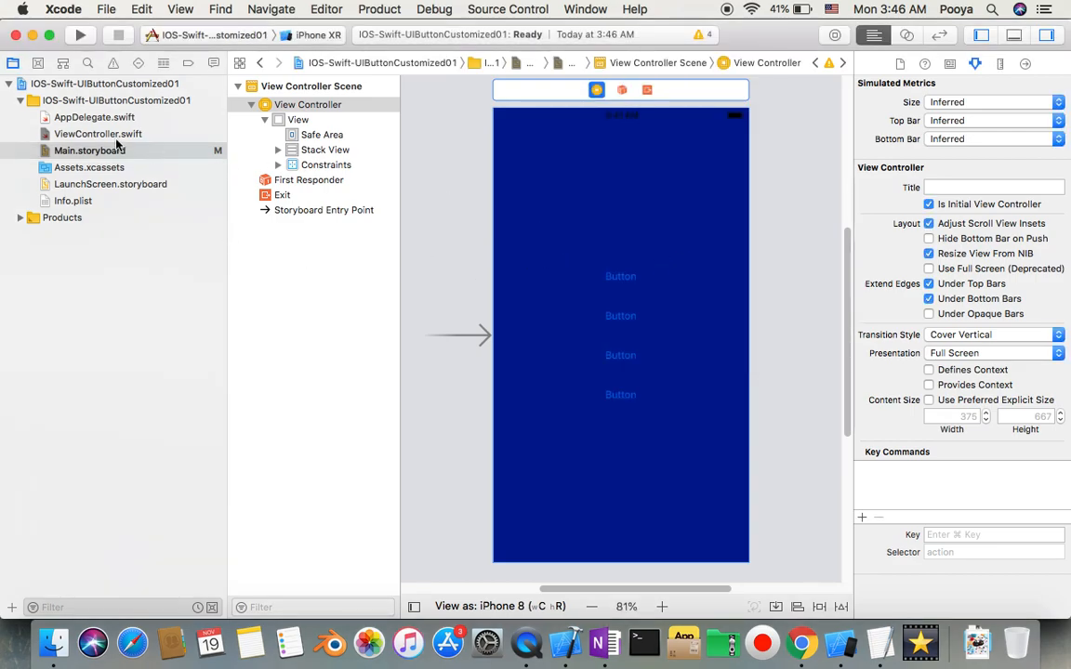
{"action": "left_click", "coordinate": [98, 133]}
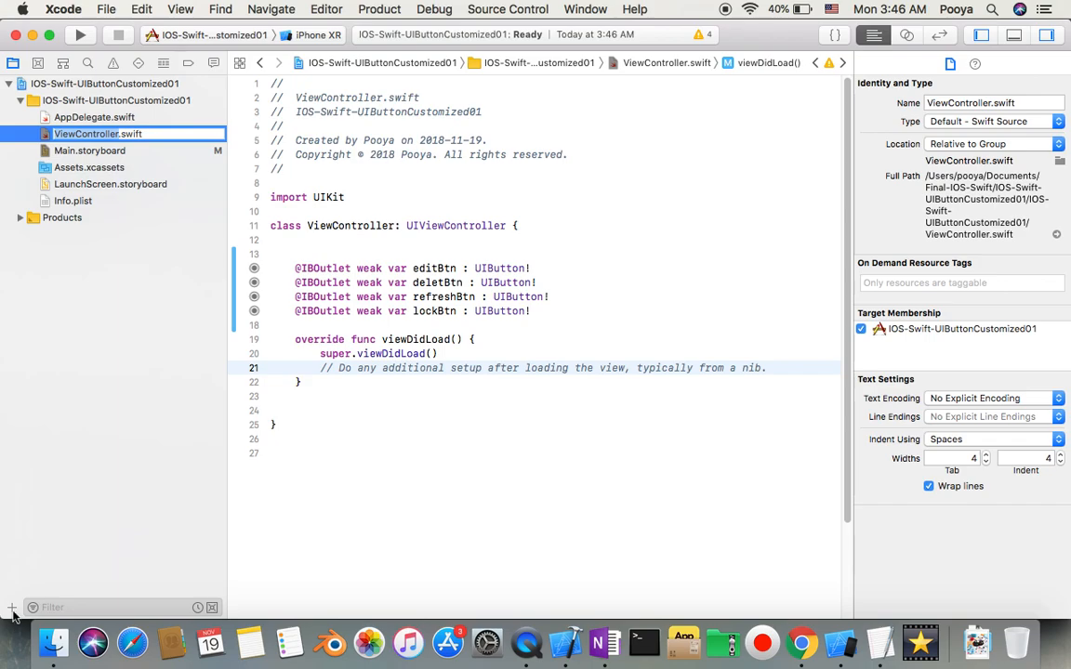
{"action": "mouse_move", "coordinate": [40, 533]}
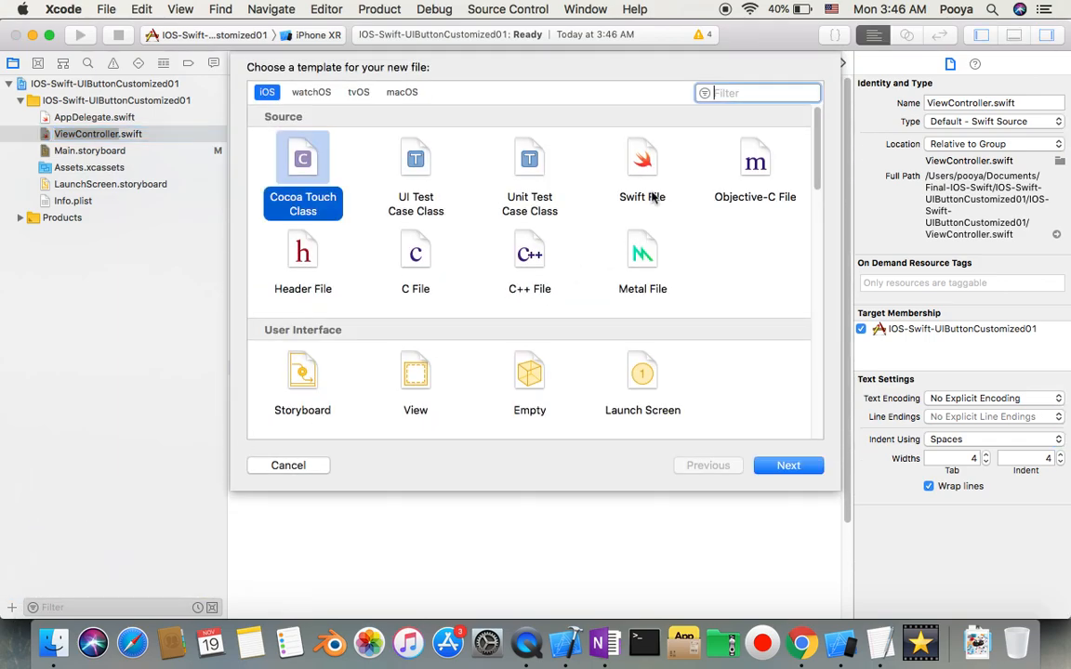
Create a new Swift file named extentions.swift in the project.
{"action": "left_click", "coordinate": [643, 172]}
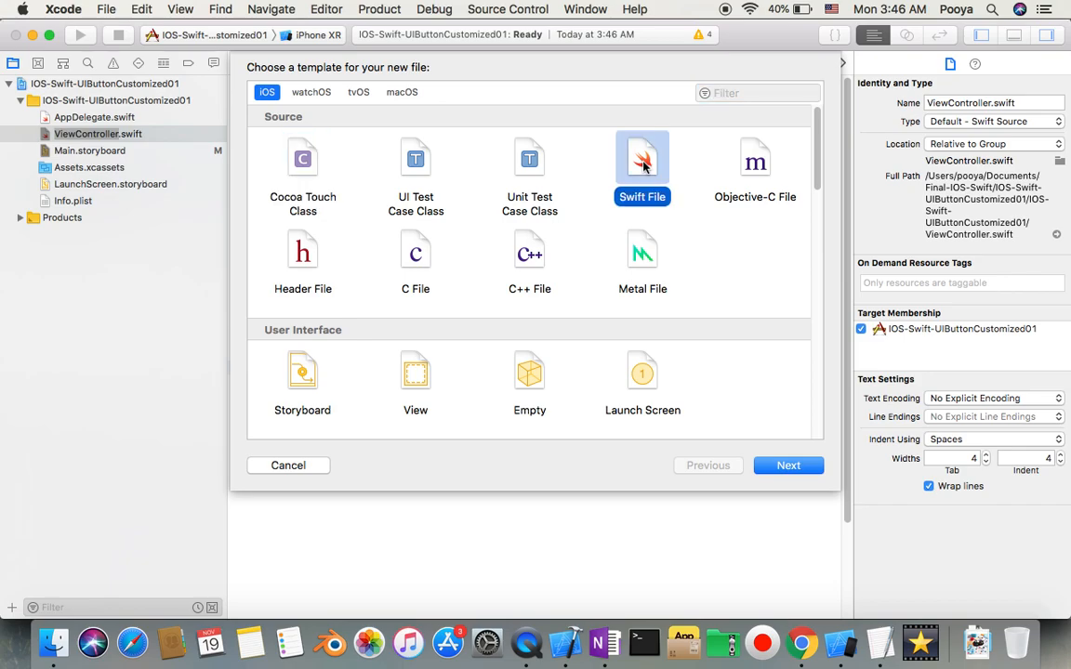
{"action": "left_click", "coordinate": [787, 465]}
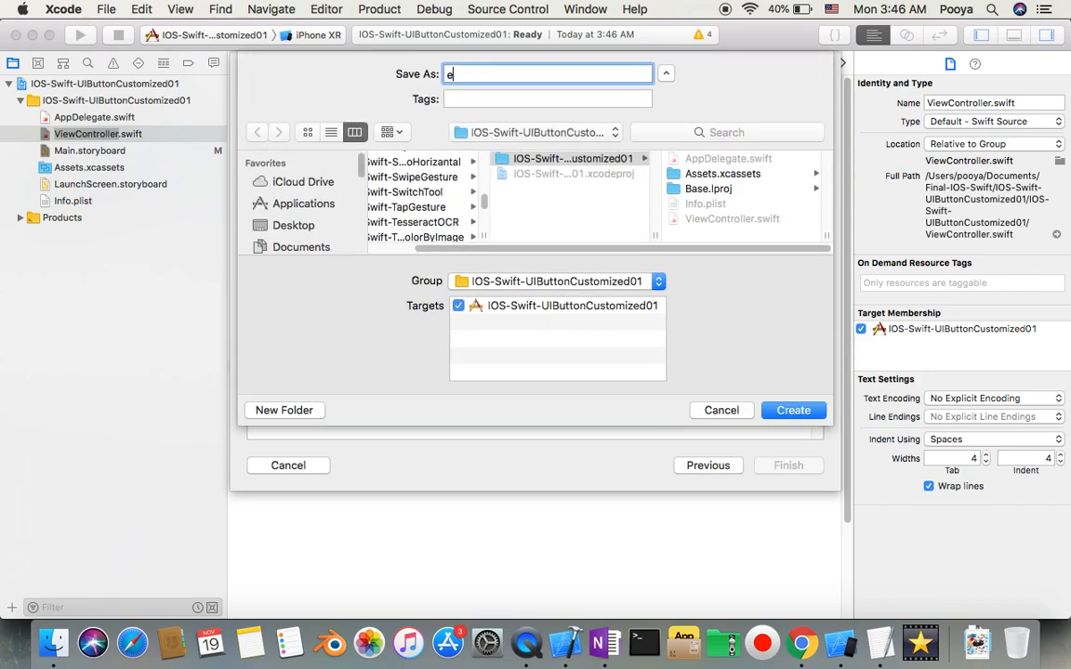
{"action": "type", "text": "xtent"}
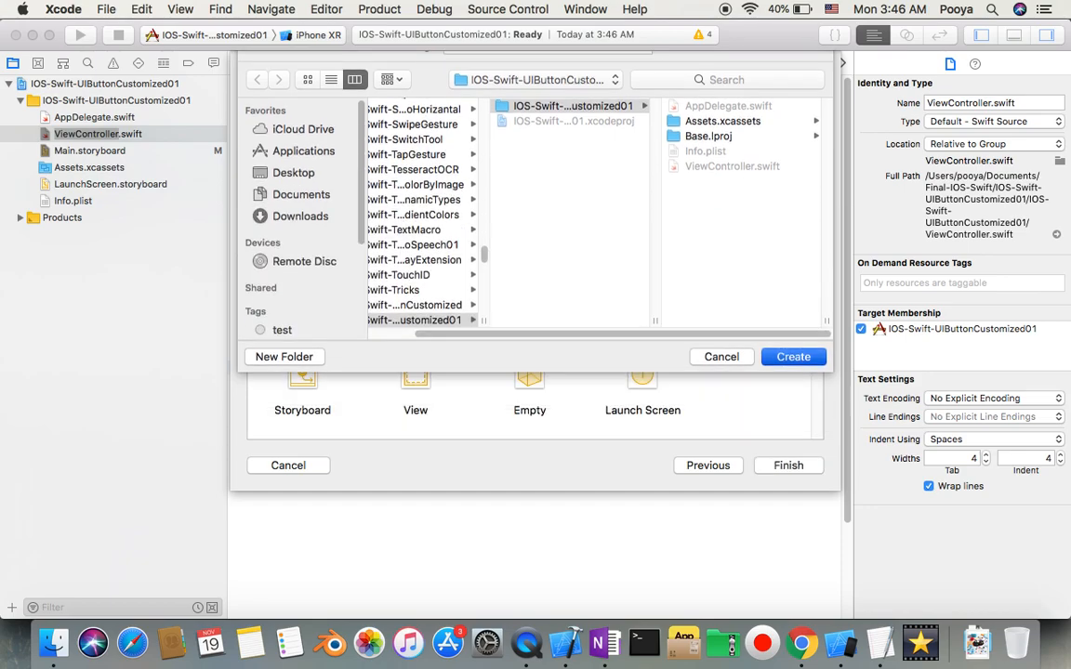
{"action": "left_click", "coordinate": [793, 357]}
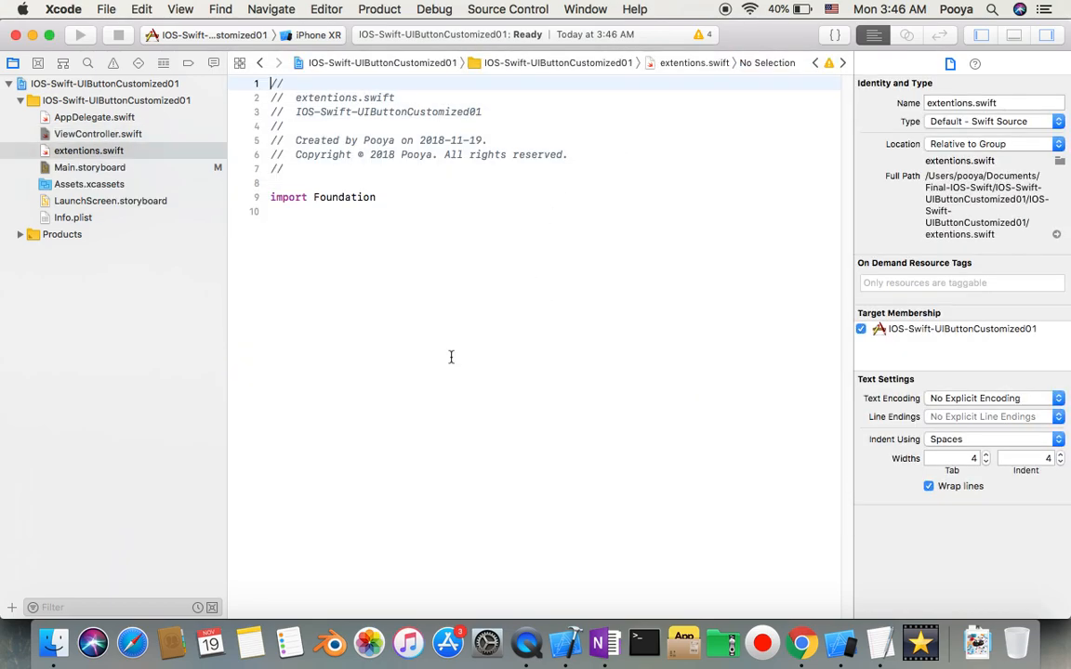
Replace the Foundation import with UIKit.
{"action": "double_click", "coordinate": [344, 197]}
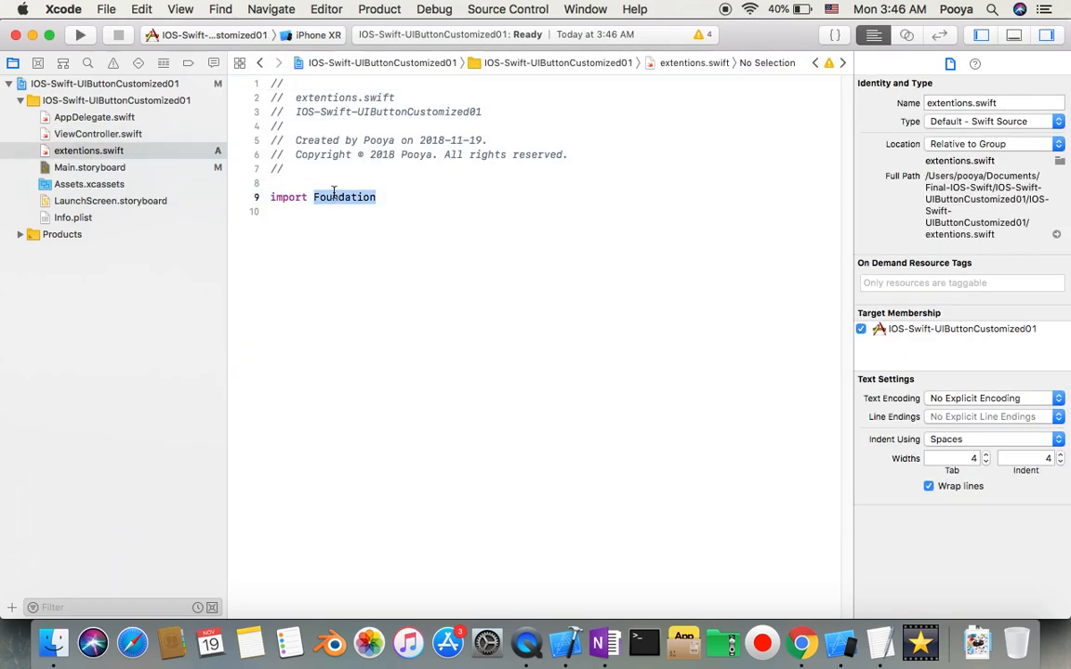
{"action": "type", "text": "ui"}
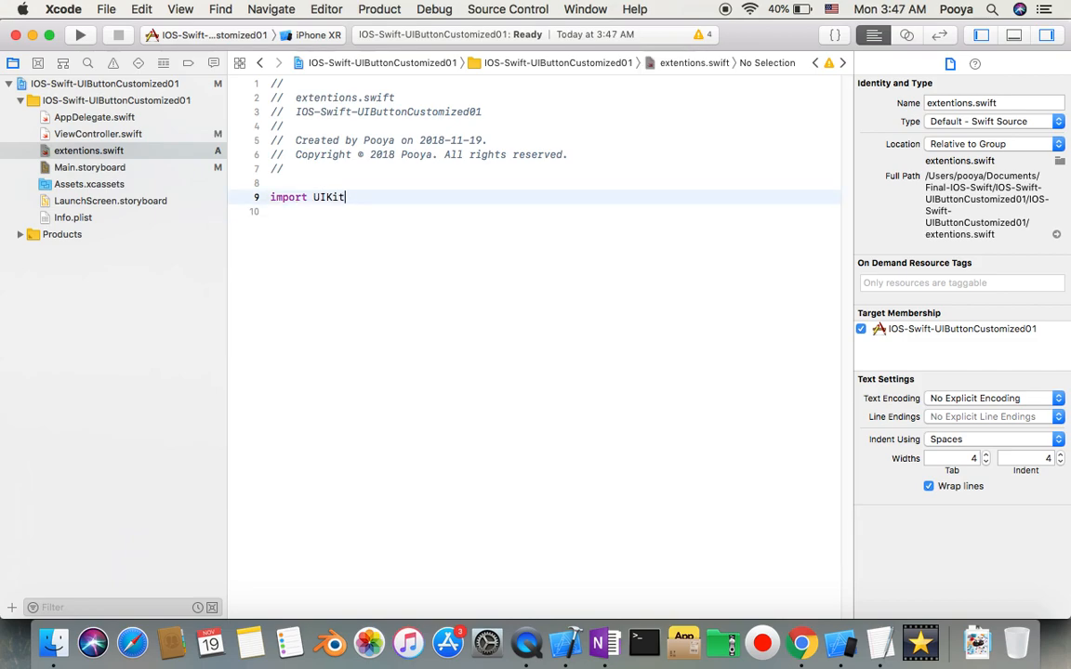
{"action": "key", "text": "Return"}
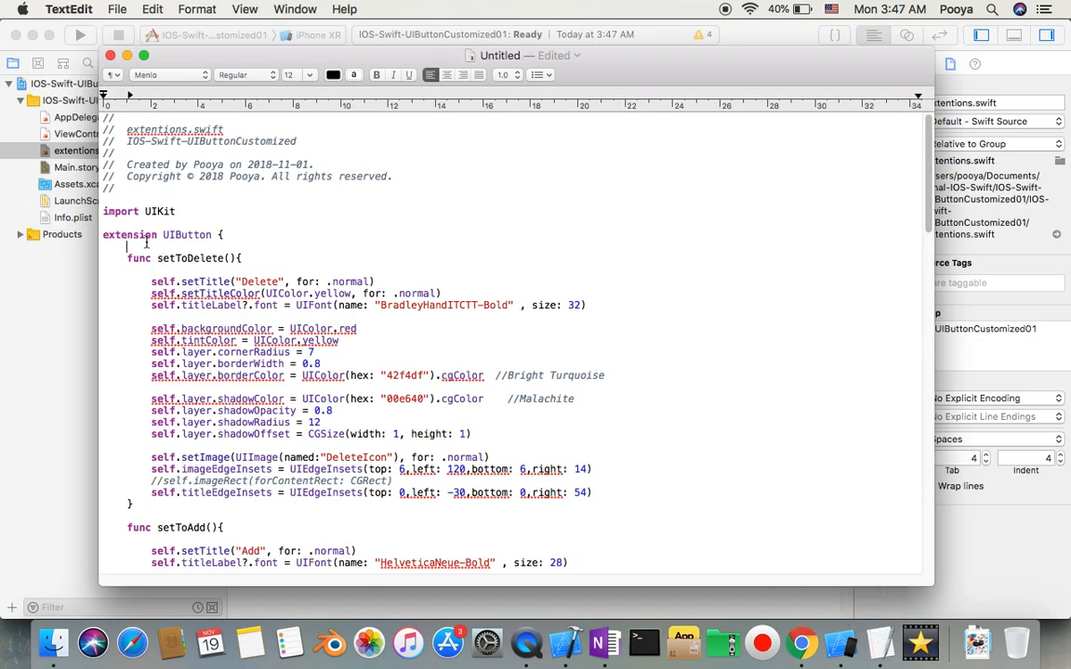
Select all of the prepared UIButton extension code in TextEdit.
{"action": "key", "text": "cmd+a"}
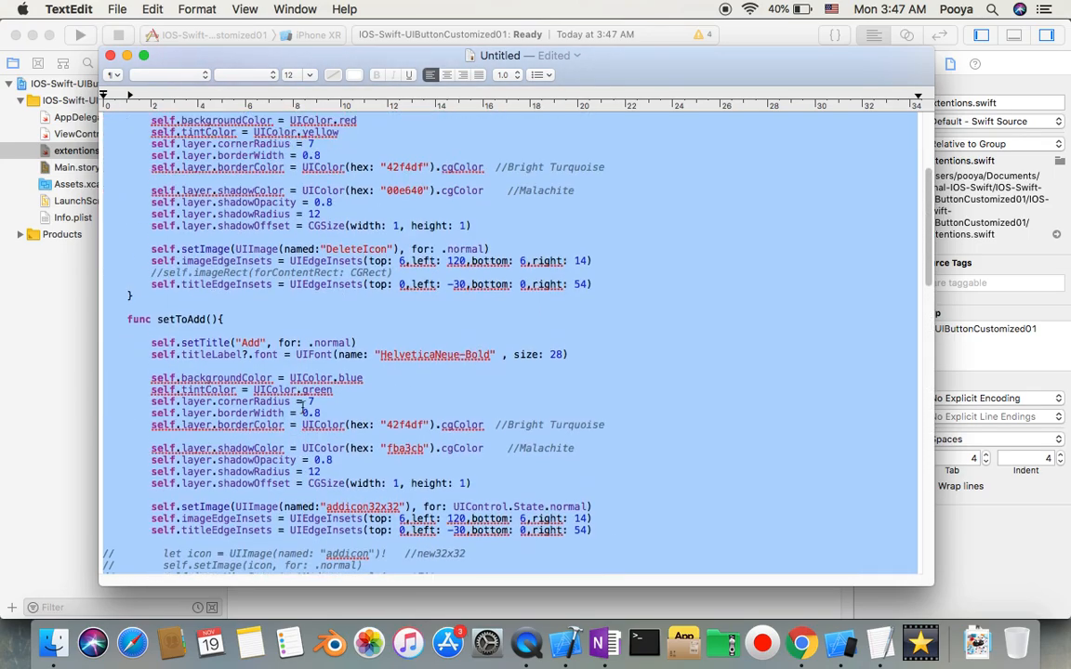
{"action": "scroll", "scroll_direction": "up", "scroll_amount": 3}
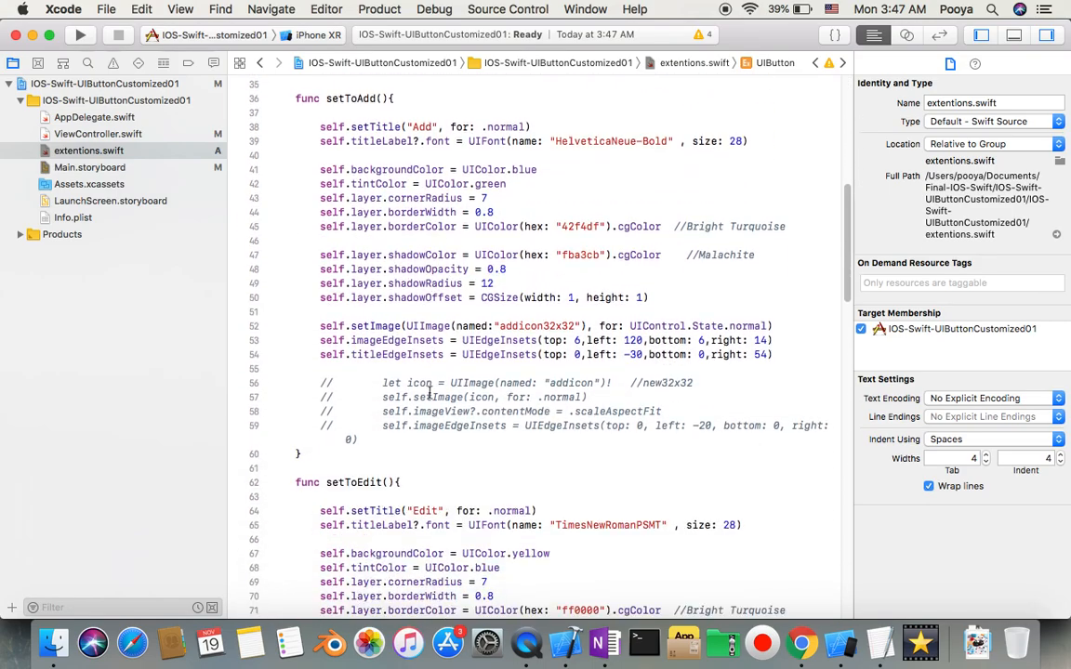
Scroll through the pasted styling code in extentions.swift, then reopen ViewController.swift.
{"action": "scroll", "scroll_direction": "down", "scroll_amount": 3}
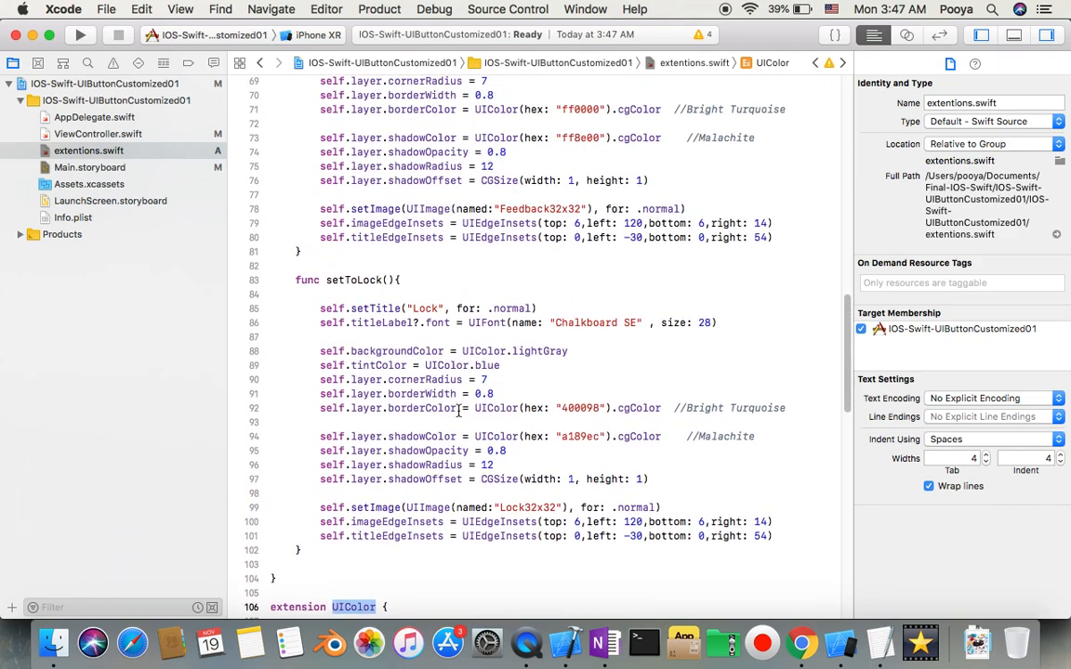
{"action": "left_click", "coordinate": [97, 133]}
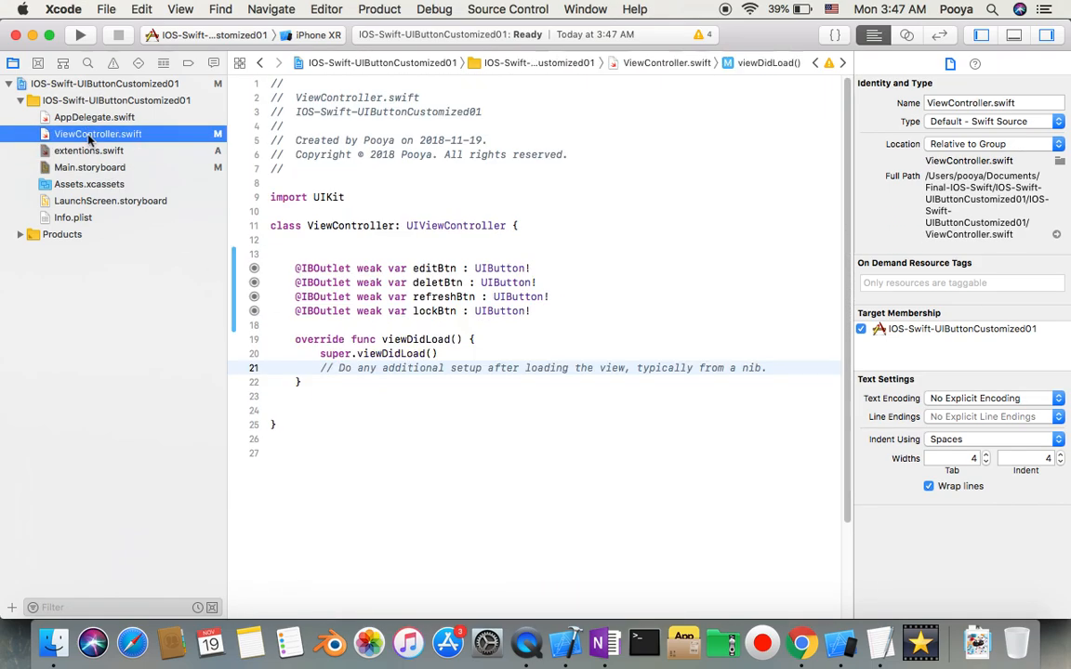
Add editBtn.setToEdit() to viewDidLoad, checking the function name in extentions.swift.
{"action": "left_click", "coordinate": [762, 382]}
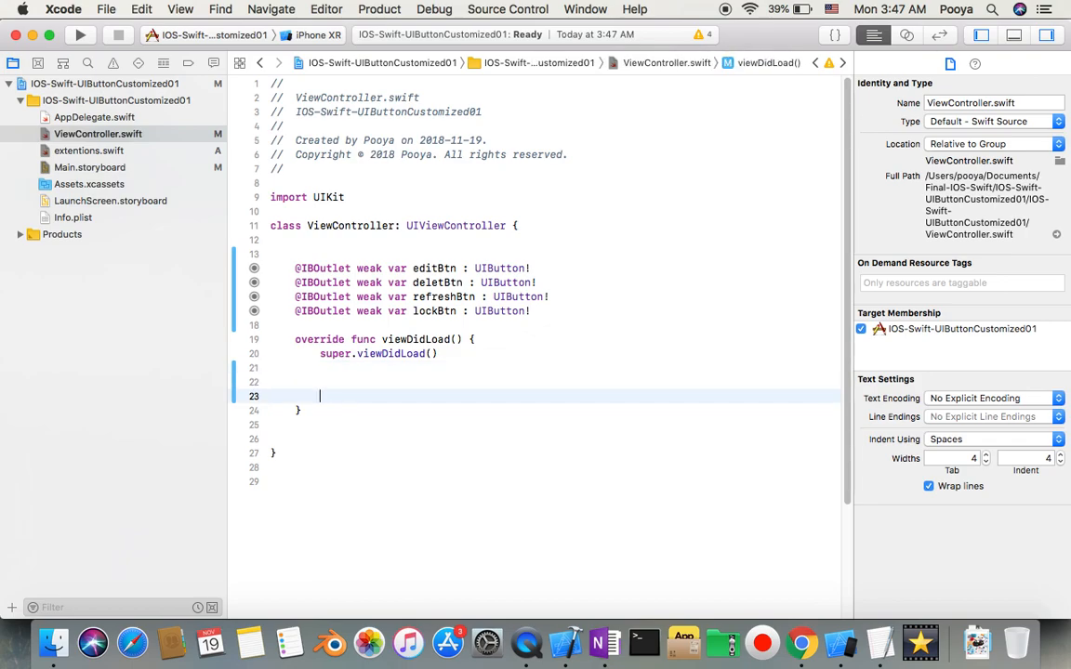
{"action": "type", "text": "ed"}
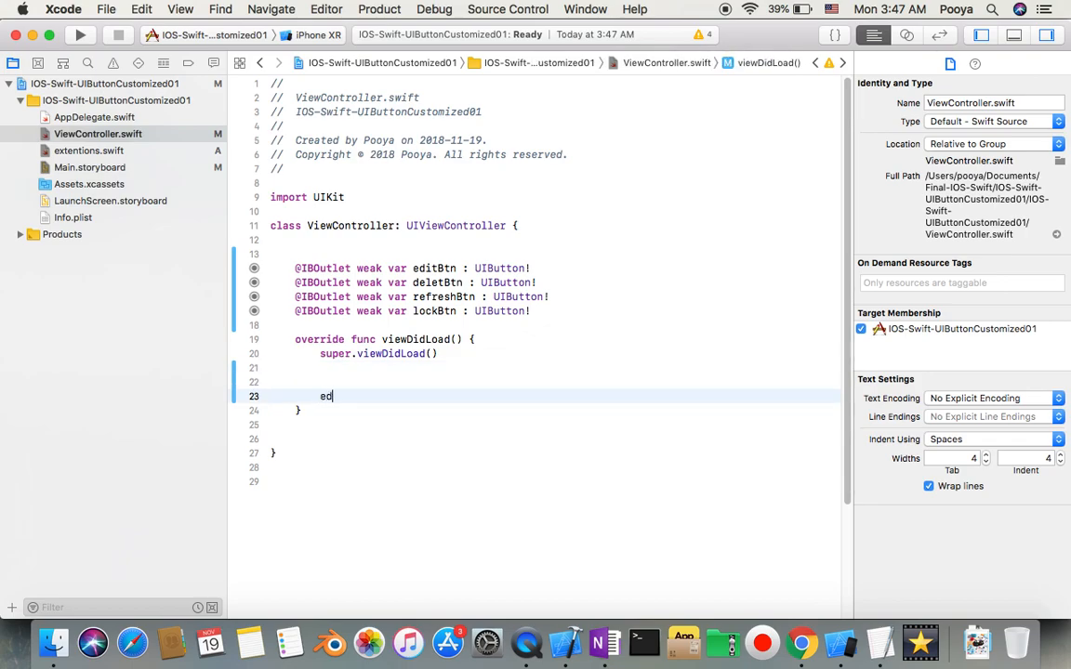
{"action": "type", "text": "itBtn"}
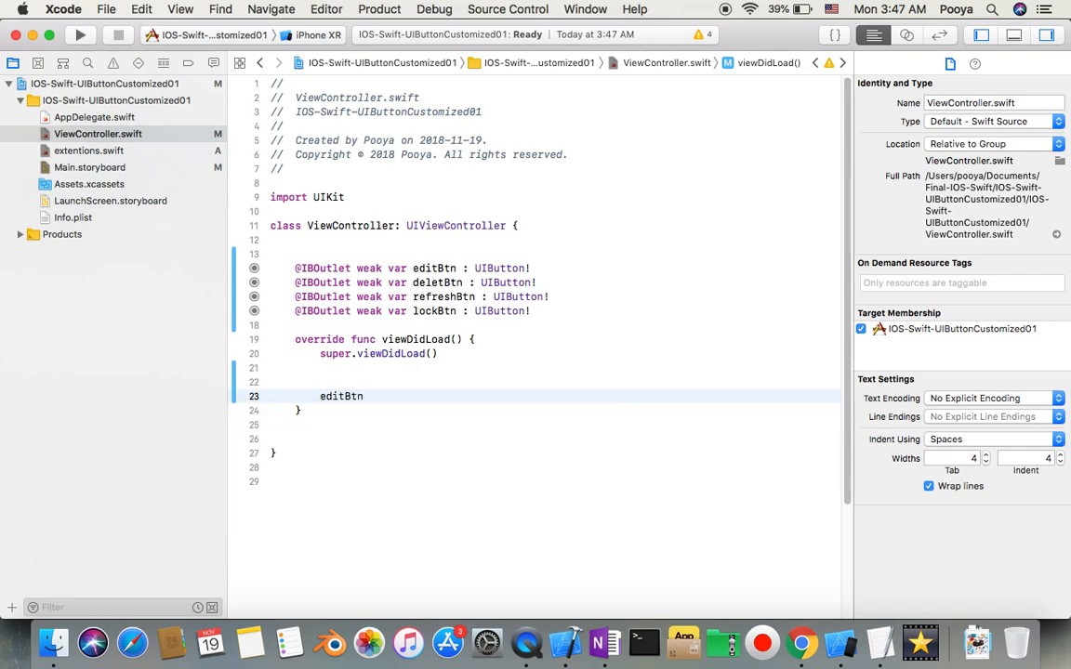
{"action": "type", "text": "."}
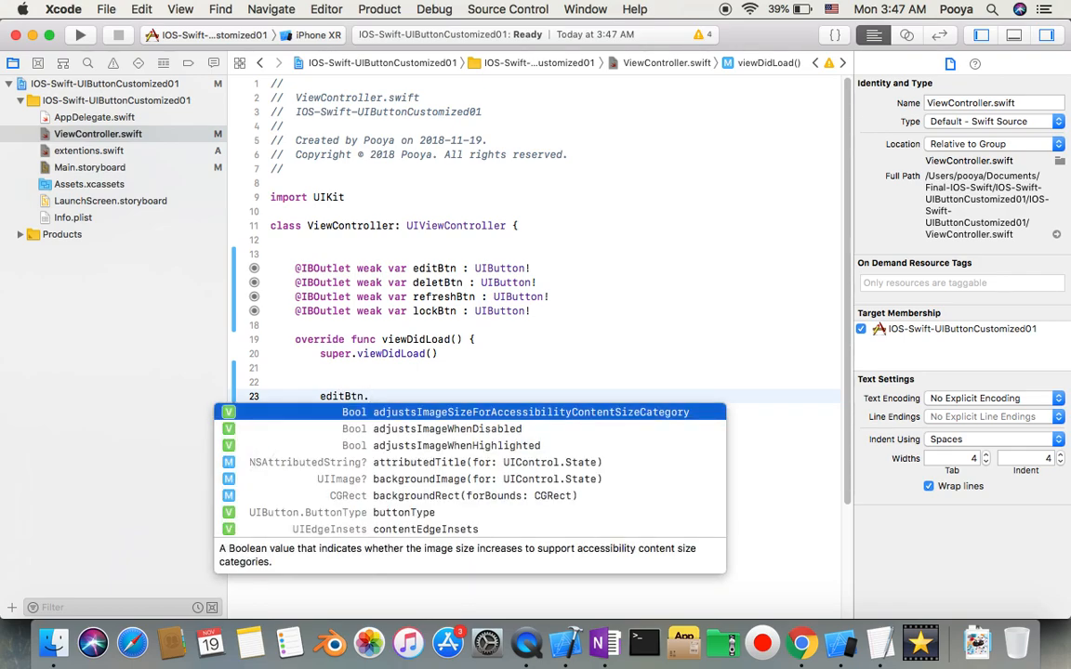
{"action": "type", "text": "ed"}
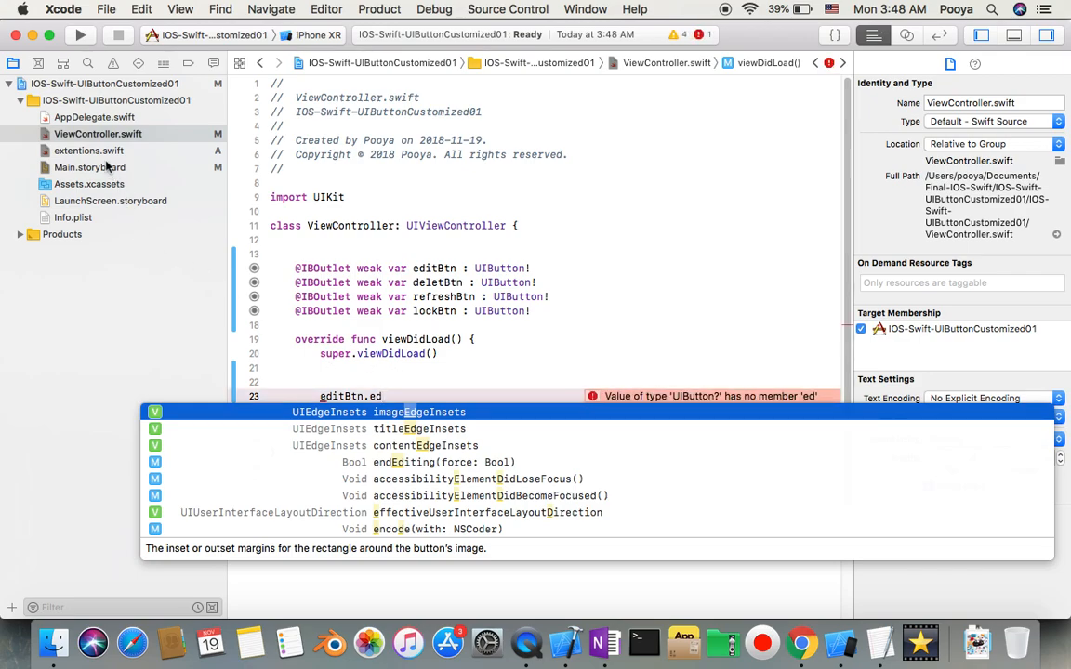
{"action": "left_click", "coordinate": [88, 151]}
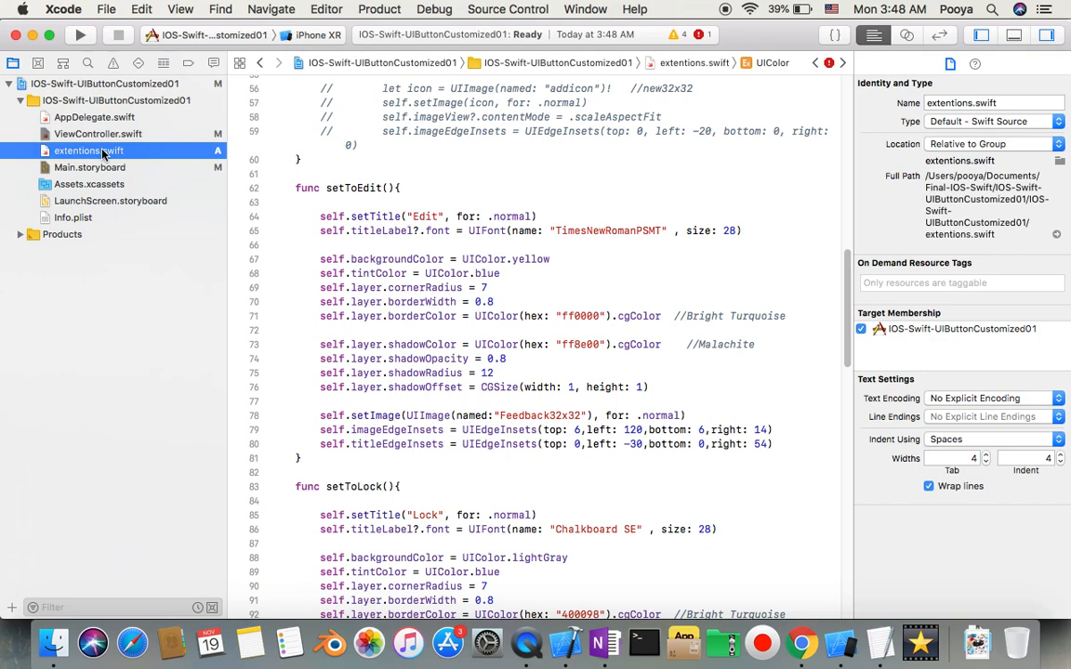
{"action": "left_click", "coordinate": [97, 132]}
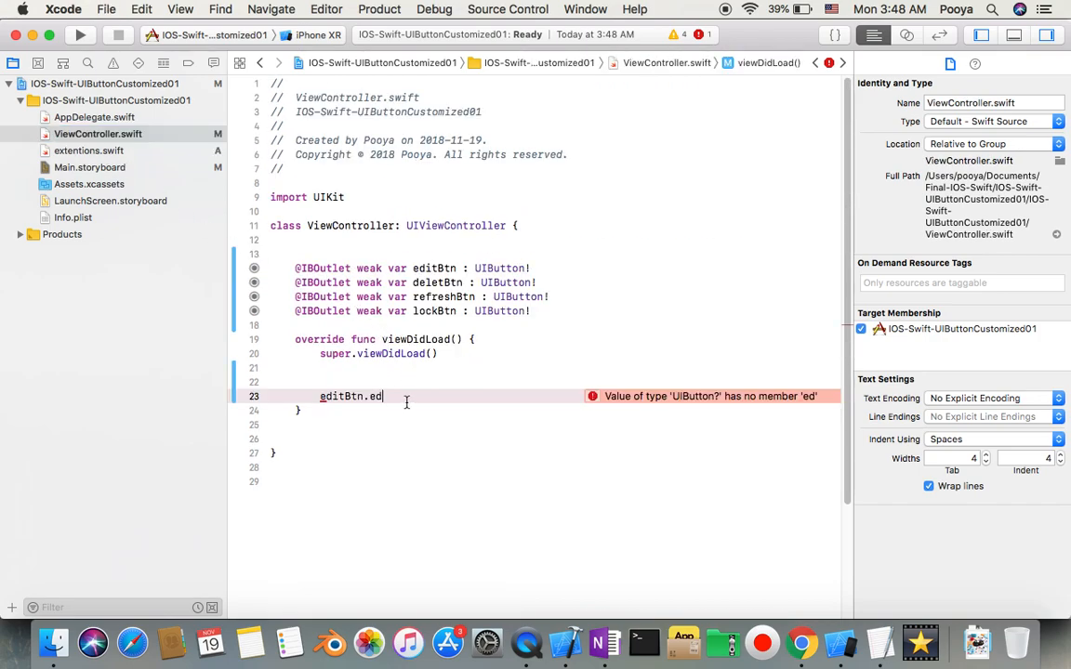
{"action": "key", "text": "backspace"}
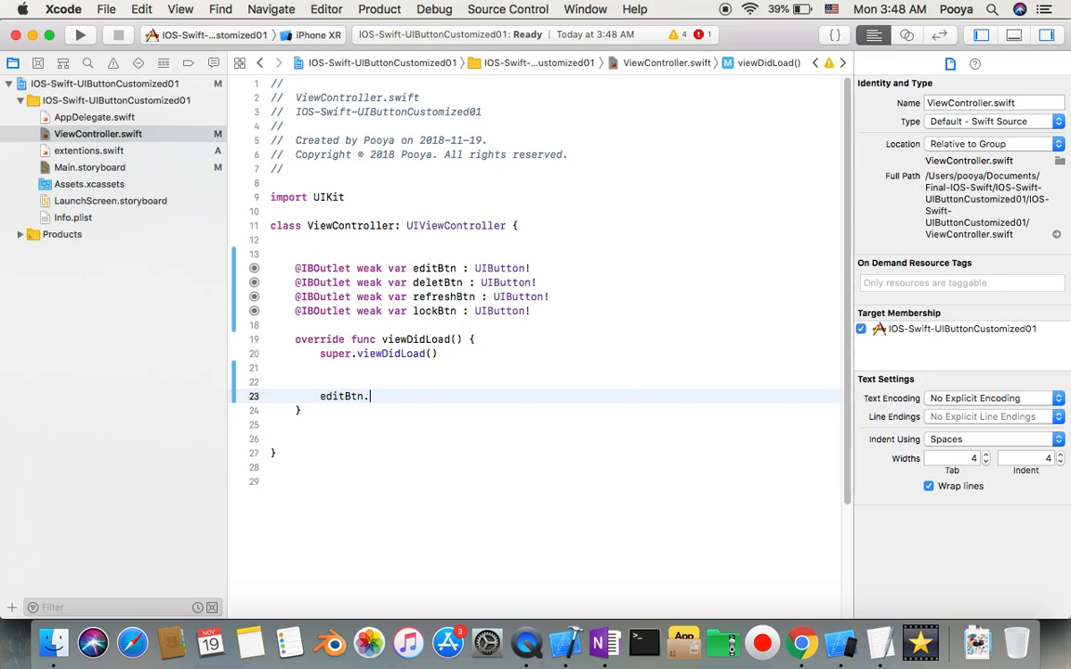
{"action": "type", "text": "."}
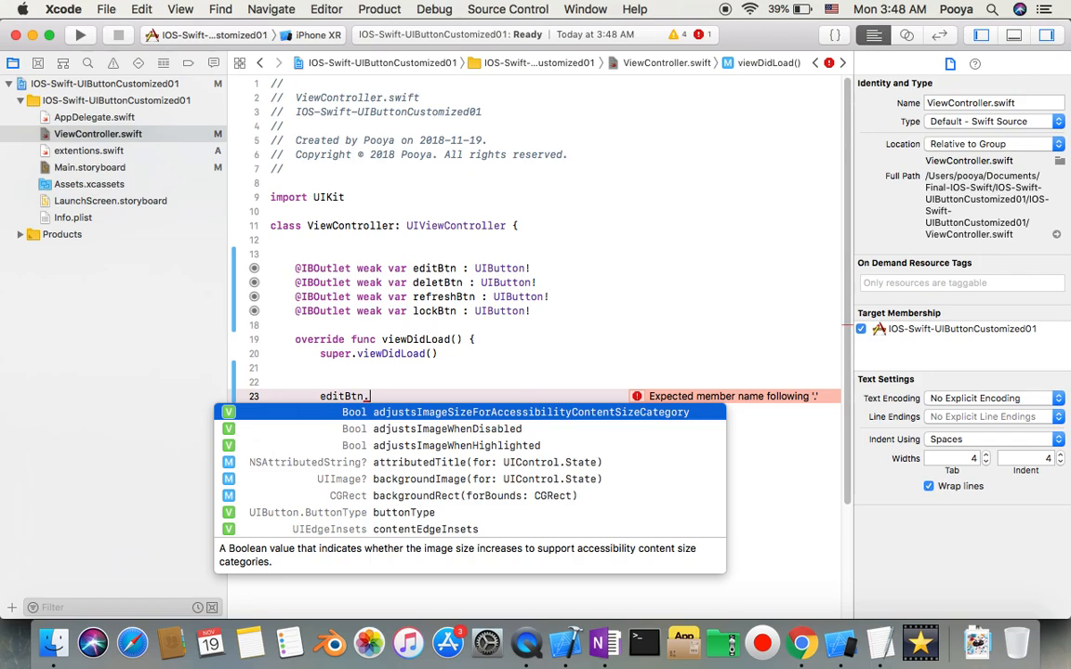
{"action": "type", "text": "set"}
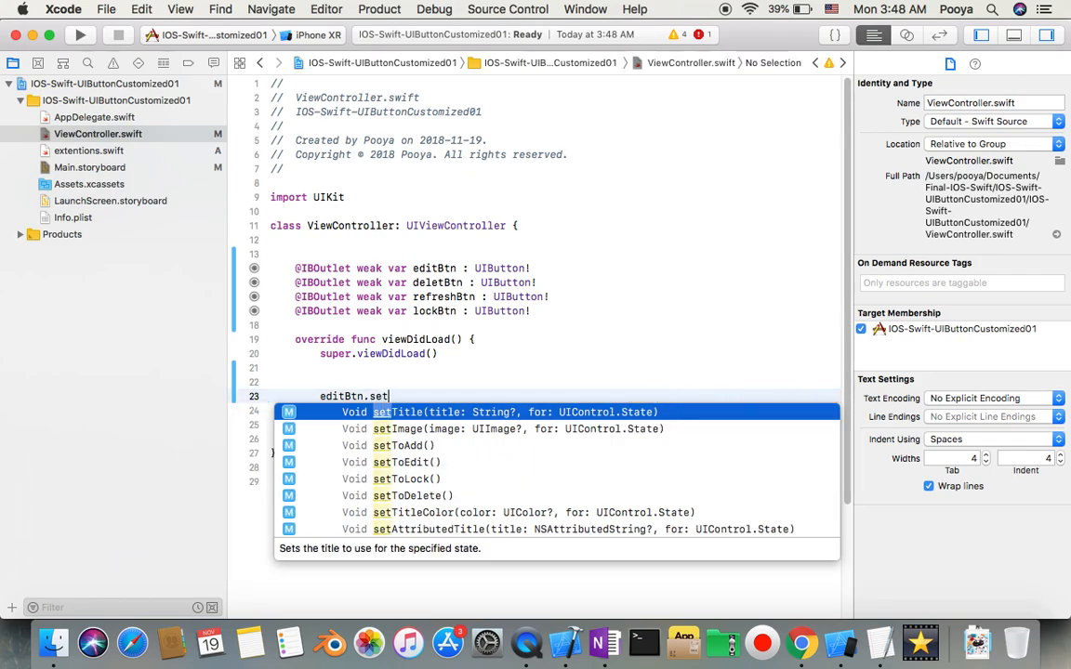
{"action": "type", "text": "to"}
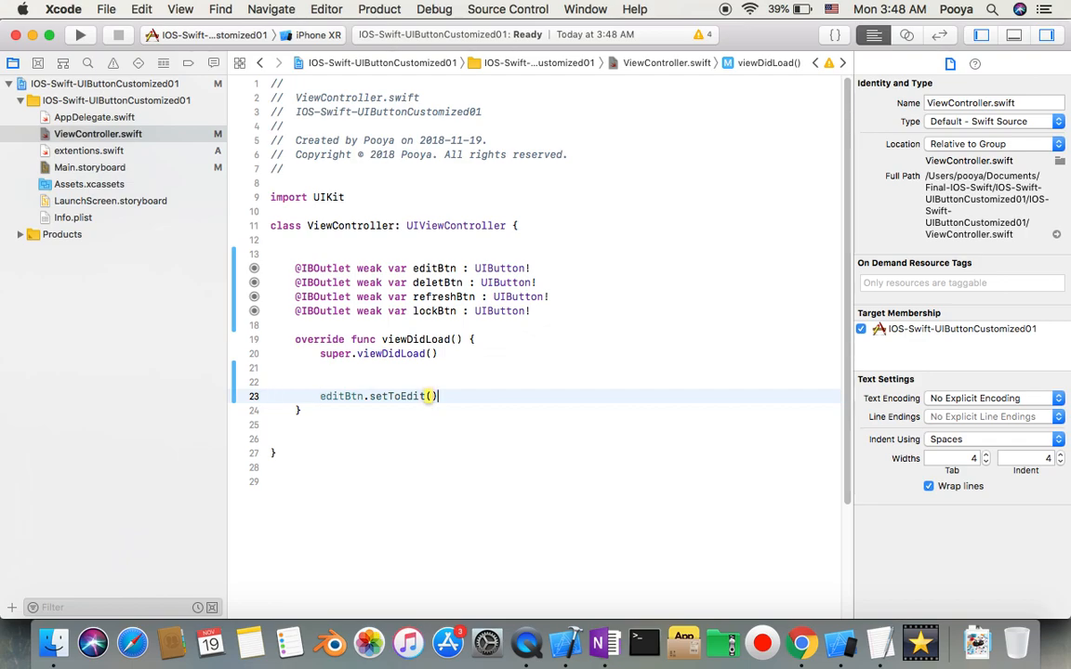
Add deletBtn.setToDelete() to viewDidLoad via code completion.
{"action": "type", "text": "d"}
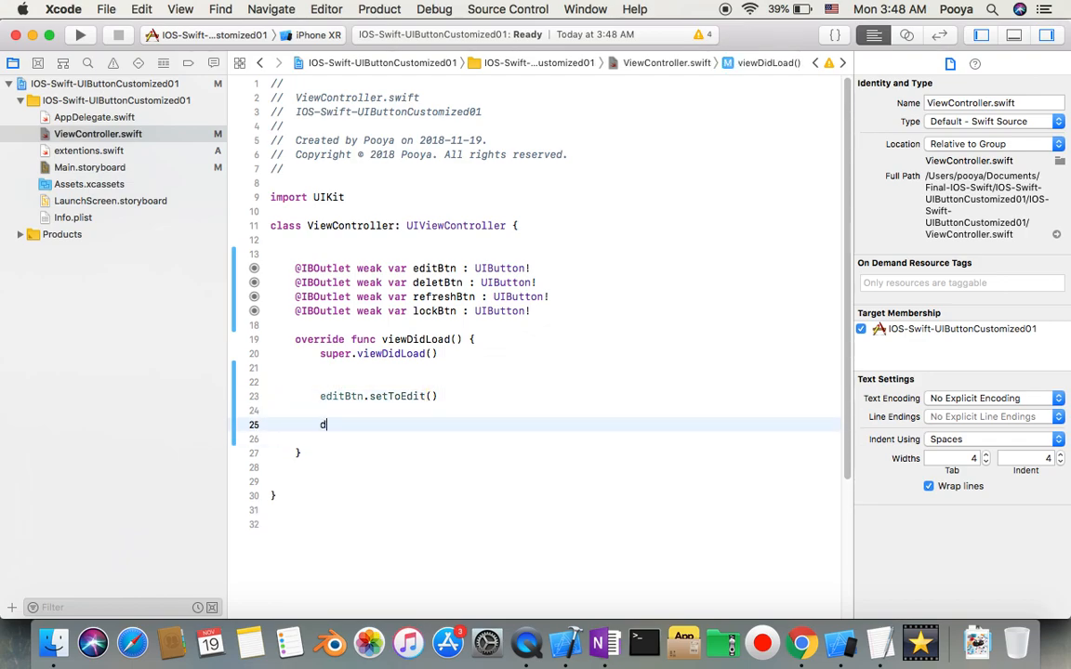
{"action": "type", "text": "eletBtn"}
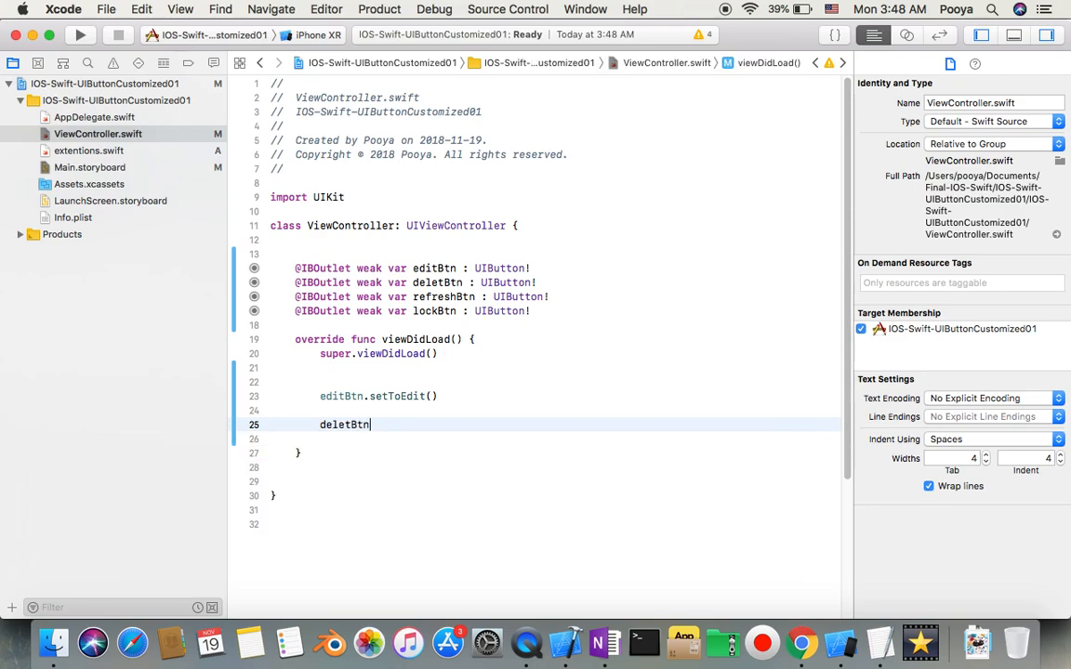
{"action": "type", "text": ".setToEdi"}
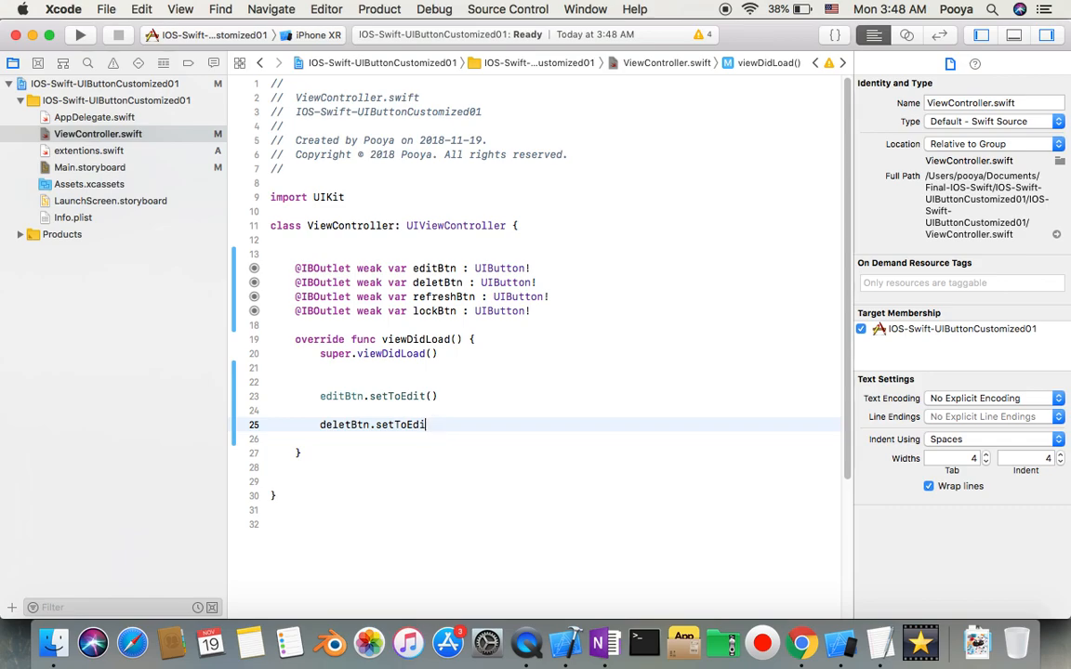
{"action": "key", "text": "backspace"}
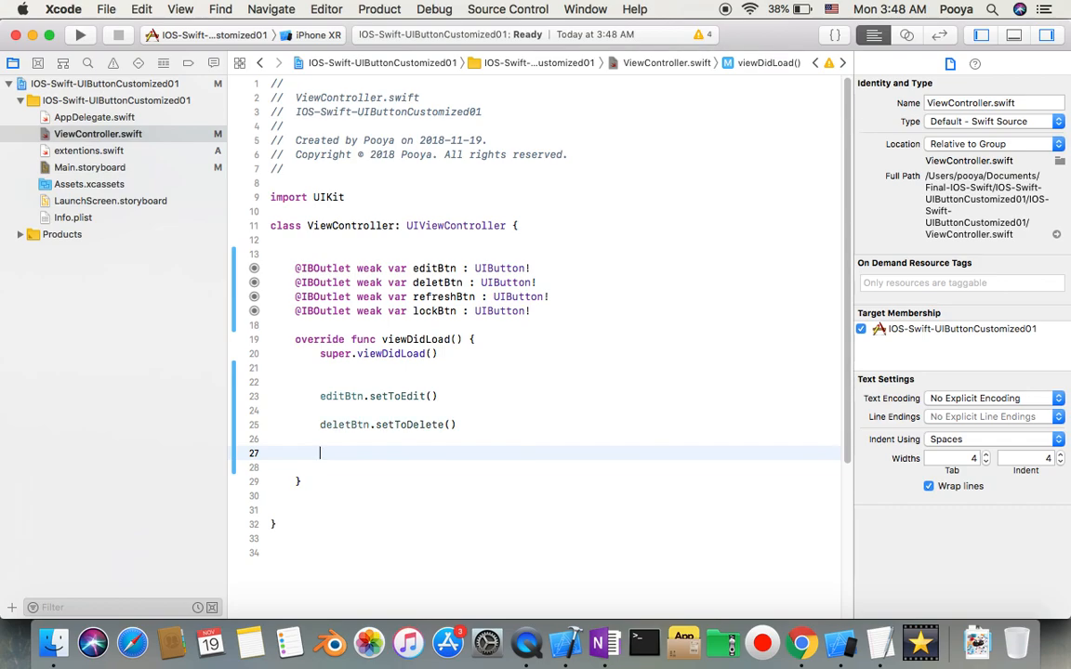
Start a refreshBtn.setTo… call and dismiss the completion suggestions.
{"action": "type", "text": "refreshBtn"}
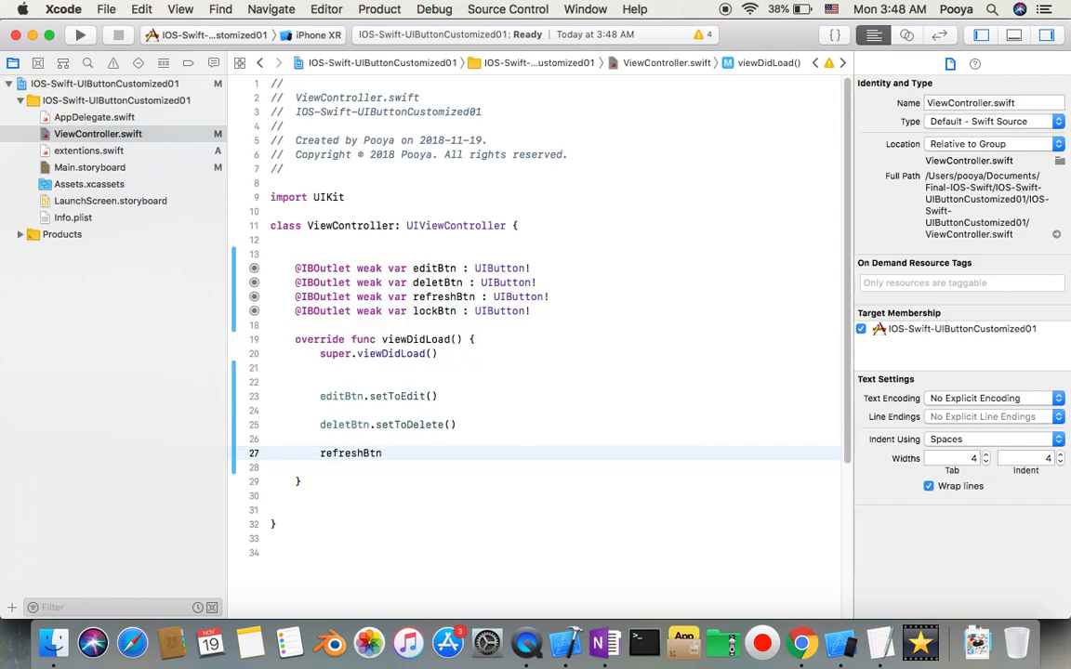
{"action": "type", "text": ".set"}
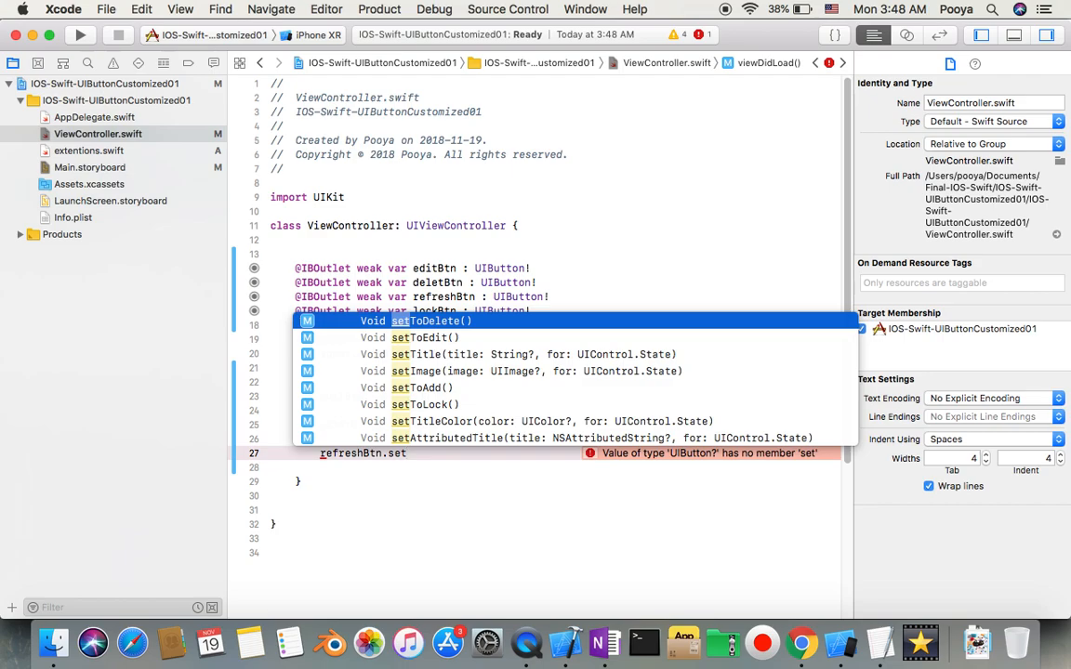
{"action": "type", "text": "to"}
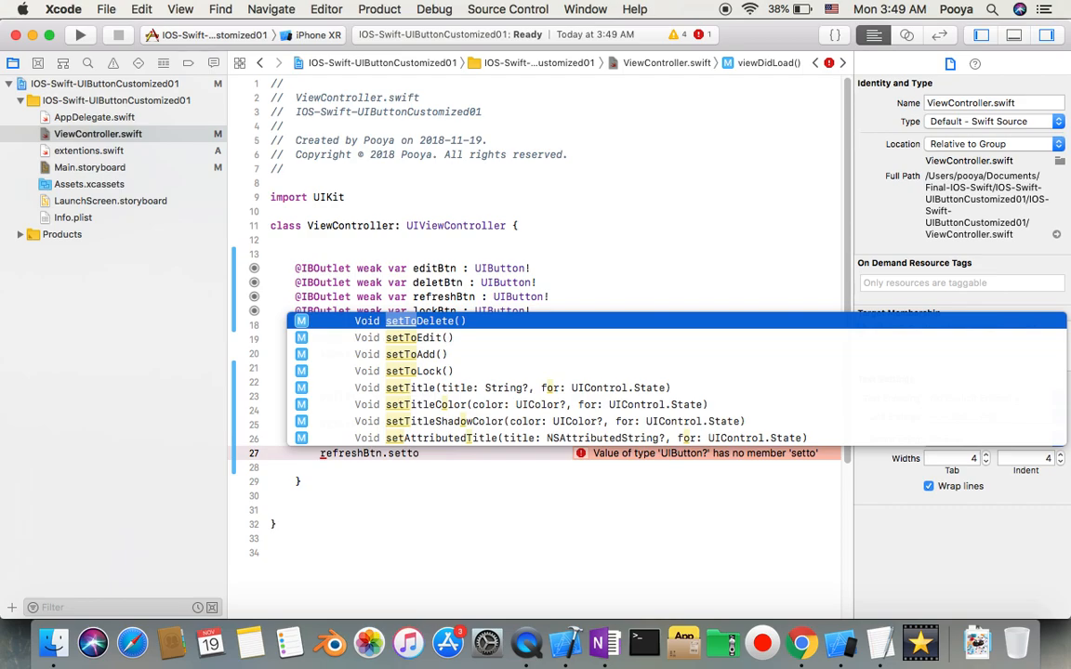
{"action": "type", "text": "o"}
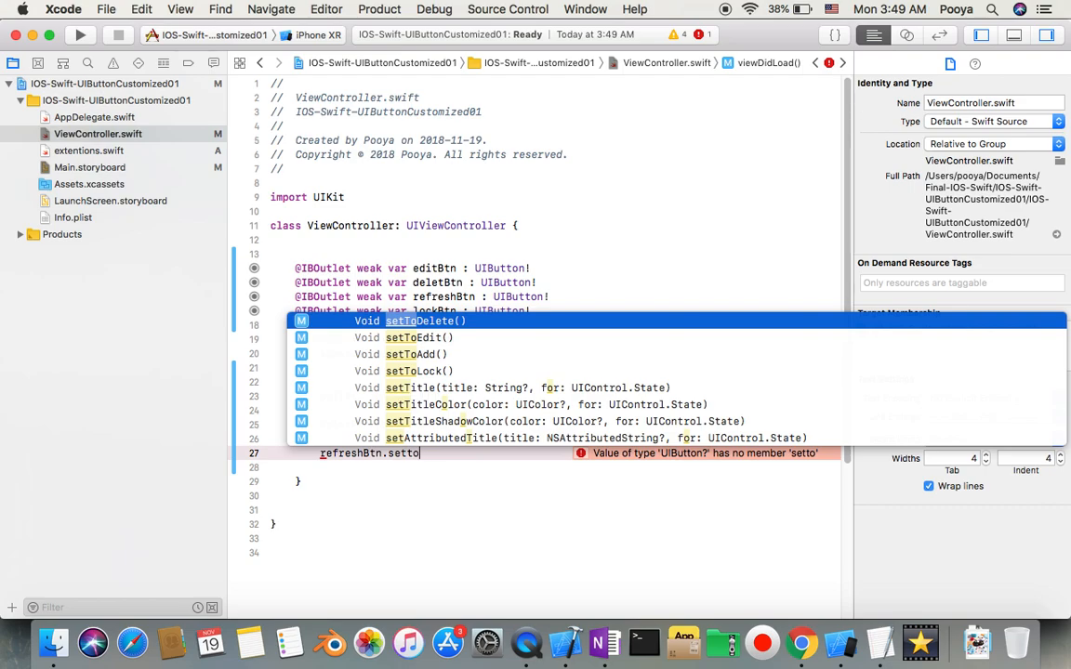
{"action": "key", "text": "Escape"}
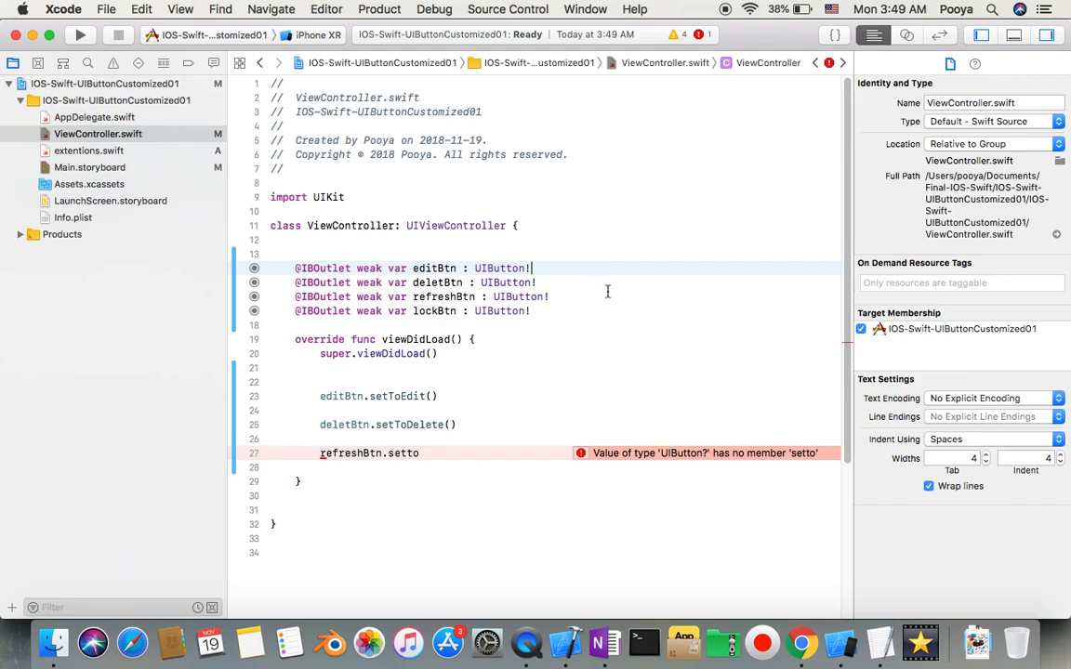
Select the refreshBtn outlet and start the Rename… refactor to addBtn.
{"action": "double_click", "coordinate": [443, 297]}
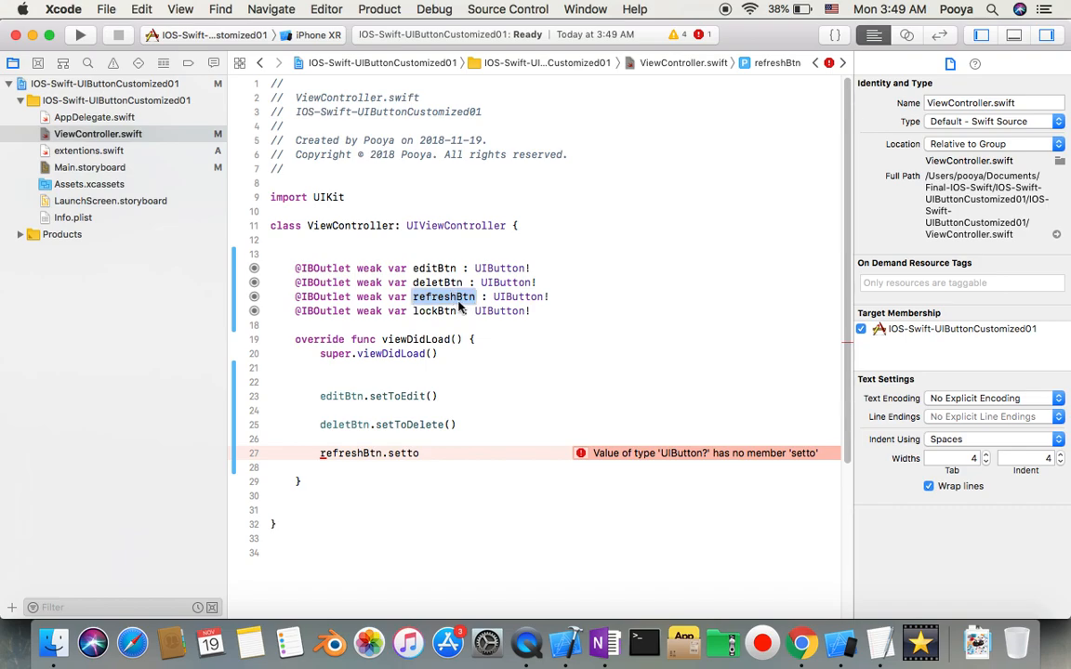
{"action": "double_click", "coordinate": [443, 297]}
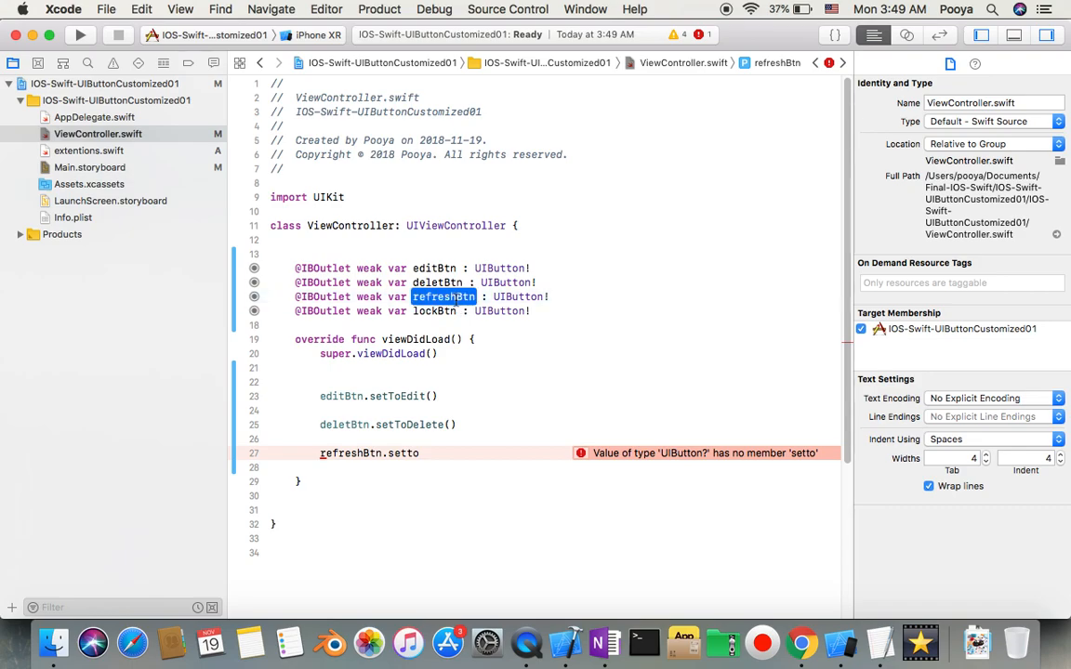
{"action": "right_click", "coordinate": [443, 297]}
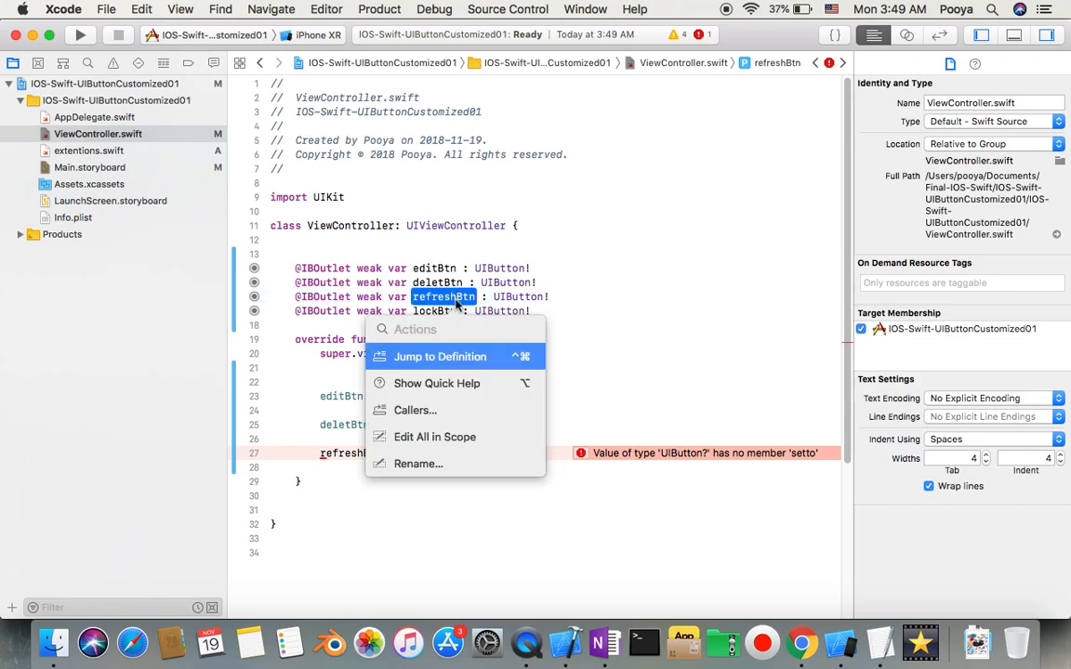
{"action": "mouse_move", "coordinate": [418, 464]}
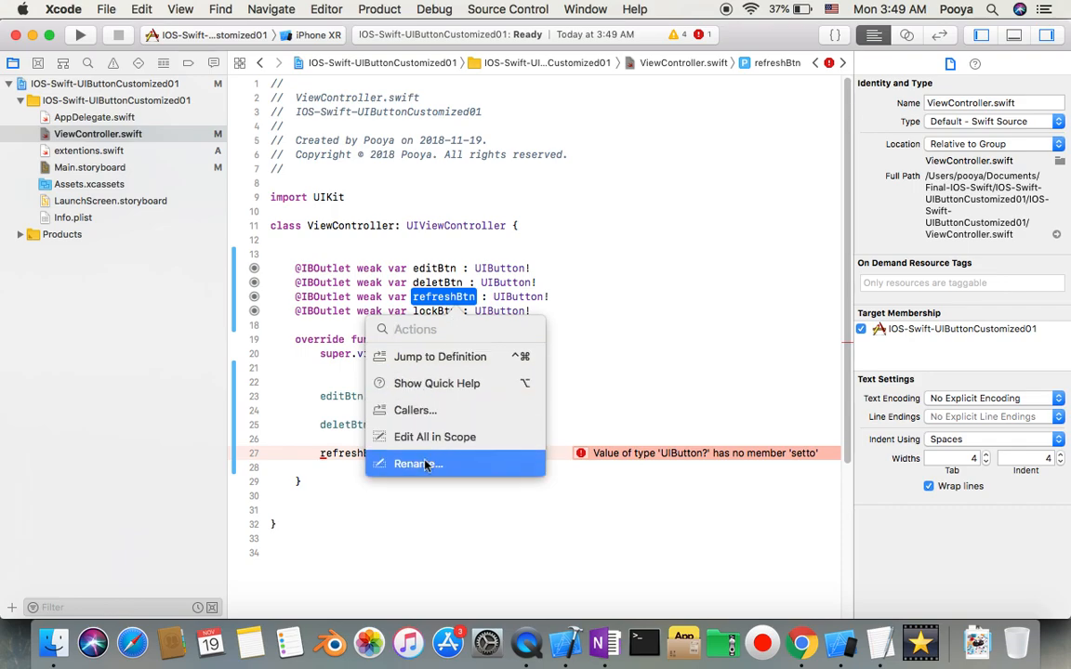
{"action": "left_click", "coordinate": [412, 464]}
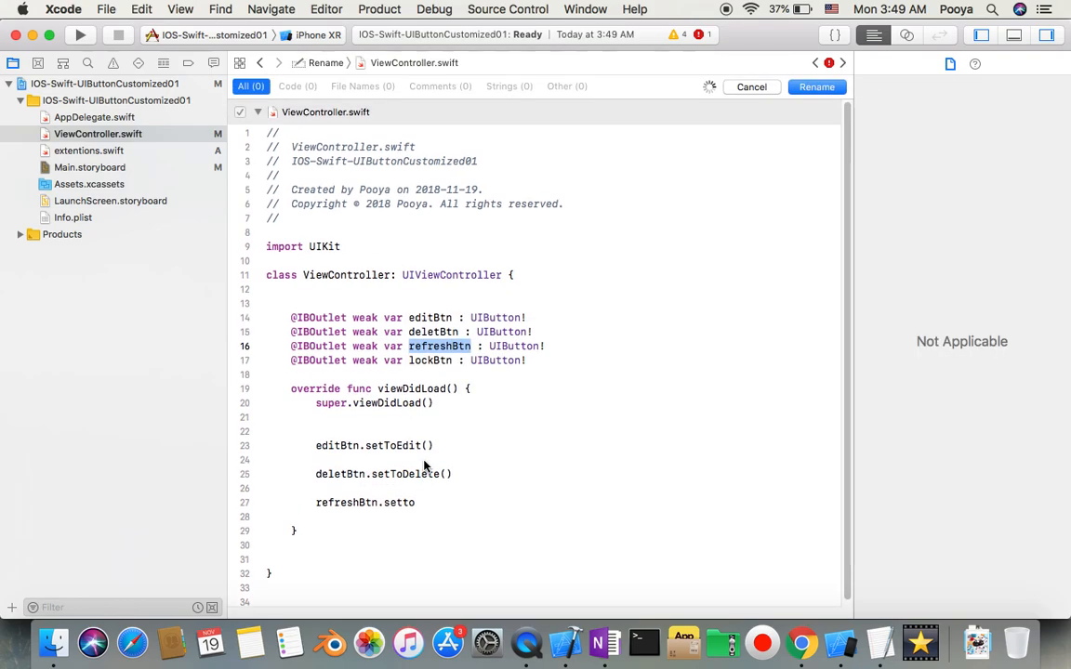
{"action": "mouse_move", "coordinate": [615, 445]}
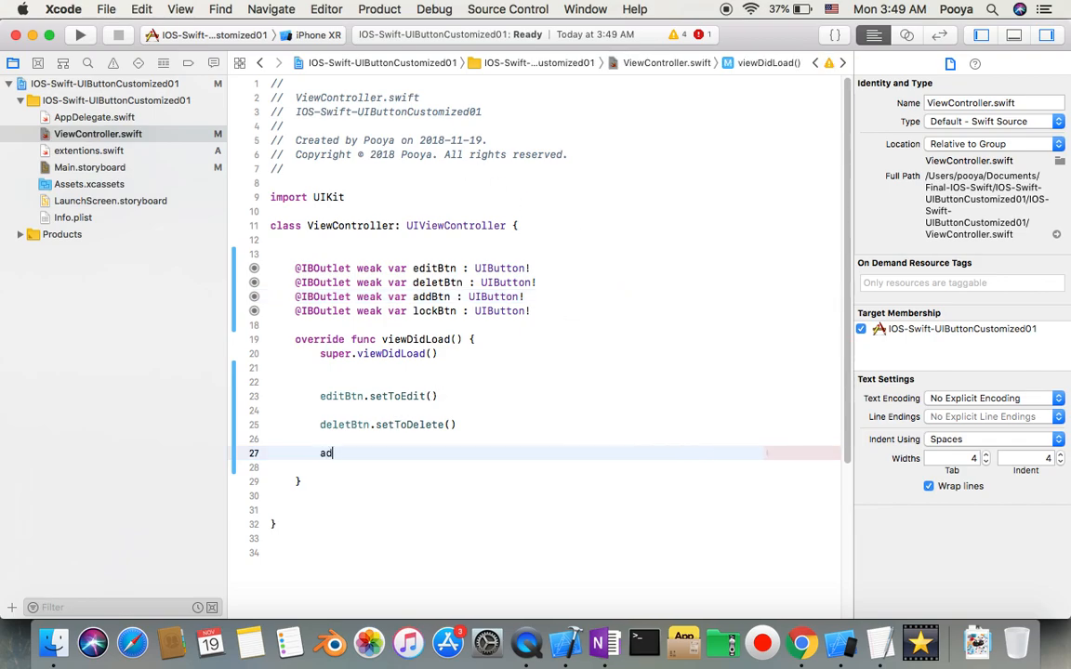
Add addBtn.setToAdd() and lockBtn.setToLock() to viewDidLoad, then view extentions.swift.
{"action": "type", "text": "d"}
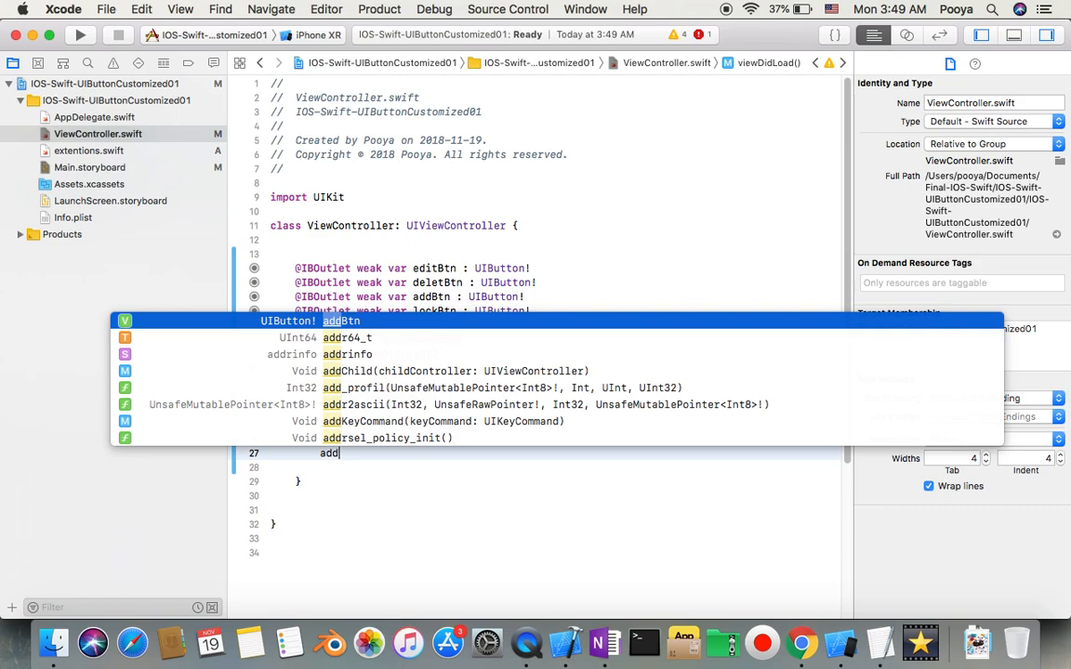
{"action": "type", "text": "Btn.s"}
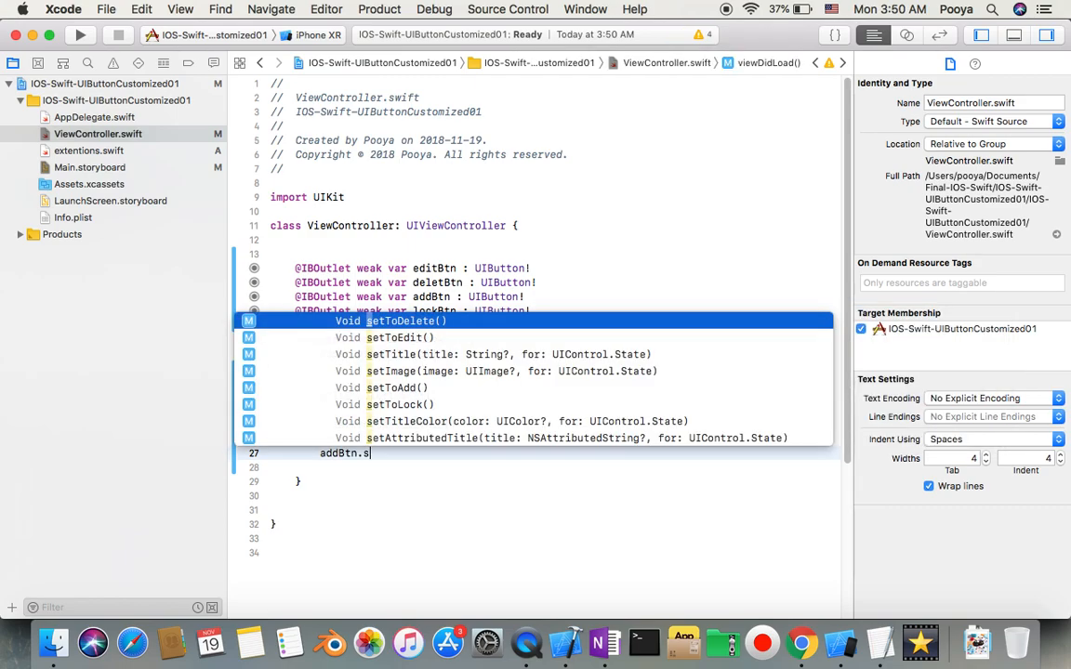
{"action": "type", "text": "etToAdd("}
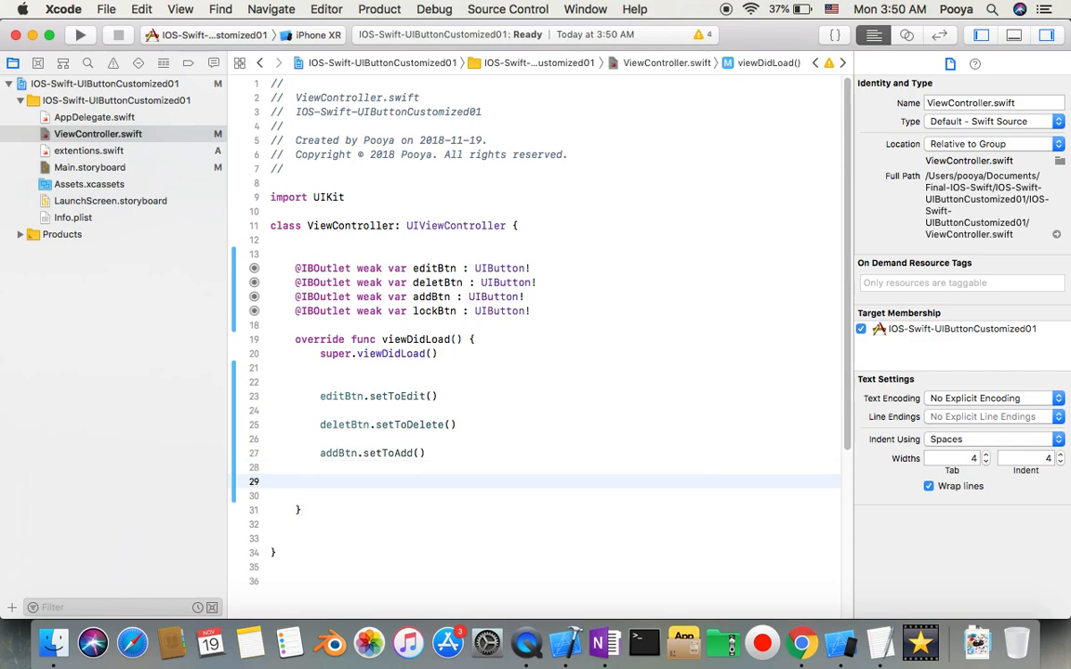
{"action": "type", "text": "loc"}
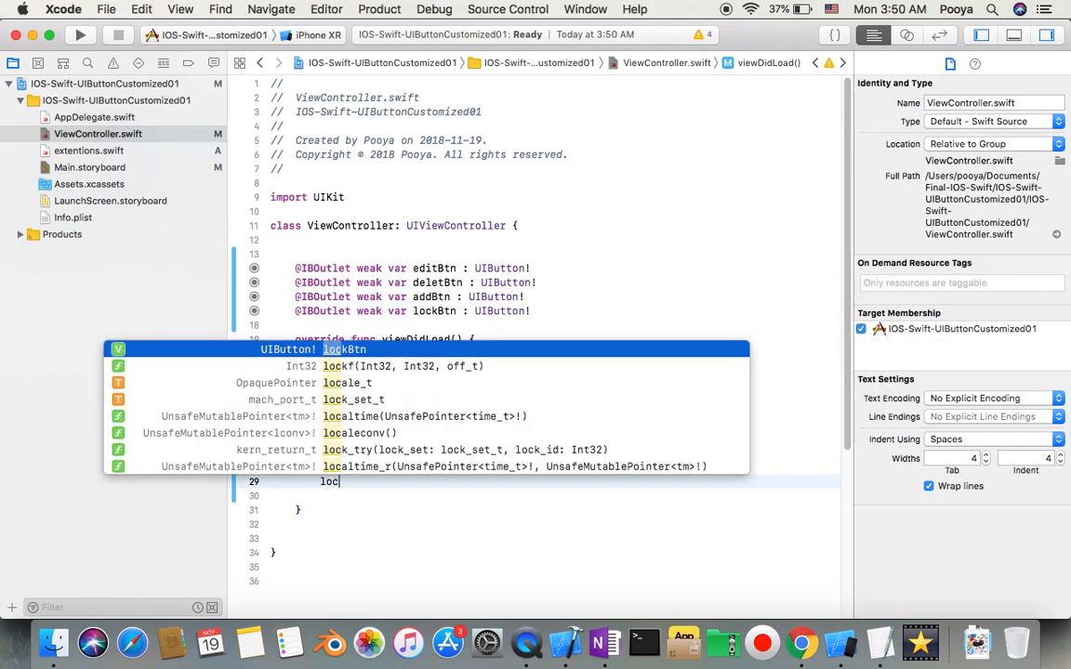
{"action": "type", "text": ".setToLock("}
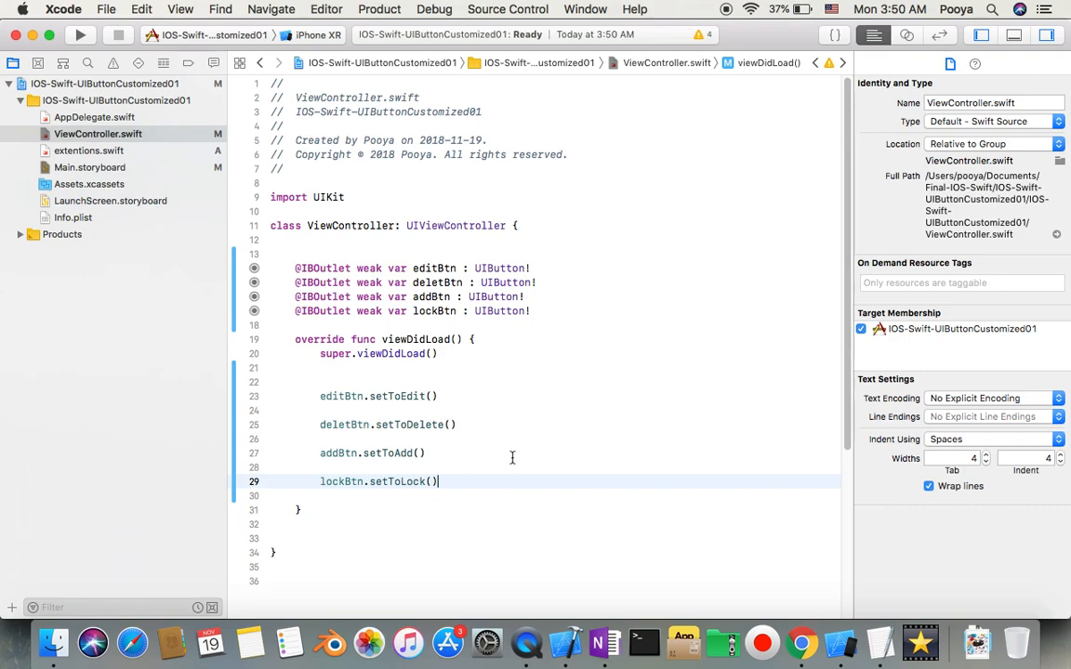
{"action": "left_click", "coordinate": [88, 150]}
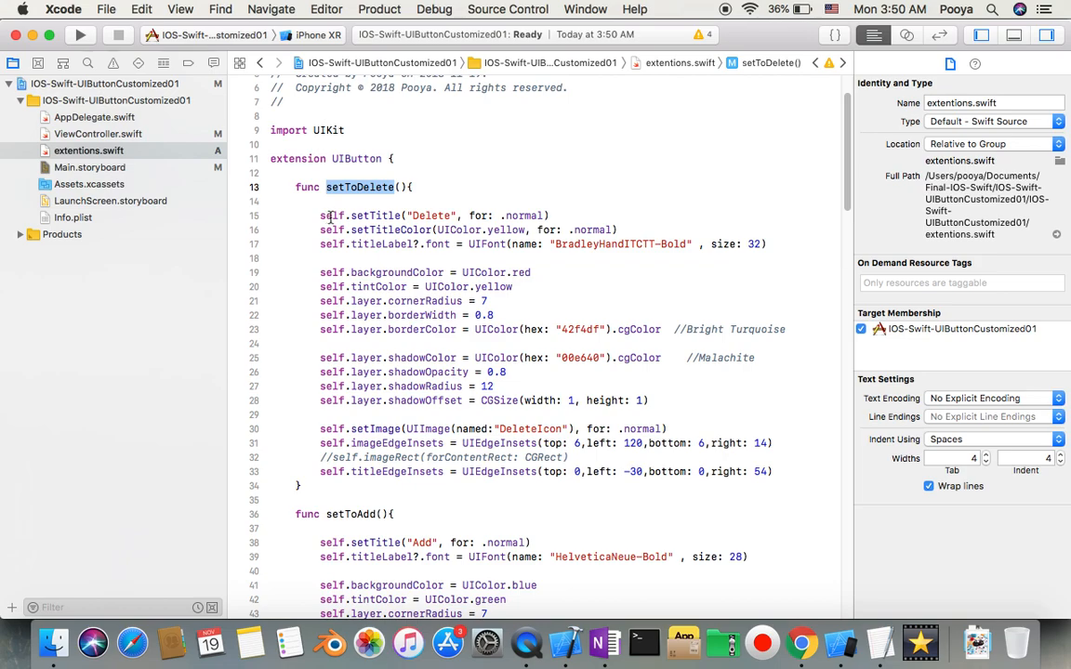
{"action": "double_click", "coordinate": [376, 216]}
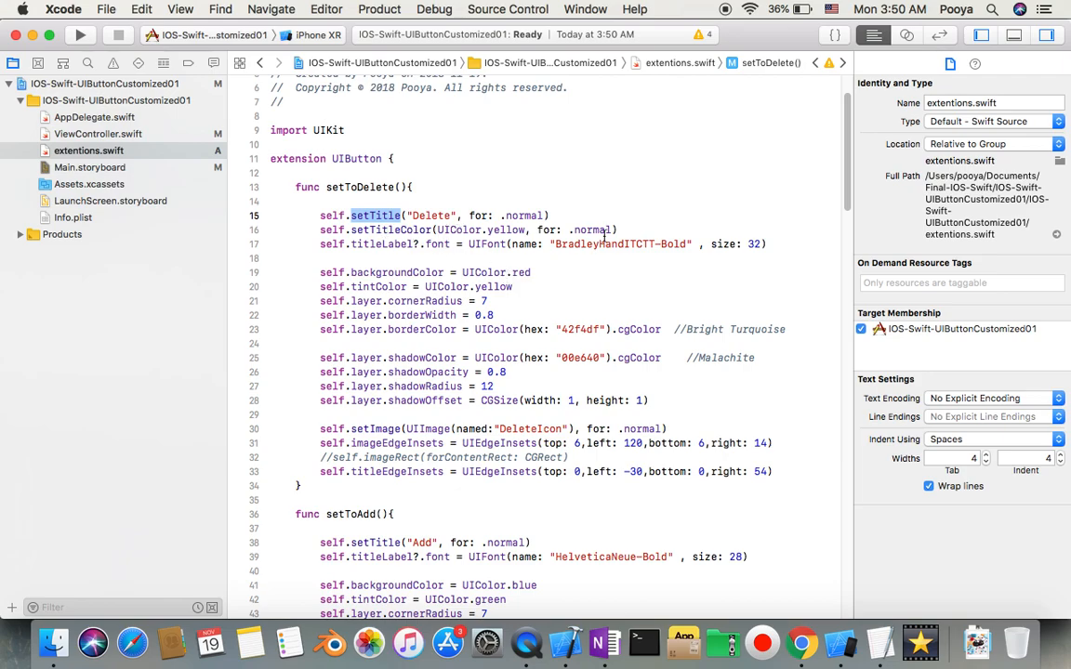
{"action": "double_click", "coordinate": [379, 244]}
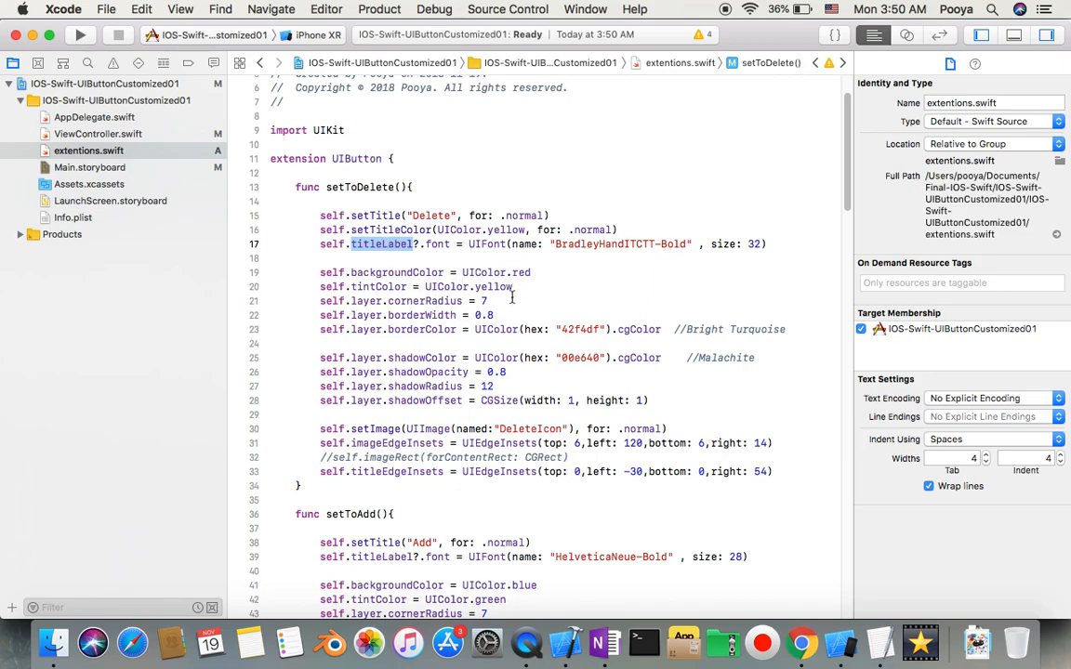
{"action": "mouse_move", "coordinate": [425, 300]}
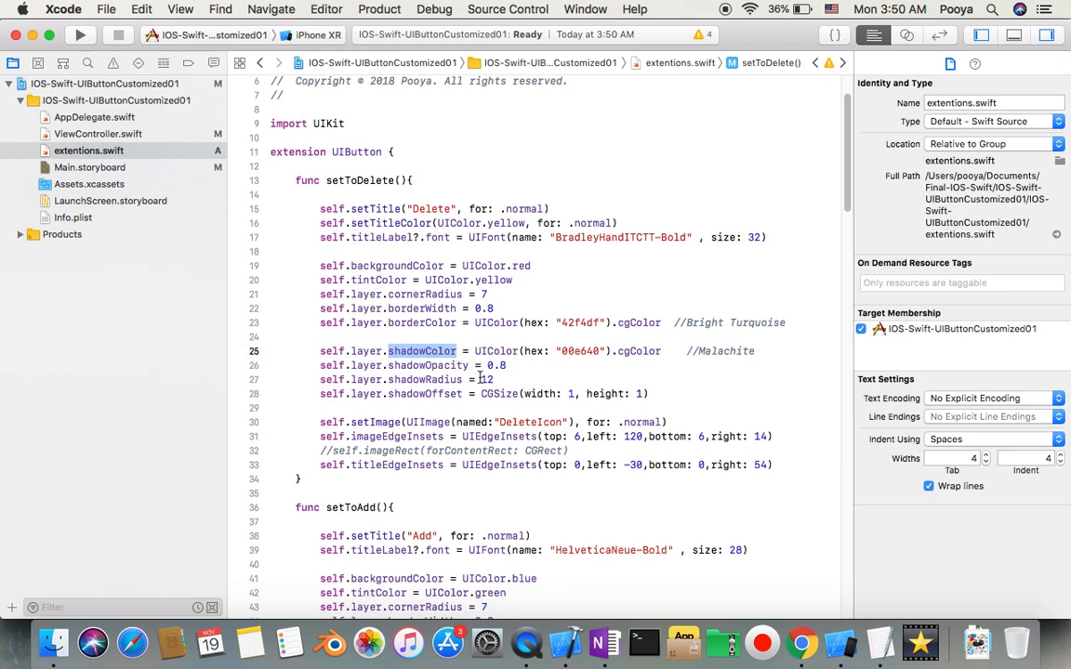
{"action": "scroll", "scroll_direction": "down", "scroll_amount": 3}
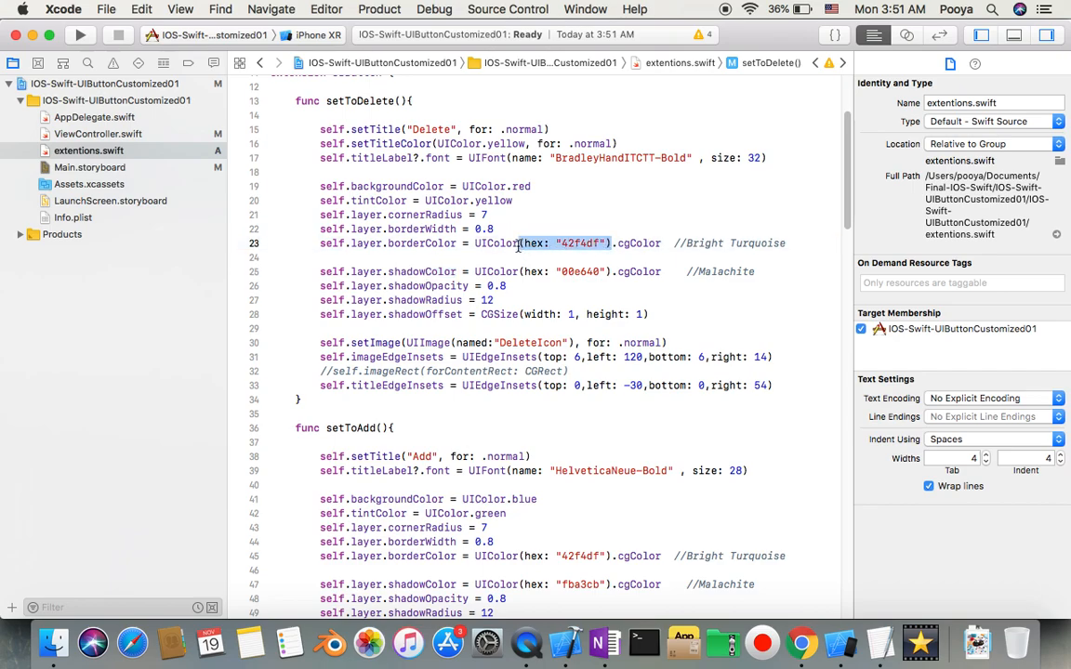
{"action": "scroll", "scroll_direction": "down", "scroll_amount": 3}
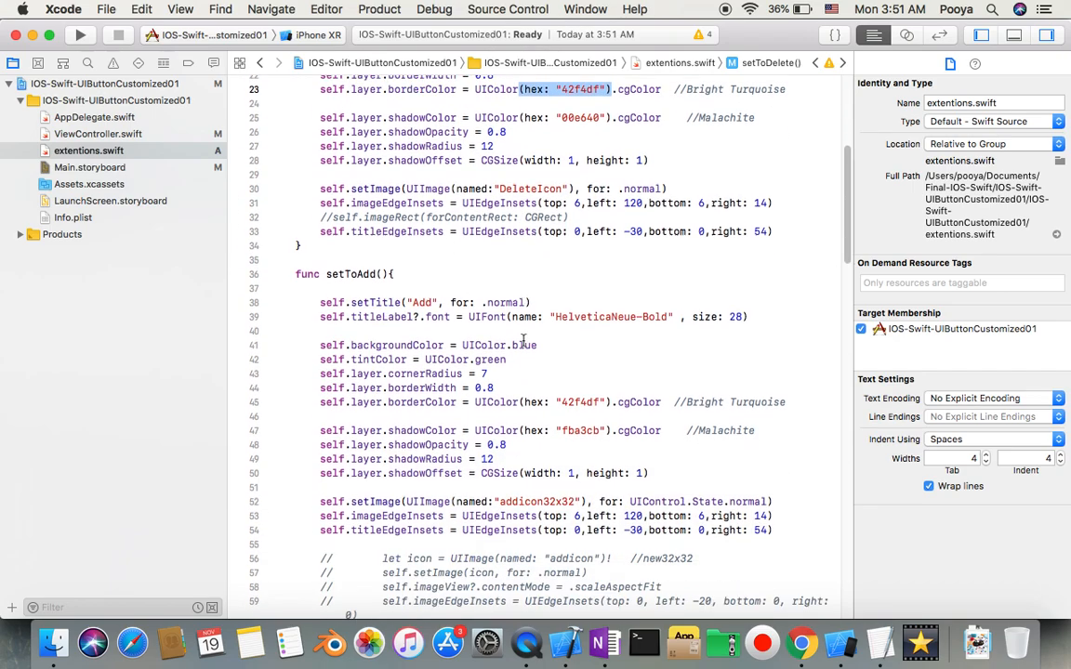
{"action": "scroll", "scroll_direction": "down", "scroll_amount": 3}
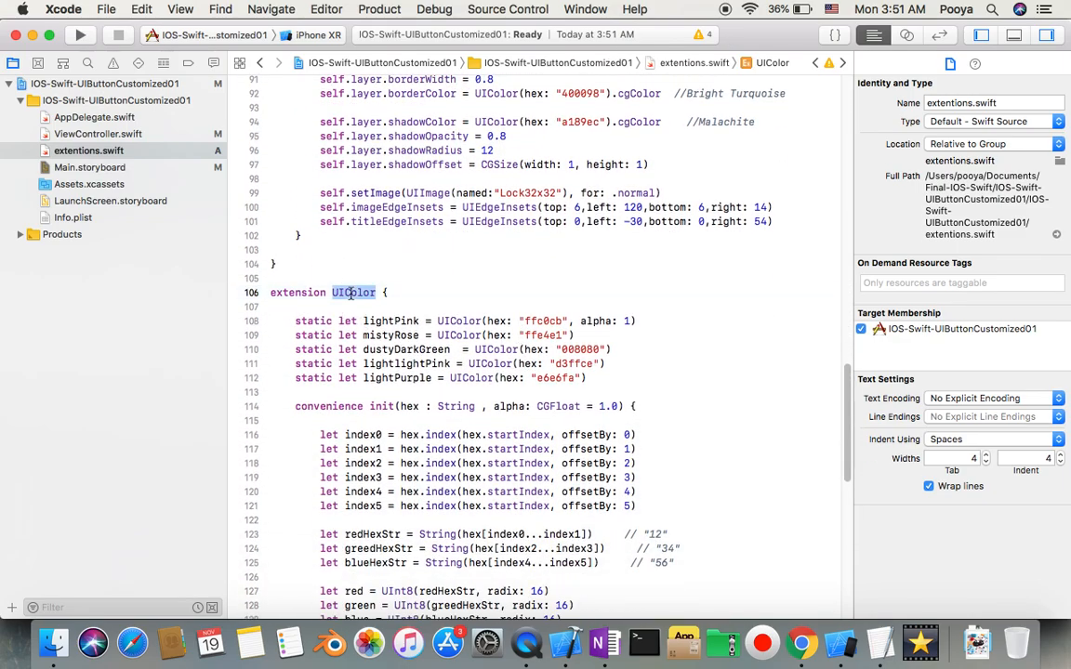
{"action": "scroll", "scroll_direction": "down", "scroll_amount": 3}
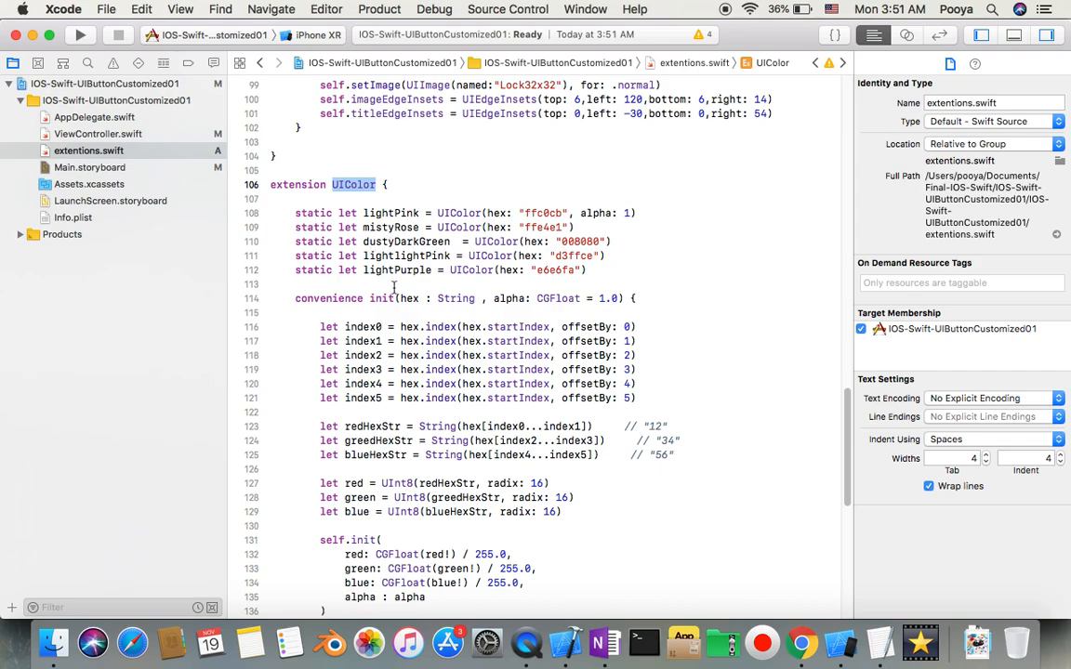
{"action": "scroll", "scroll_direction": "down", "scroll_amount": 3}
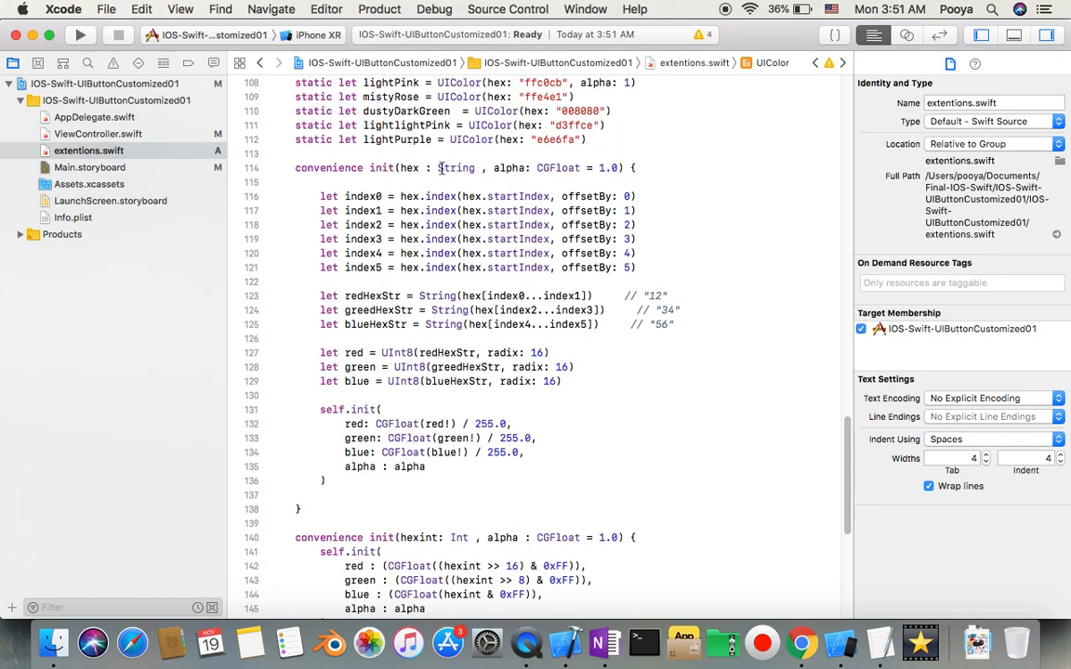
{"action": "double_click", "coordinate": [456, 167]}
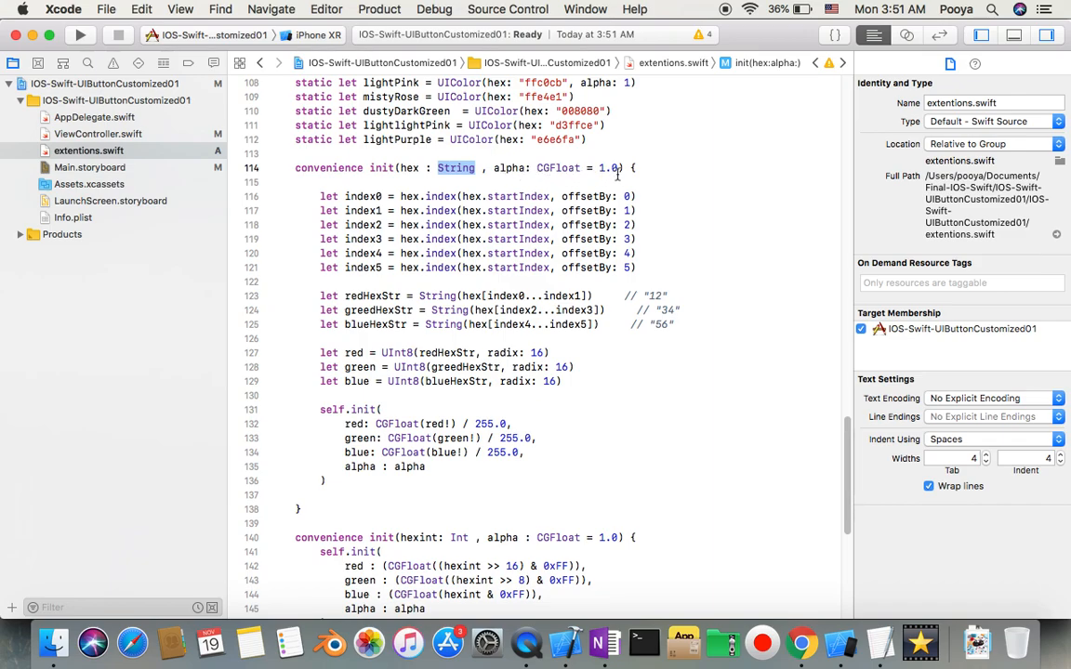
{"action": "mouse_move", "coordinate": [410, 222]}
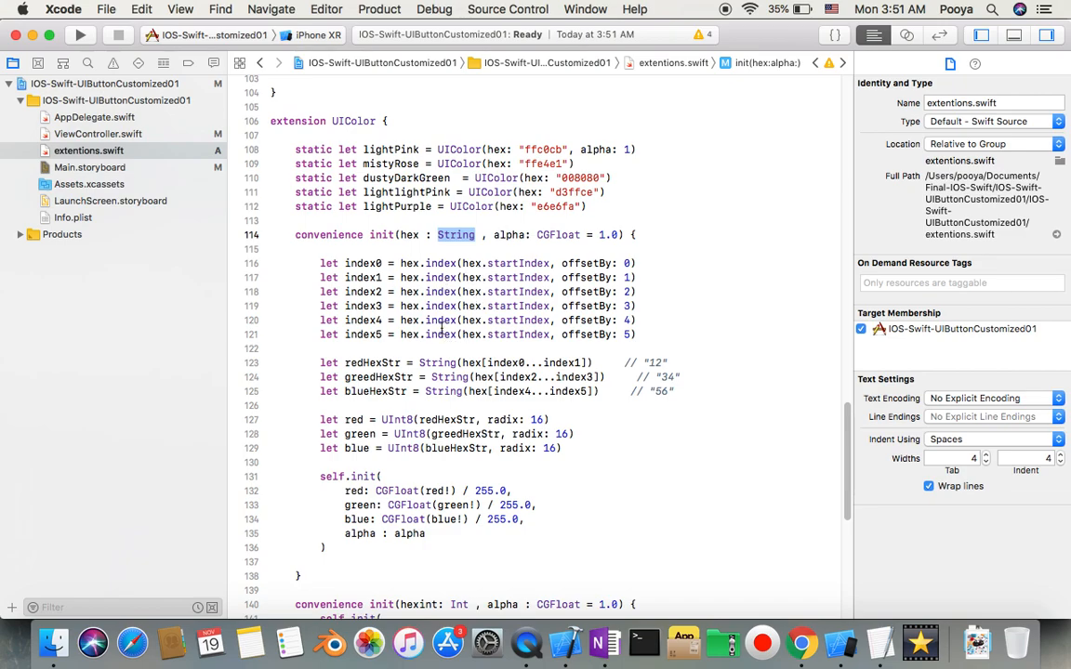
{"action": "left_click", "coordinate": [97, 133]}
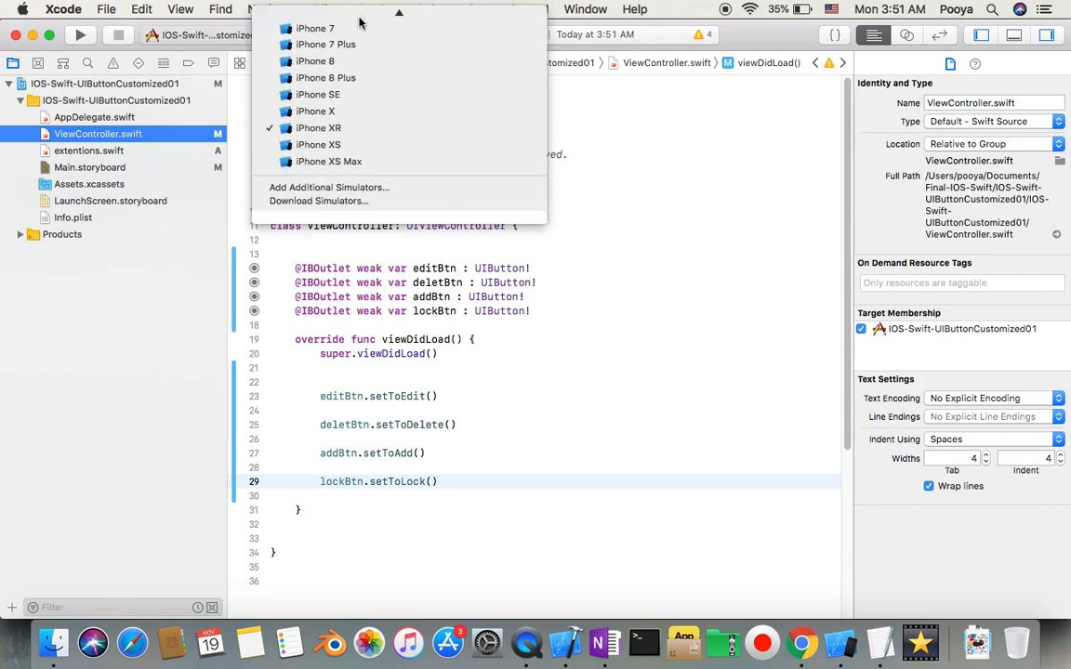
Target iPhone 8 Plus, run the app, and switch between Simulator and Xcode.
{"action": "left_click", "coordinate": [325, 44]}
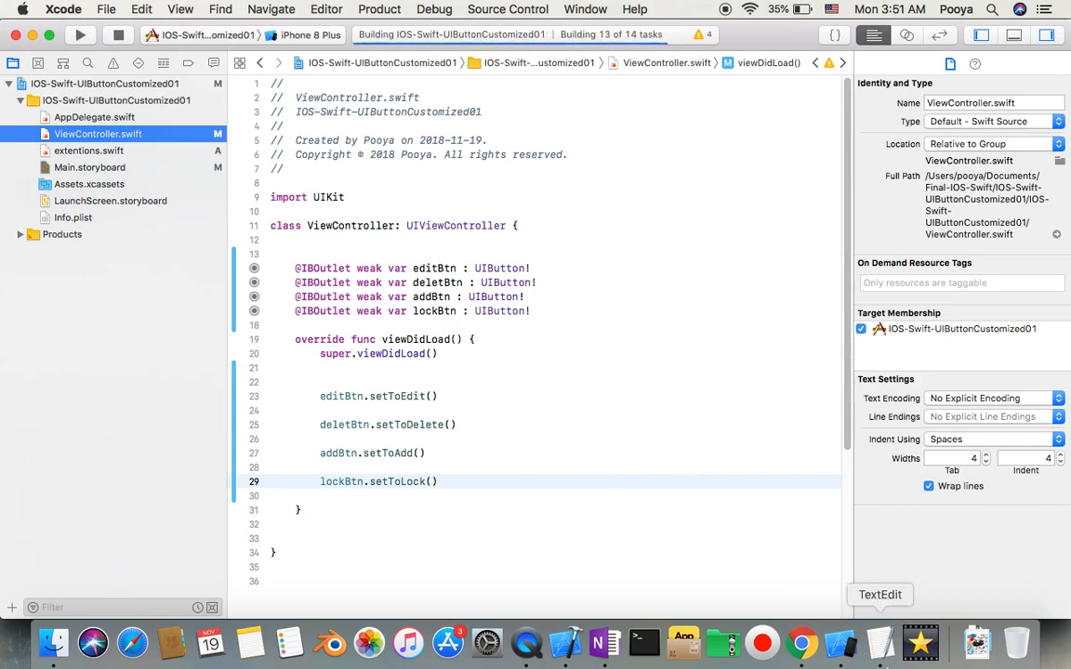
{"action": "left_click", "coordinate": [839, 642]}
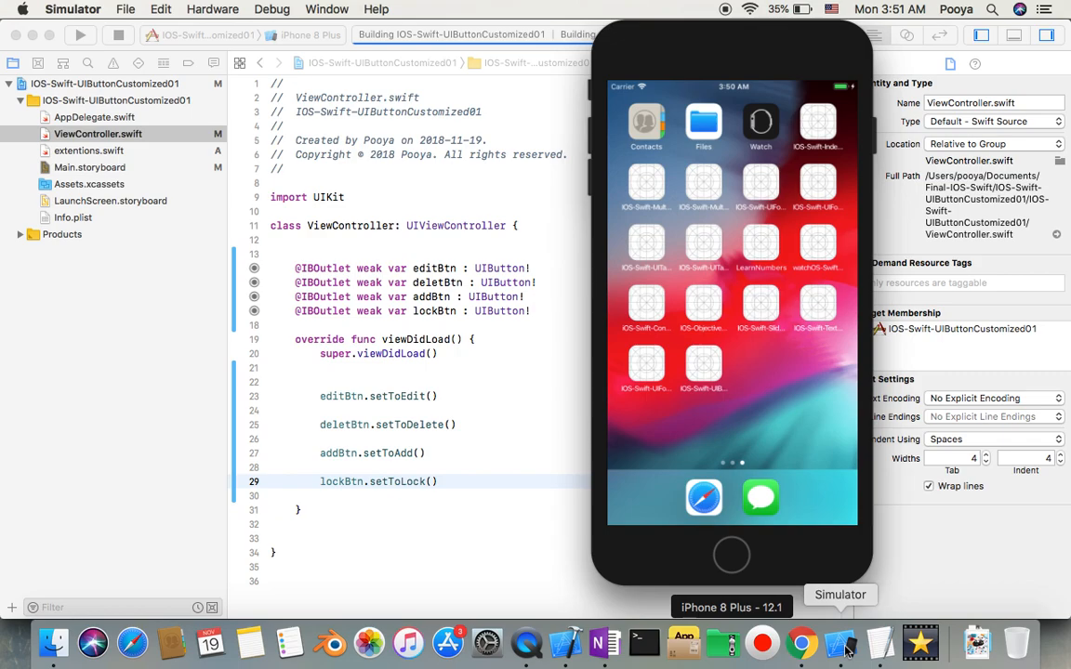
{"action": "left_click", "coordinate": [80, 35]}
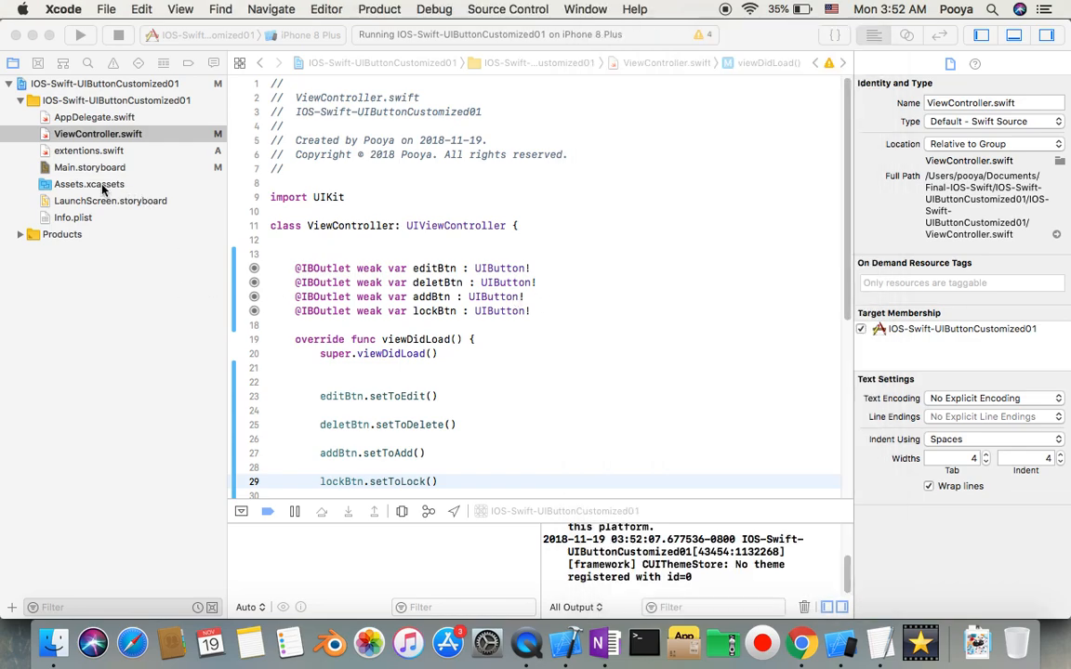
Inspect the icon images in Assets.xcassets, then scroll extentions.swift back to setToEdit.
{"action": "left_click", "coordinate": [89, 184]}
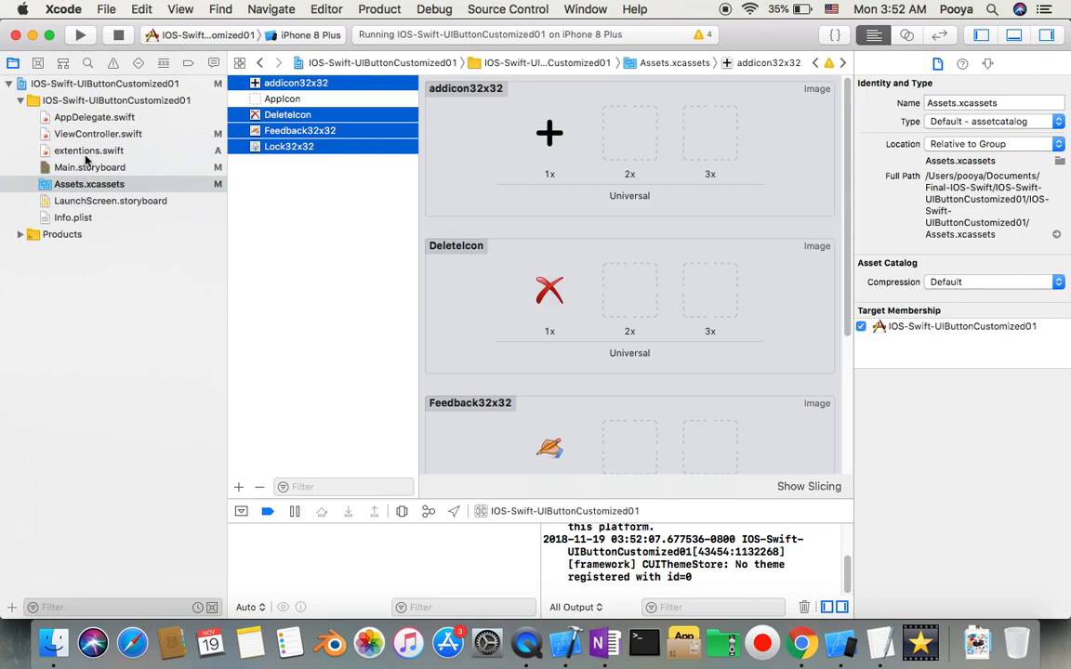
{"action": "left_click", "coordinate": [88, 151]}
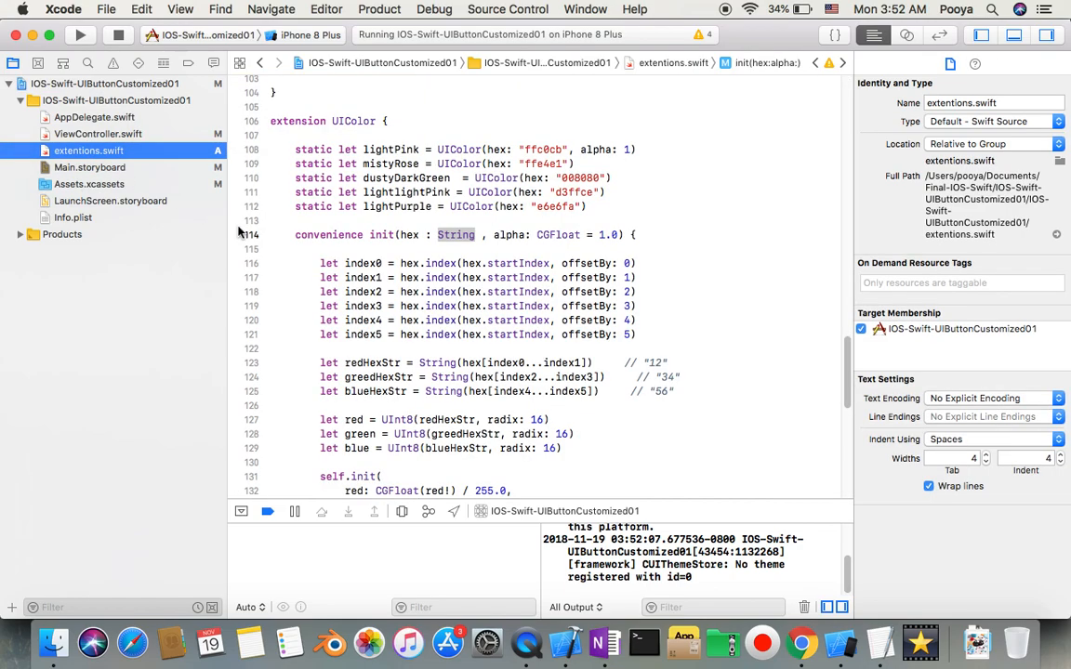
{"action": "scroll", "scroll_direction": "down", "scroll_amount": 3}
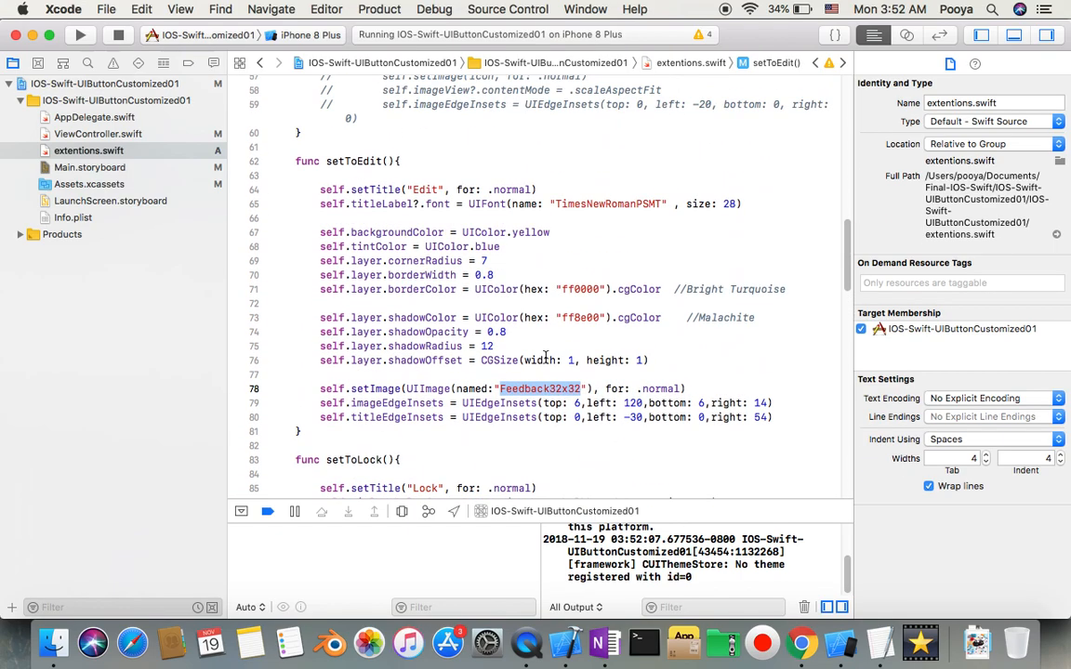
{"action": "scroll", "scroll_direction": "up", "scroll_amount": 3}
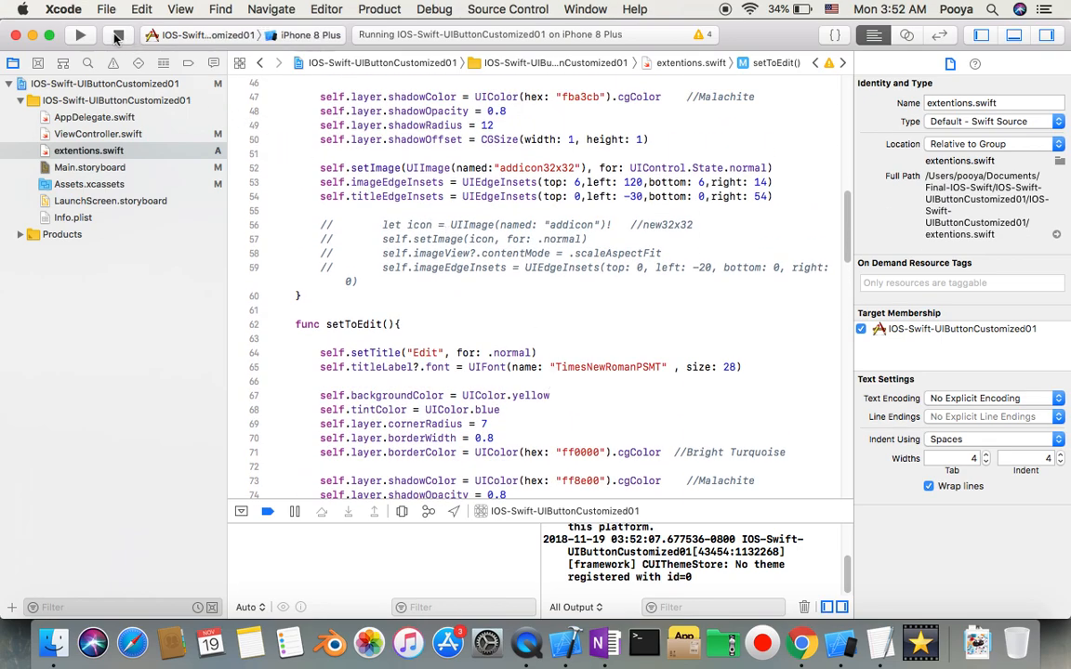
Bring the Simulator forward to see the Delete, Edit, Lock and Add buttons with icons.
{"action": "left_click", "coordinate": [80, 34]}
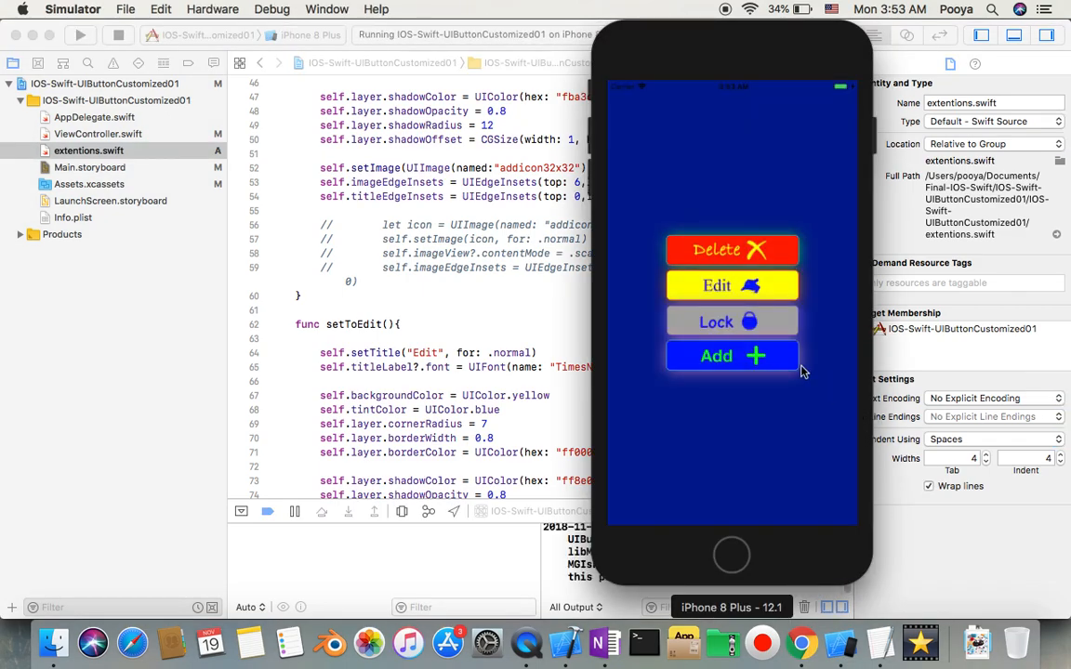
{"action": "mouse_move", "coordinate": [761, 261]}
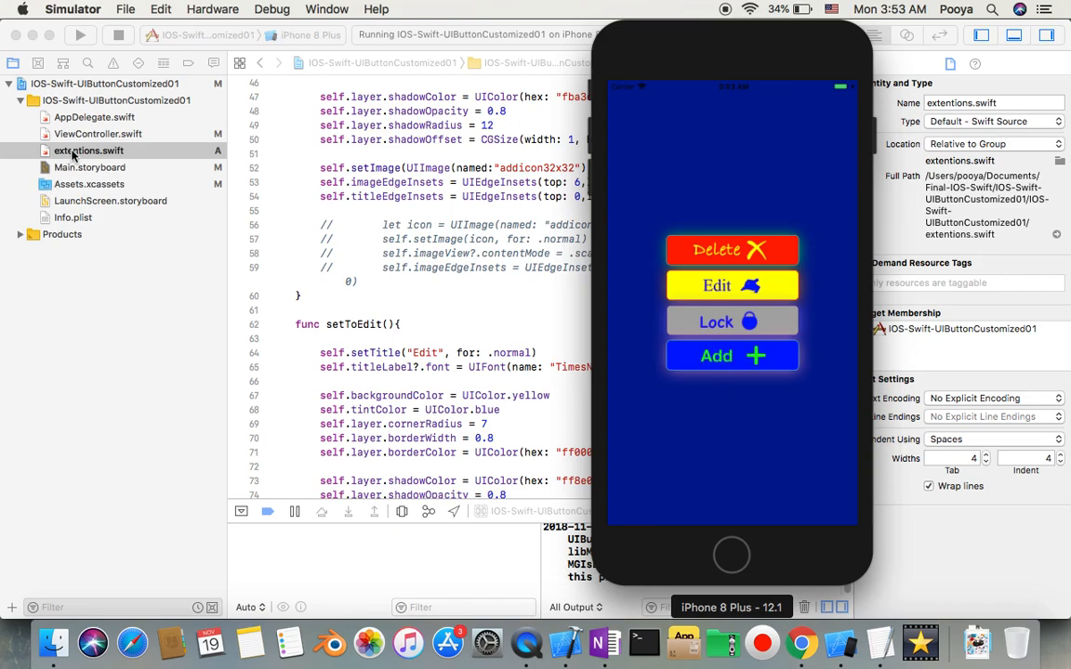
{"action": "mouse_move", "coordinate": [539, 298]}
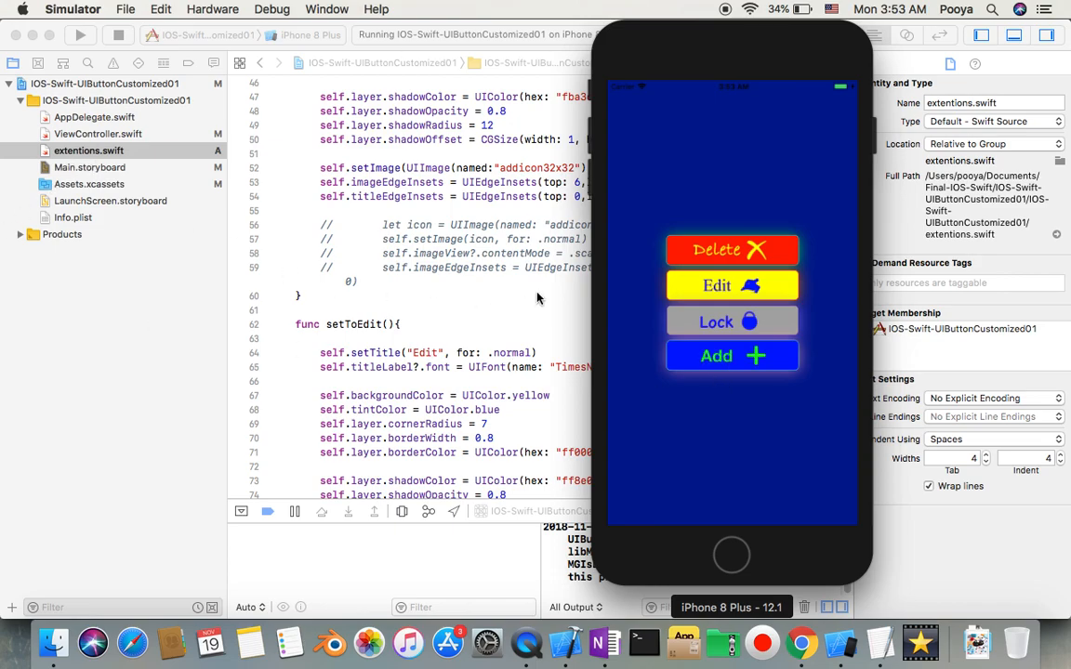
{"action": "mouse_move", "coordinate": [467, 344]}
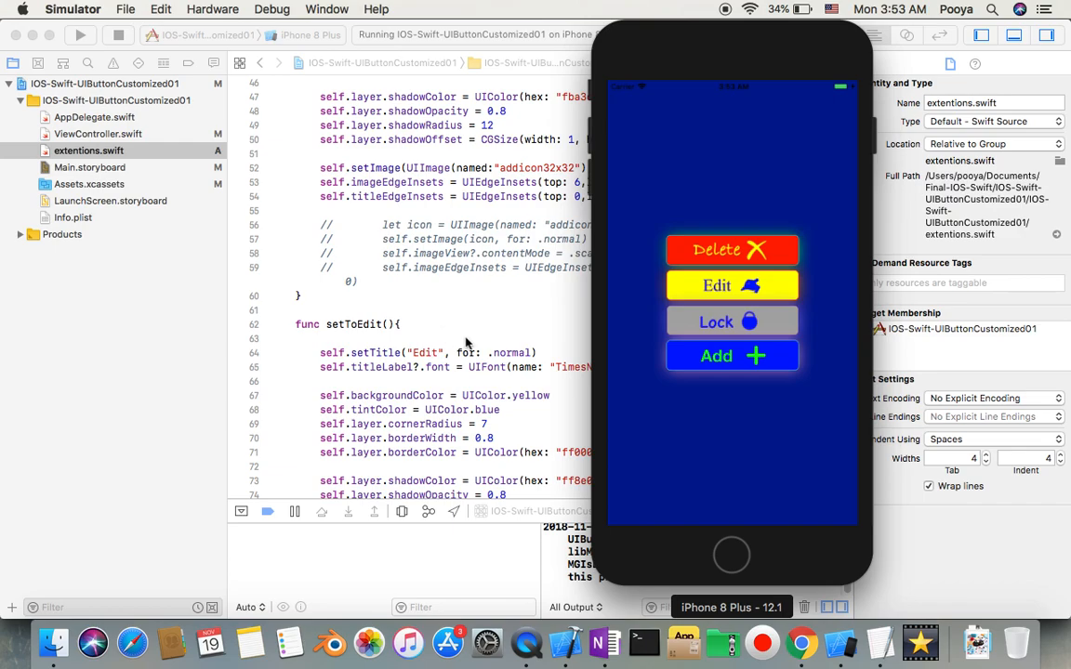